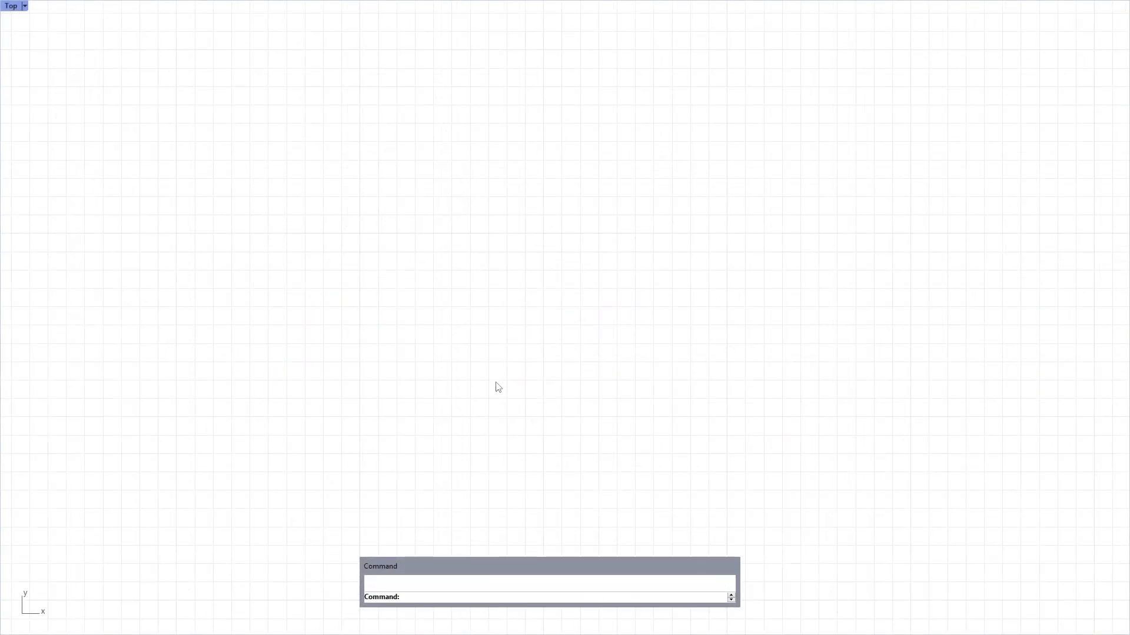
pyautogui.moveTo(498, 392)
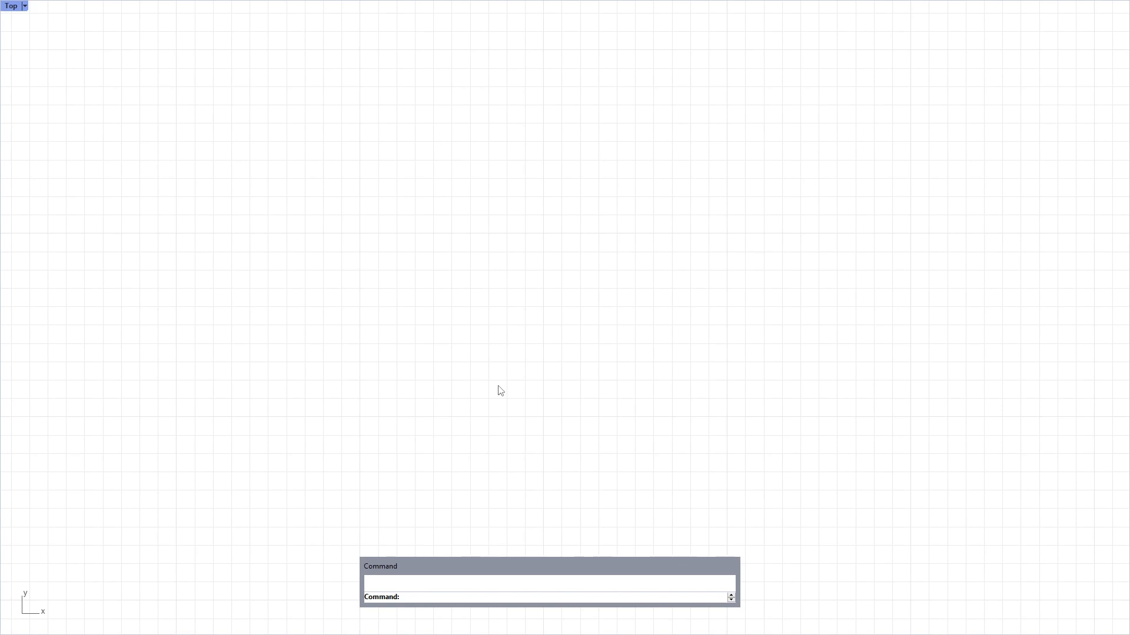
pyautogui.moveTo(478, 369)
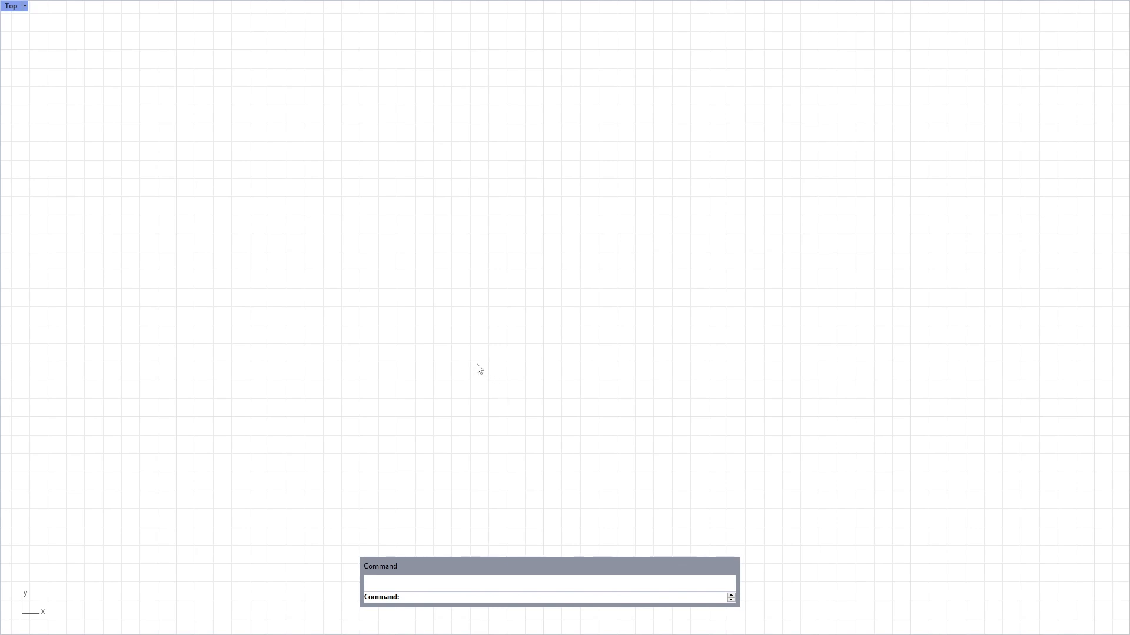
# Draw a degree-3 open curve with four control points from lower left to upper right
pyautogui.write('Curve')
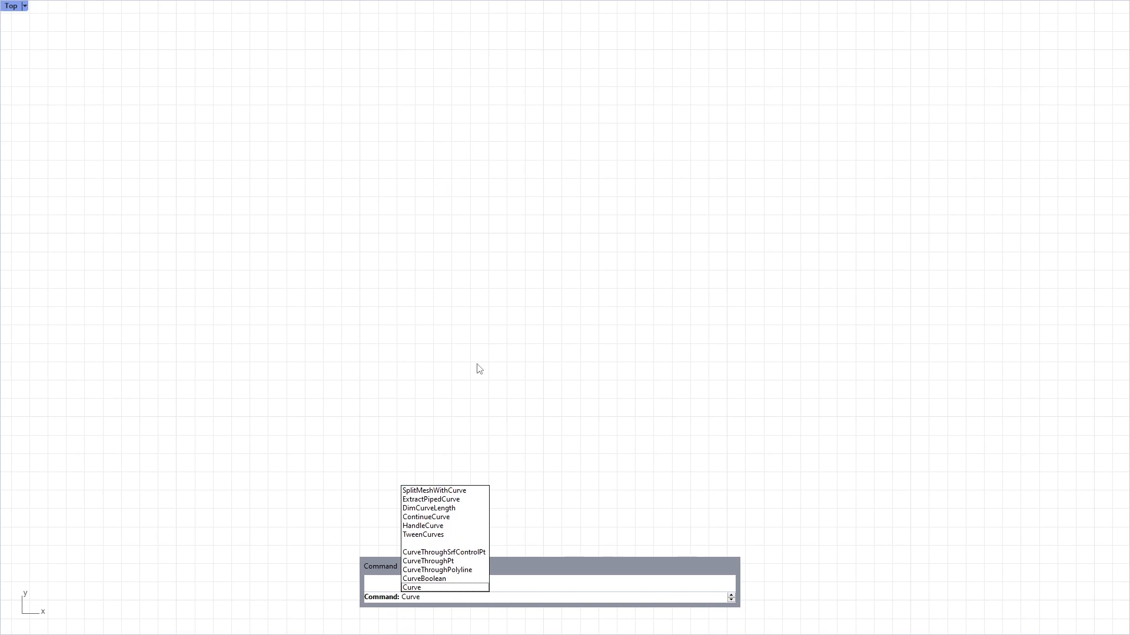
pyautogui.click(411, 588)
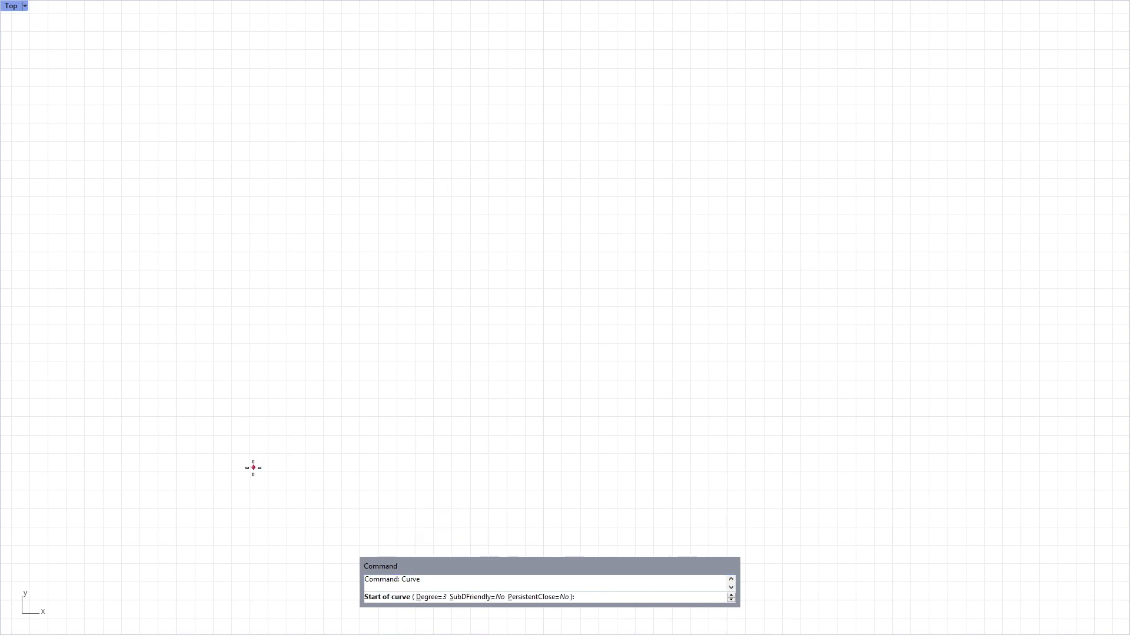
pyautogui.click(770, 232)
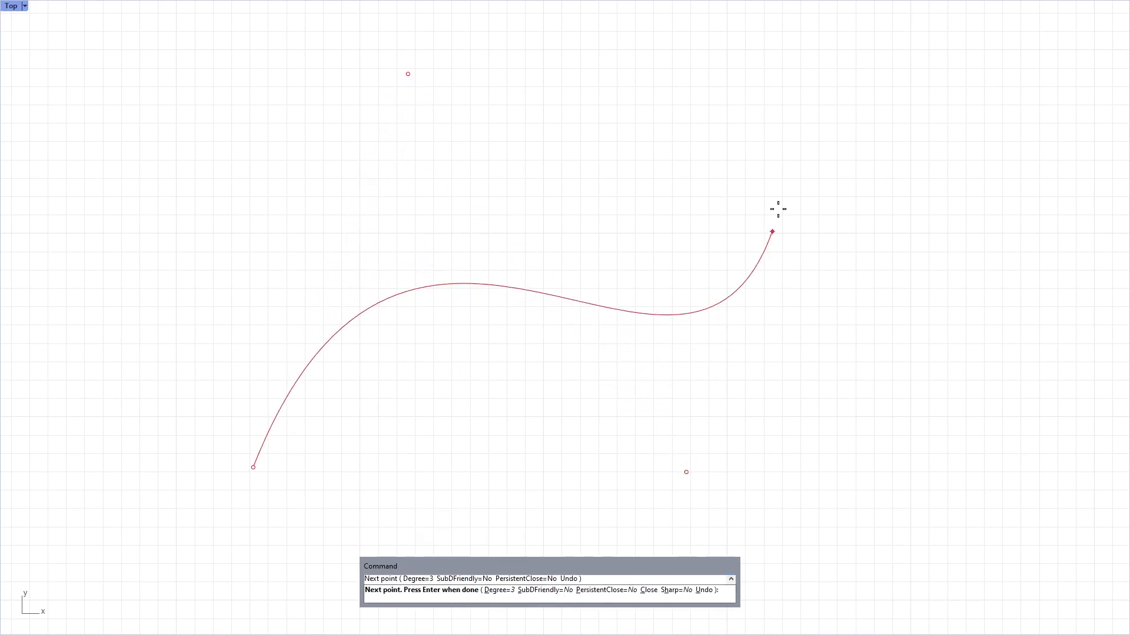
pyautogui.click(787, 157)
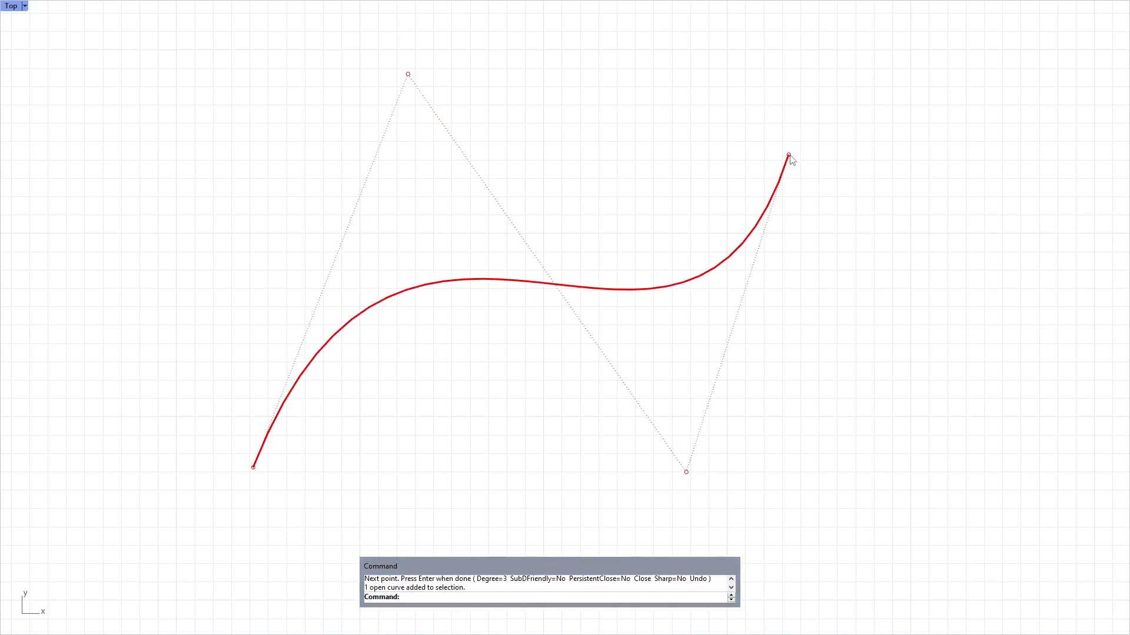
pyautogui.moveTo(315, 309)
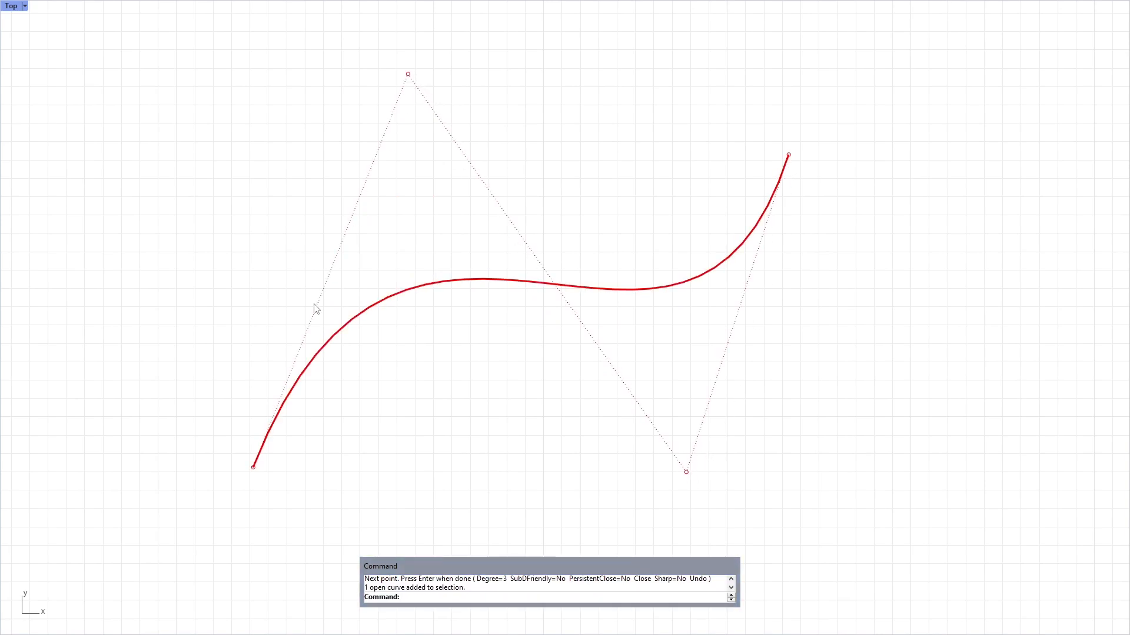
pyautogui.moveTo(790, 124)
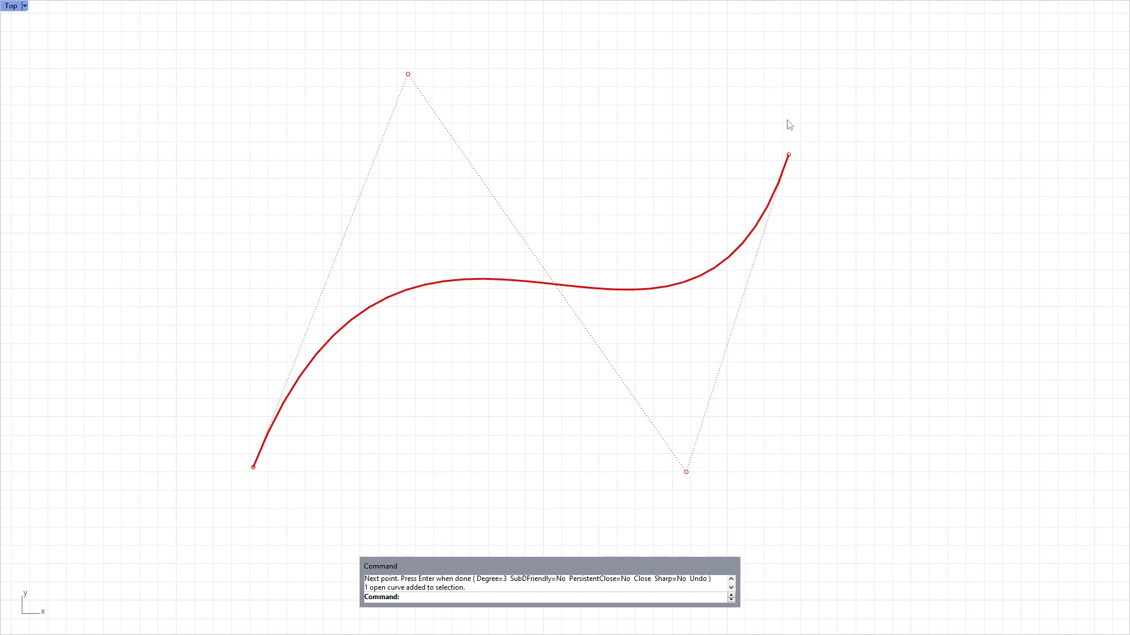
pyautogui.moveTo(699, 247)
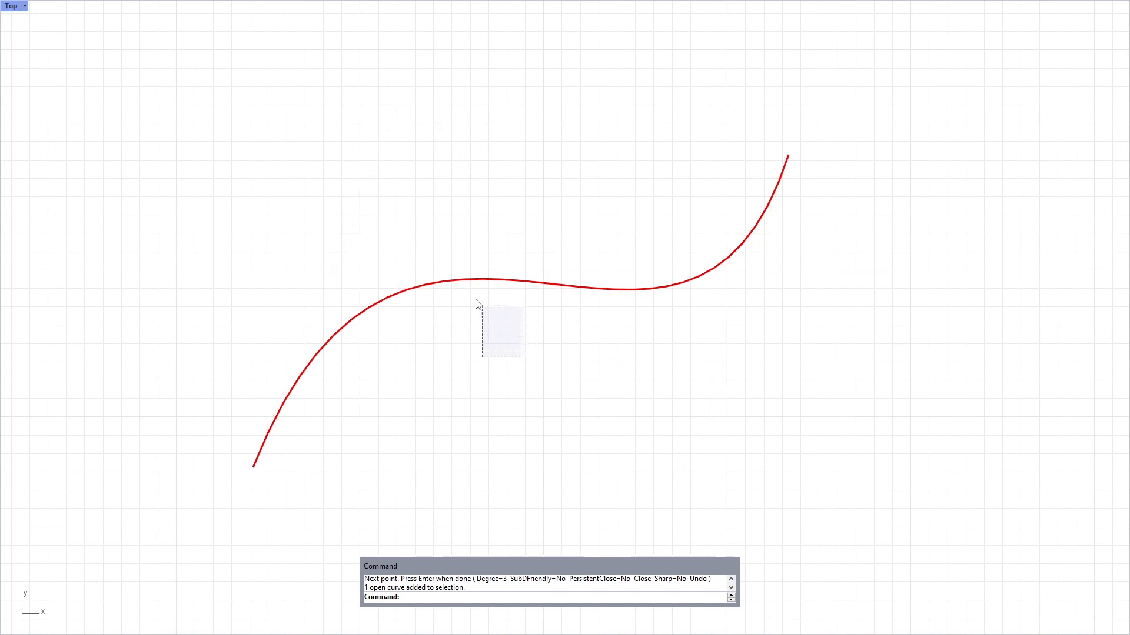
# Delete the first curve and draw a longer eight-point degree-3 wavy curve across the view
pyautogui.press('Delete')
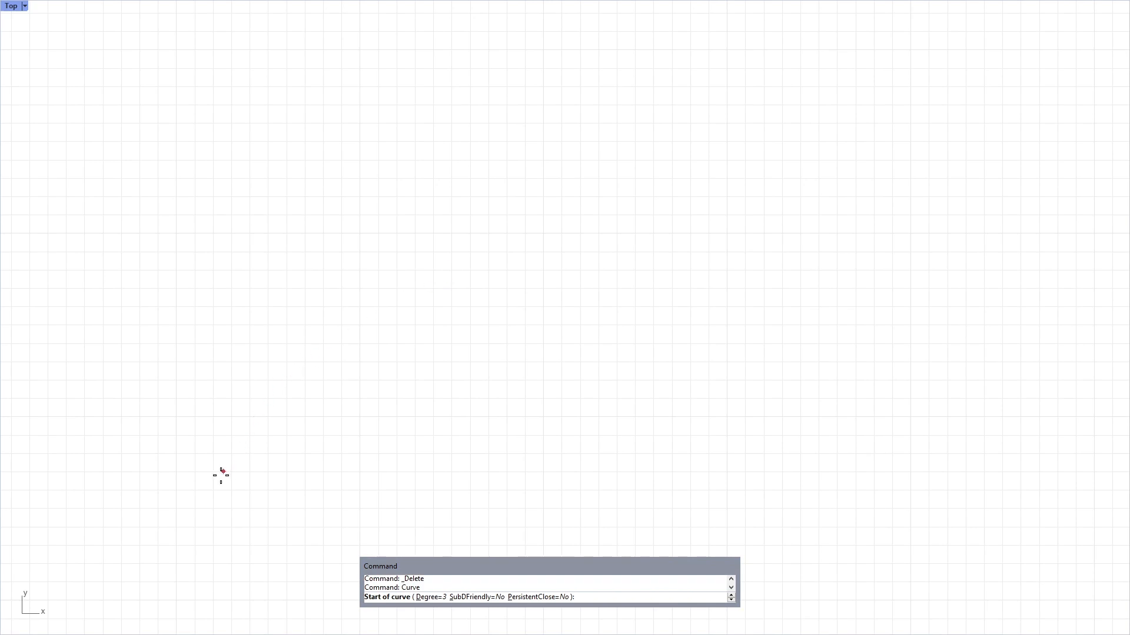
pyautogui.click(454, 466)
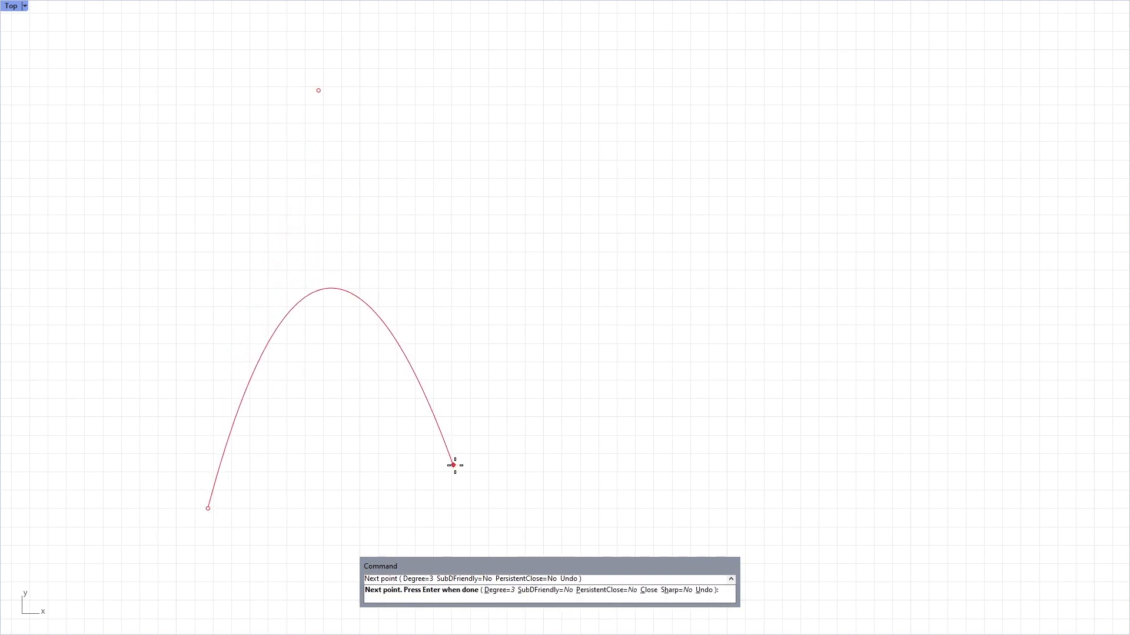
pyautogui.click(904, 499)
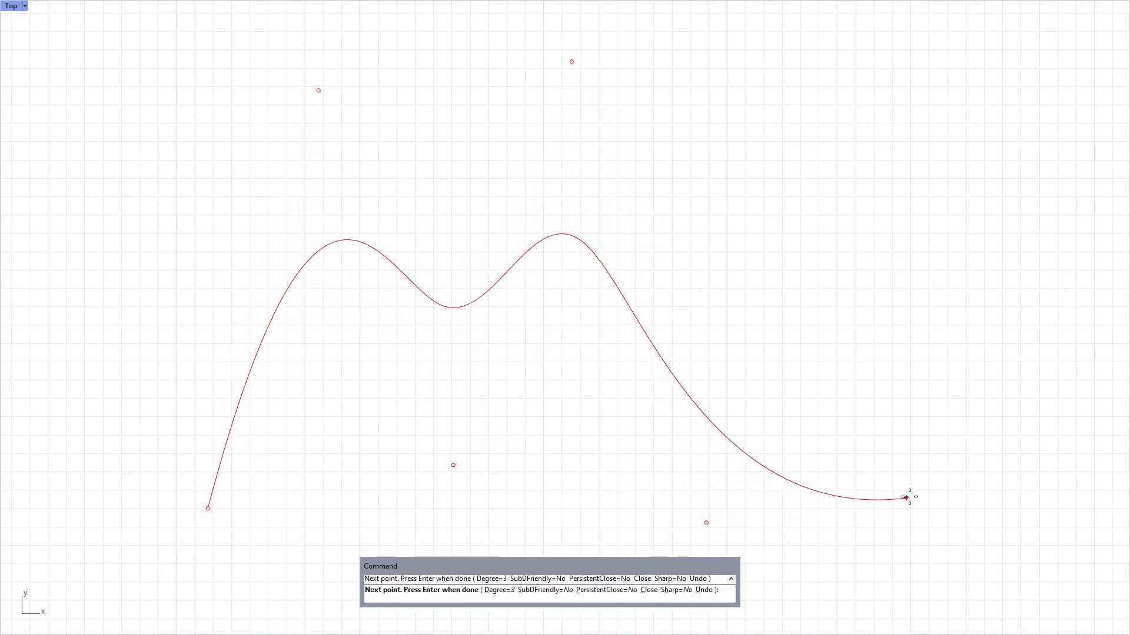
pyautogui.click(1024, 72)
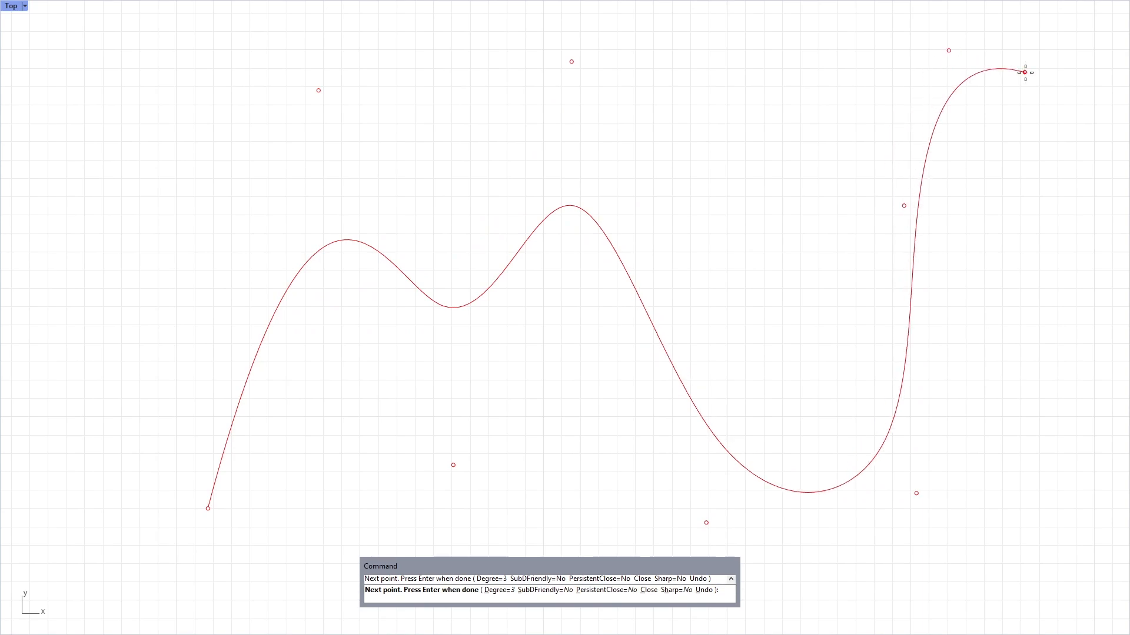
pyautogui.press('enter')
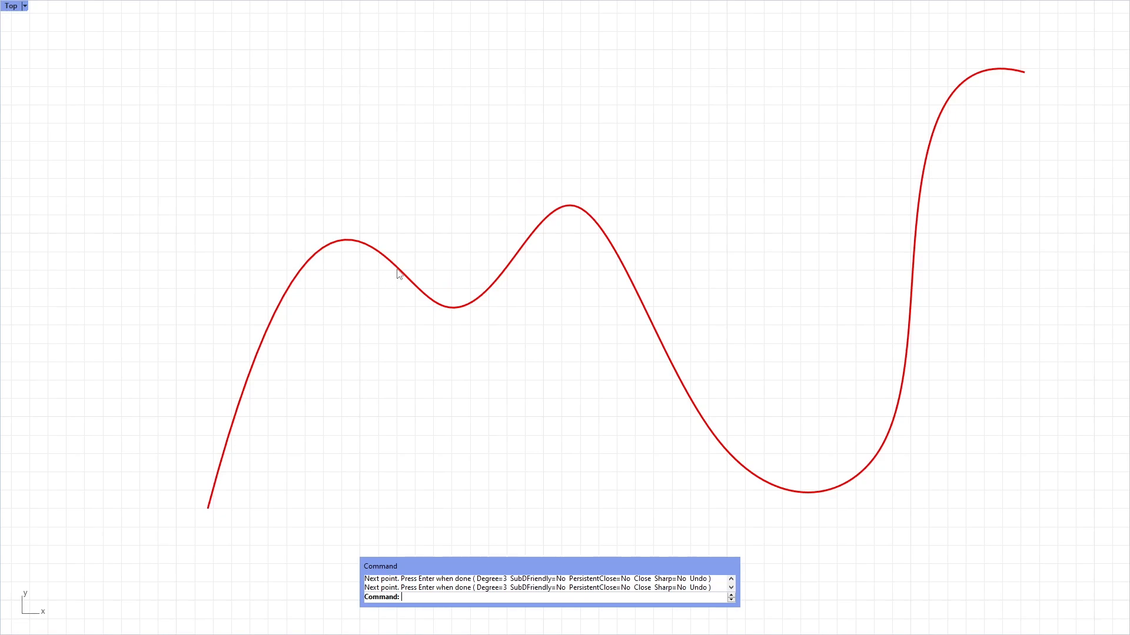
pyautogui.moveTo(402, 274)
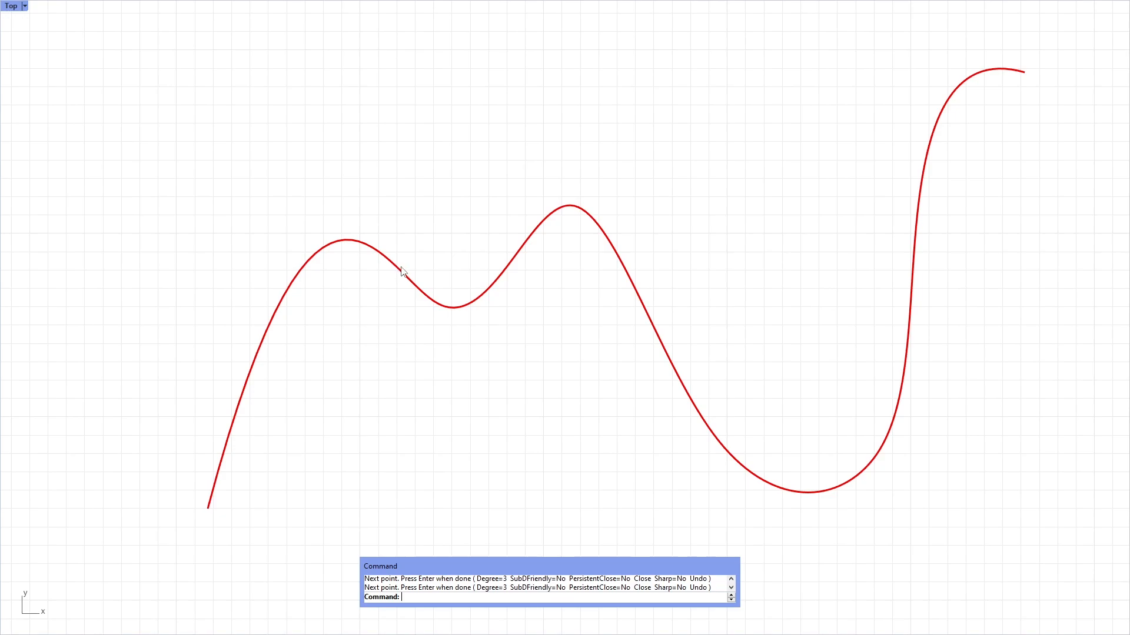
pyautogui.moveTo(402, 273)
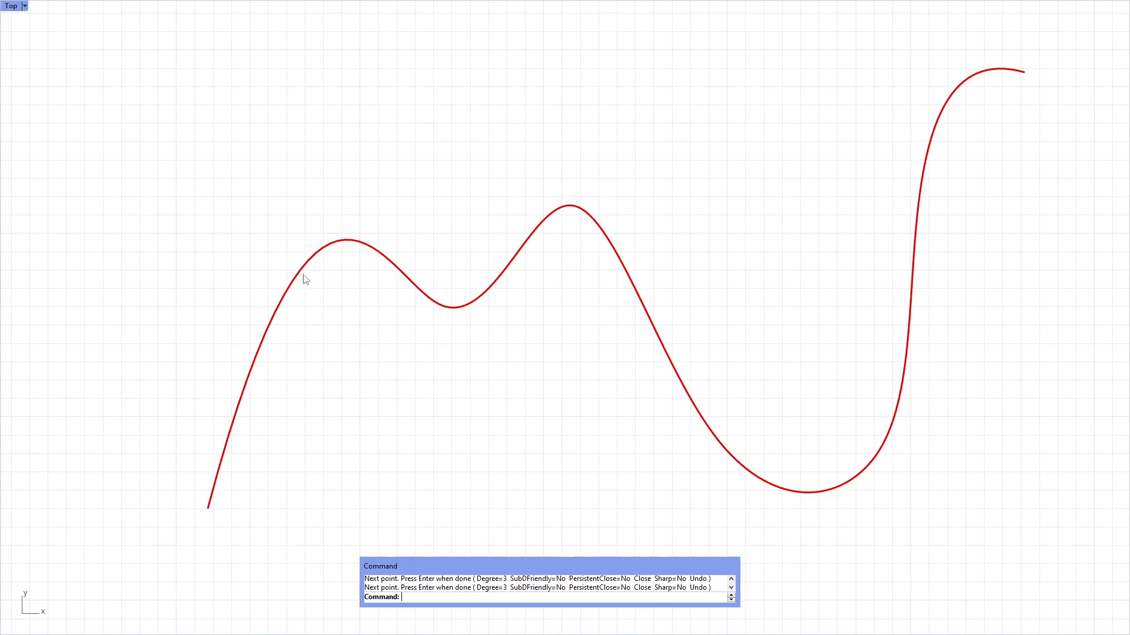
pyautogui.moveTo(669, 368)
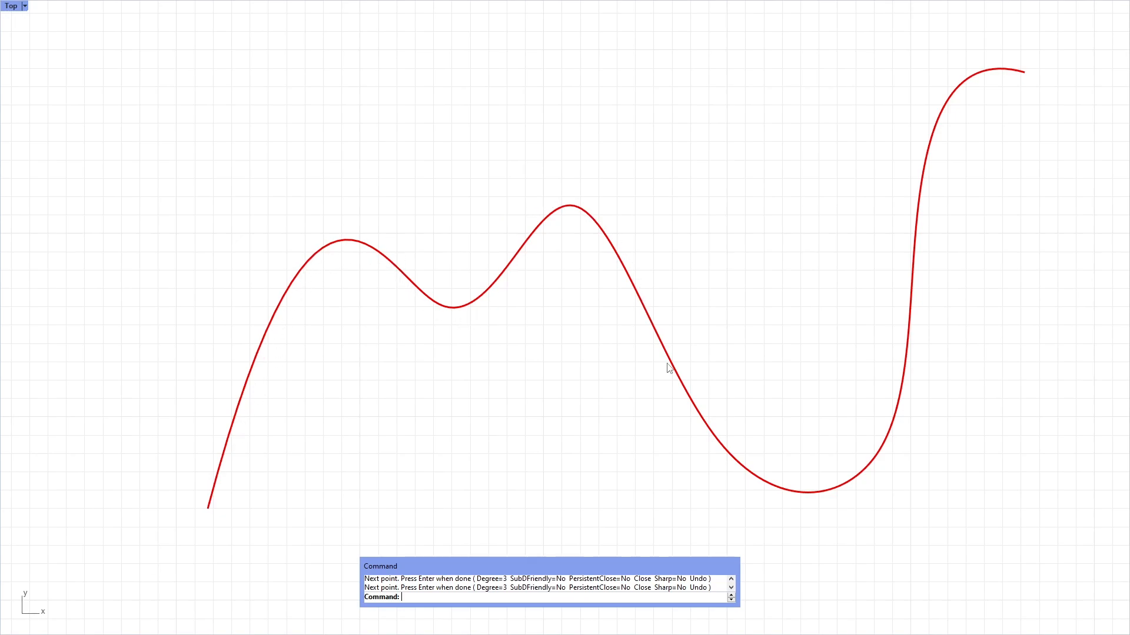
pyautogui.moveTo(383, 262)
pyautogui.write('Point')
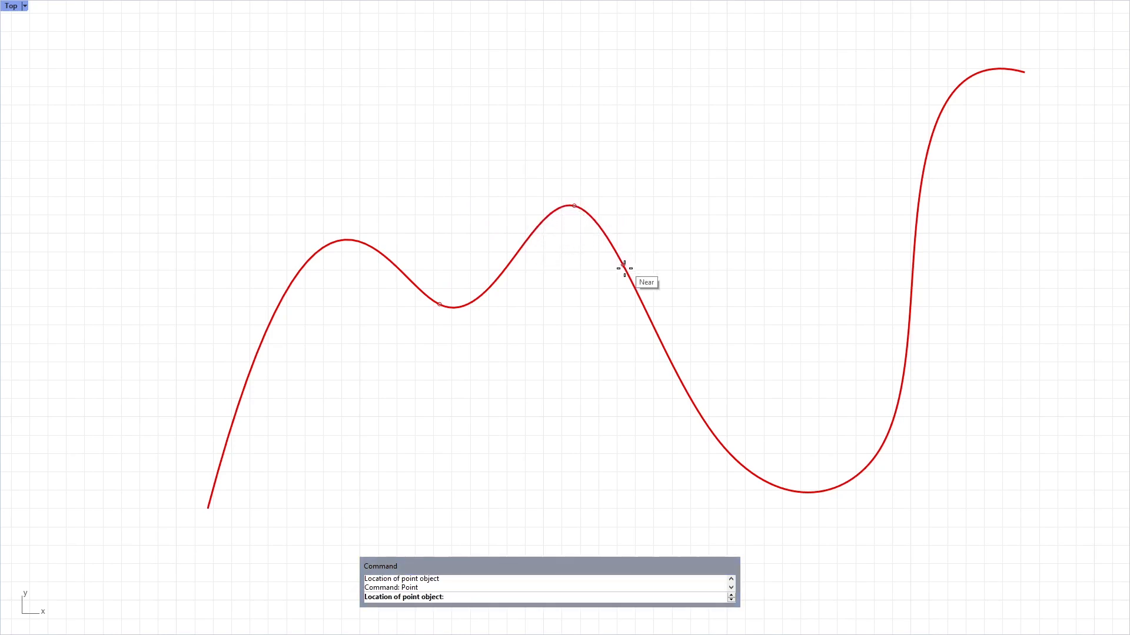
pyautogui.moveTo(677, 373)
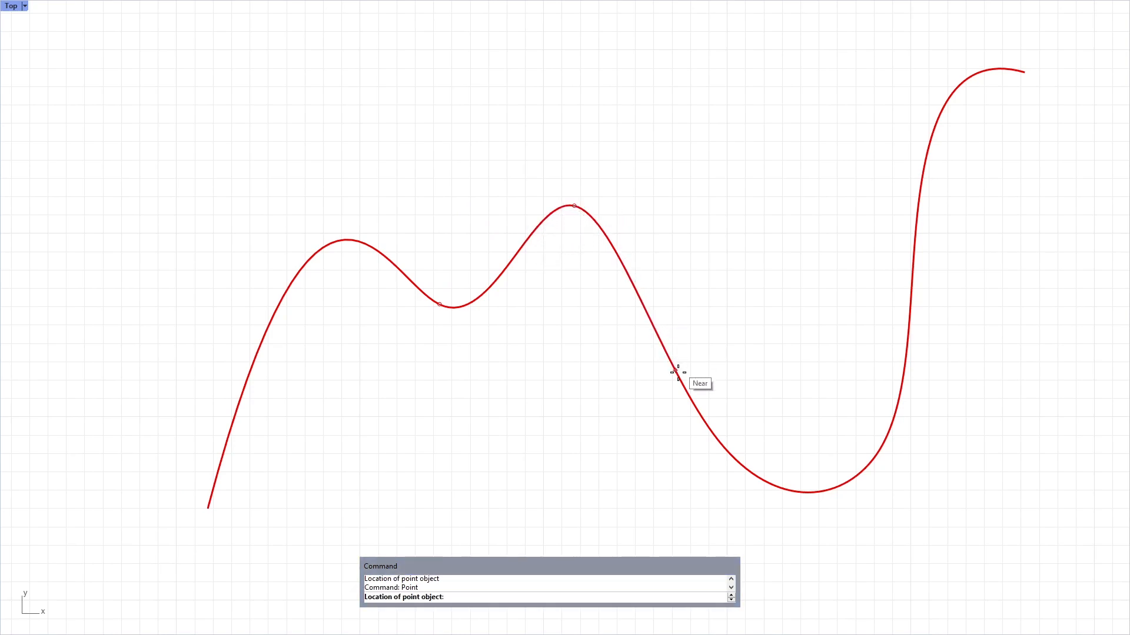
pyautogui.moveTo(720, 443)
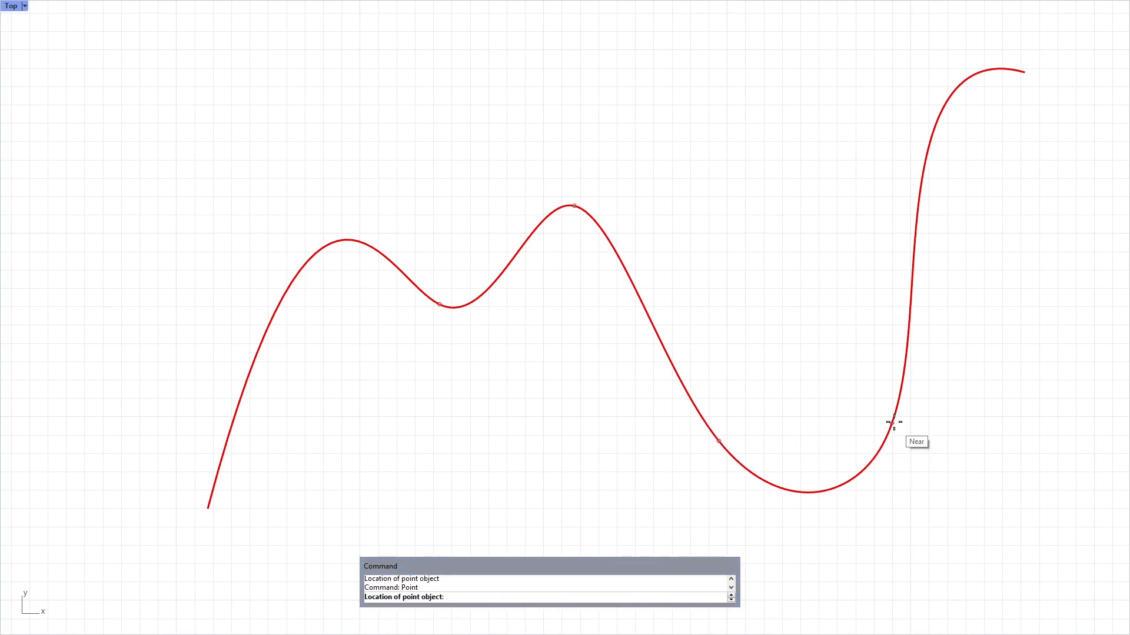
pyautogui.moveTo(908, 341)
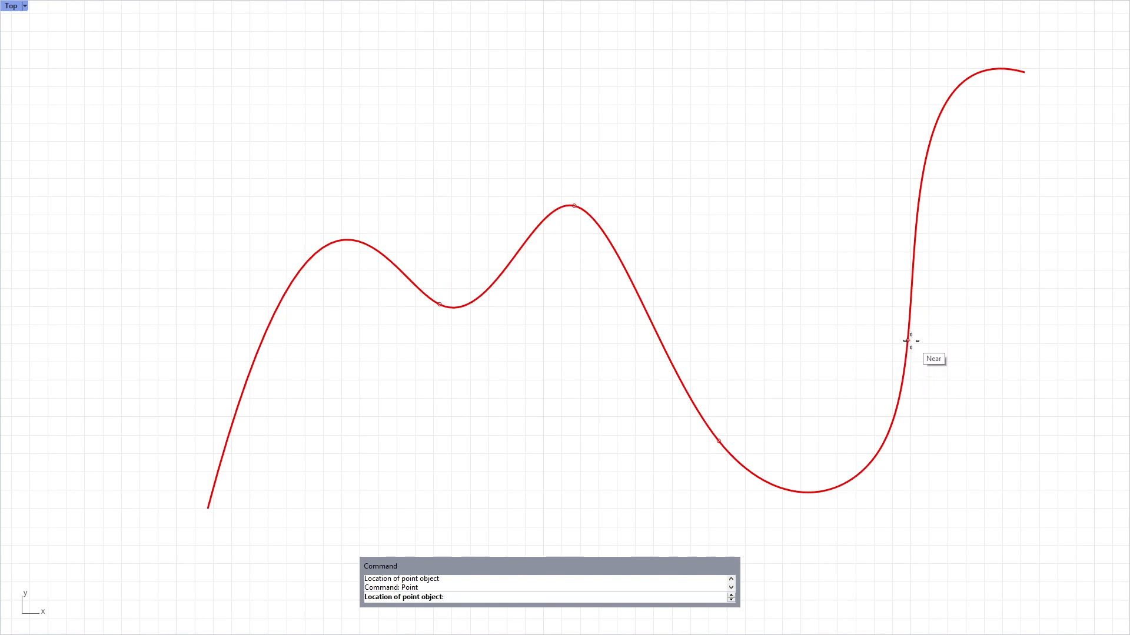
pyautogui.moveTo(912, 267)
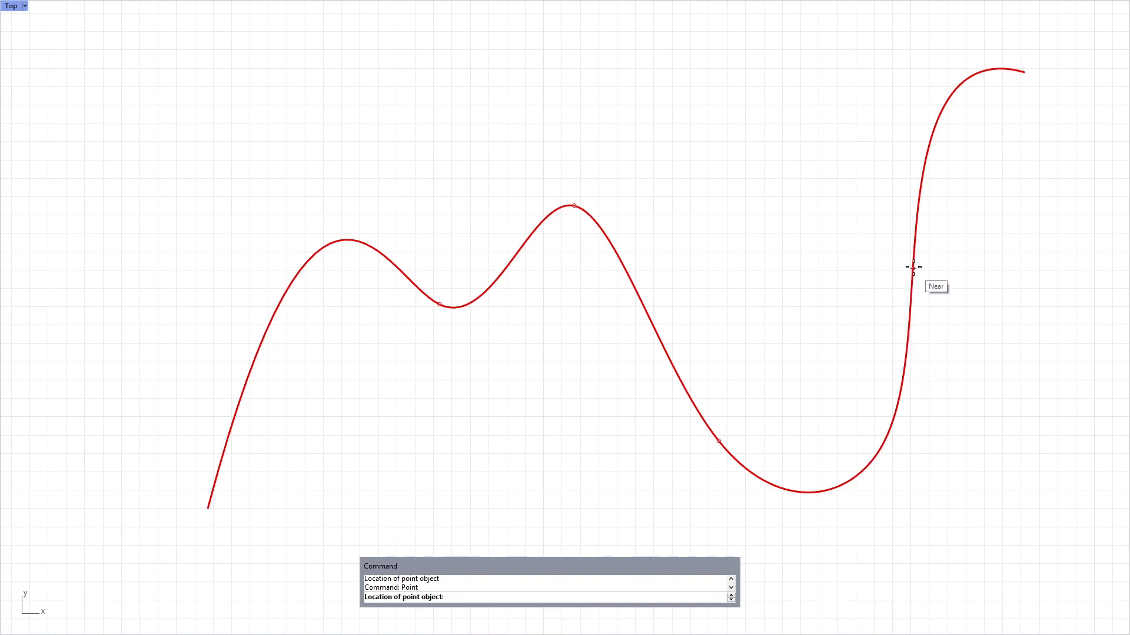
pyautogui.moveTo(887, 440)
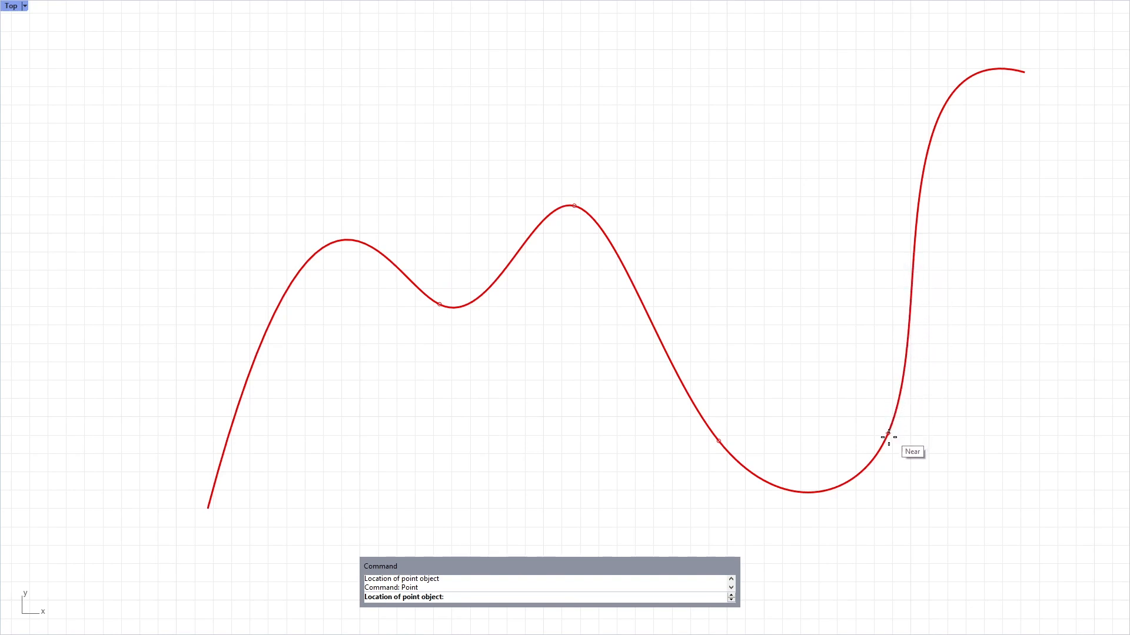
# Snap a marker point onto the curve's lower right bend where its spans join
pyautogui.click(888, 436)
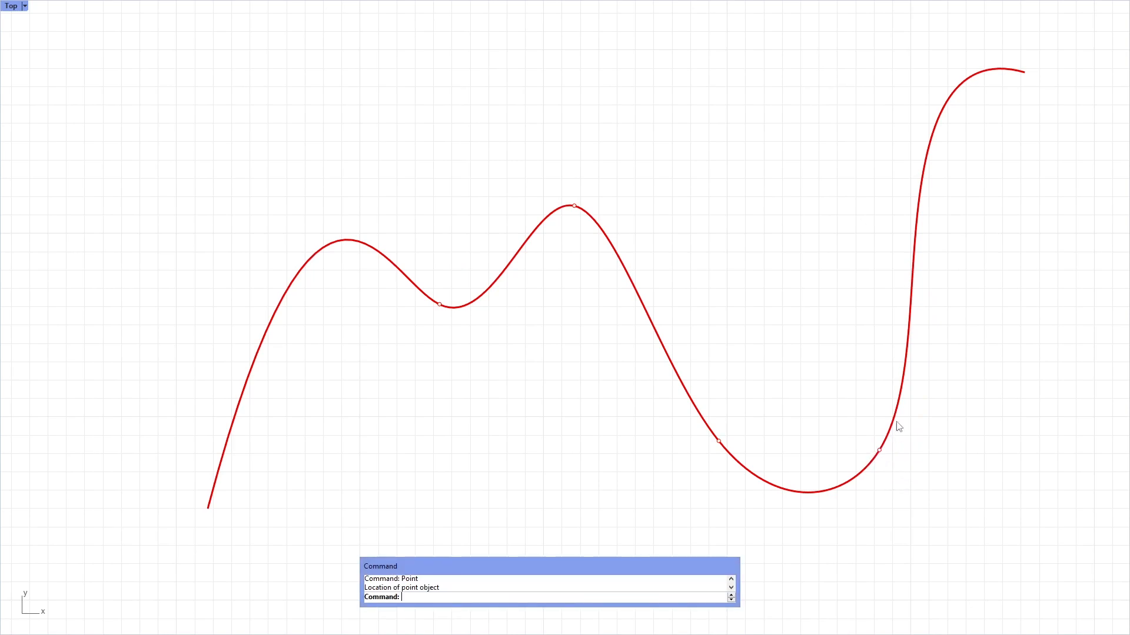
pyautogui.moveTo(380, 257)
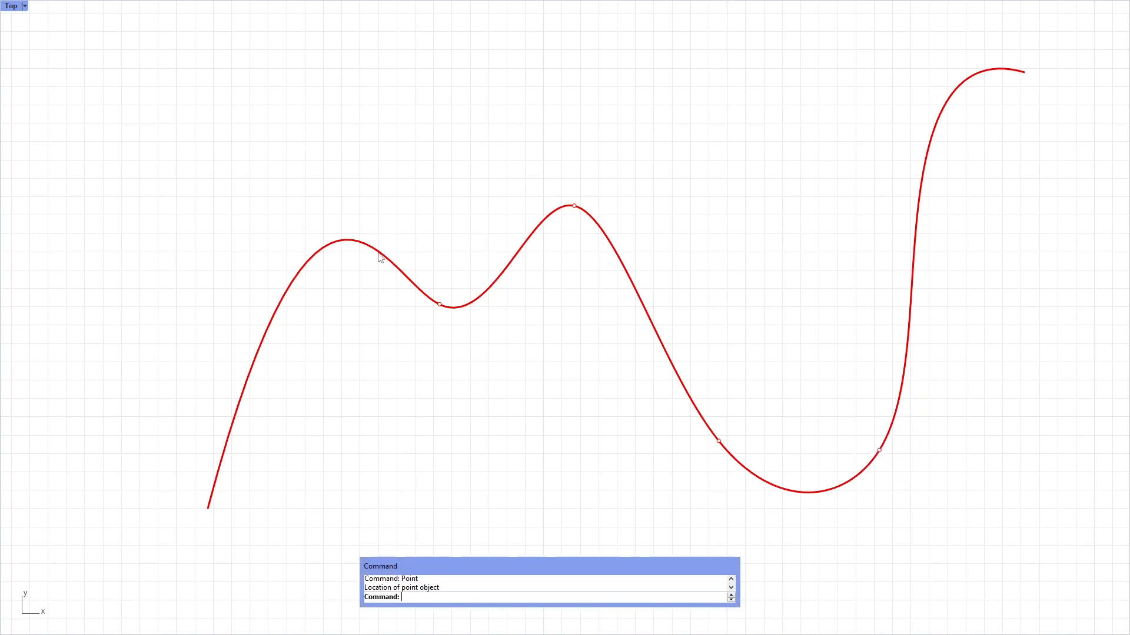
pyautogui.moveTo(618, 253)
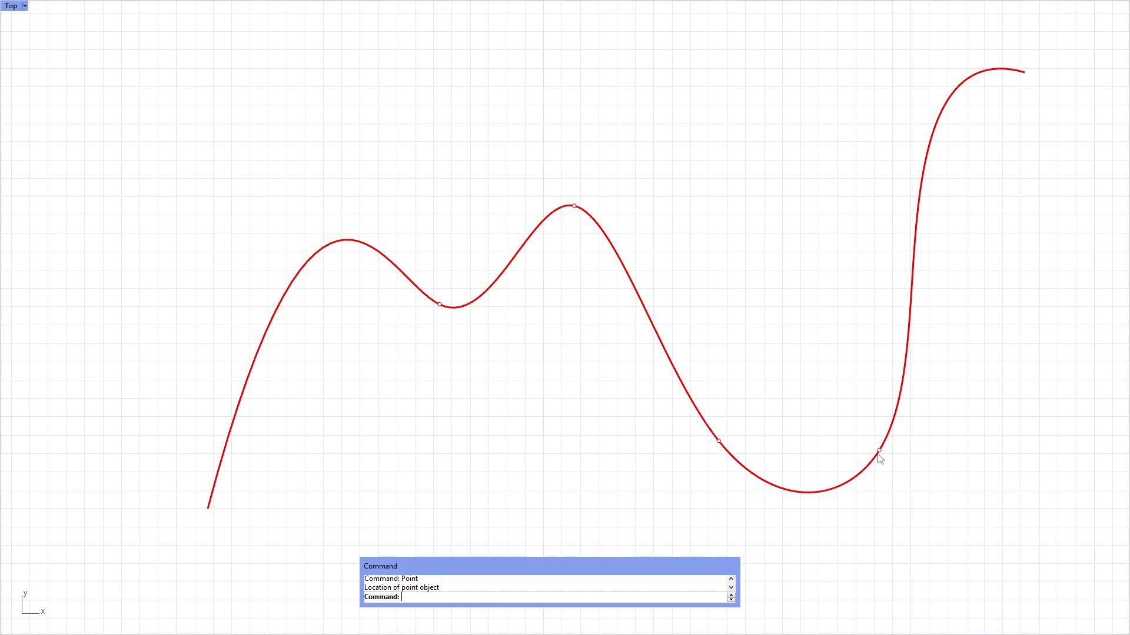
pyautogui.moveTo(898, 459)
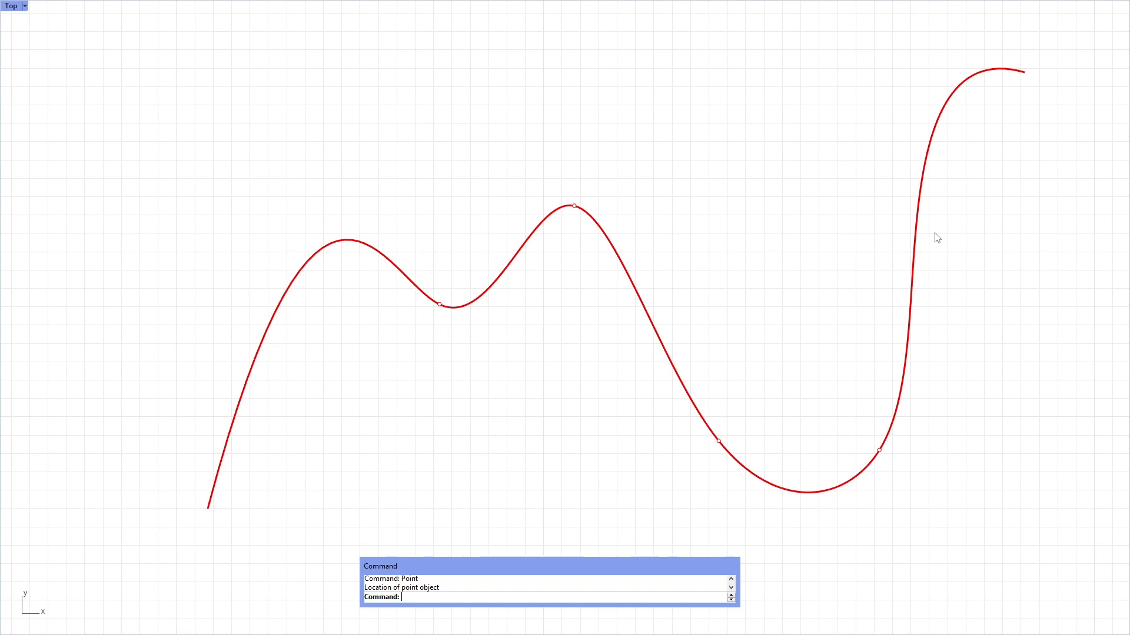
pyautogui.moveTo(493, 288)
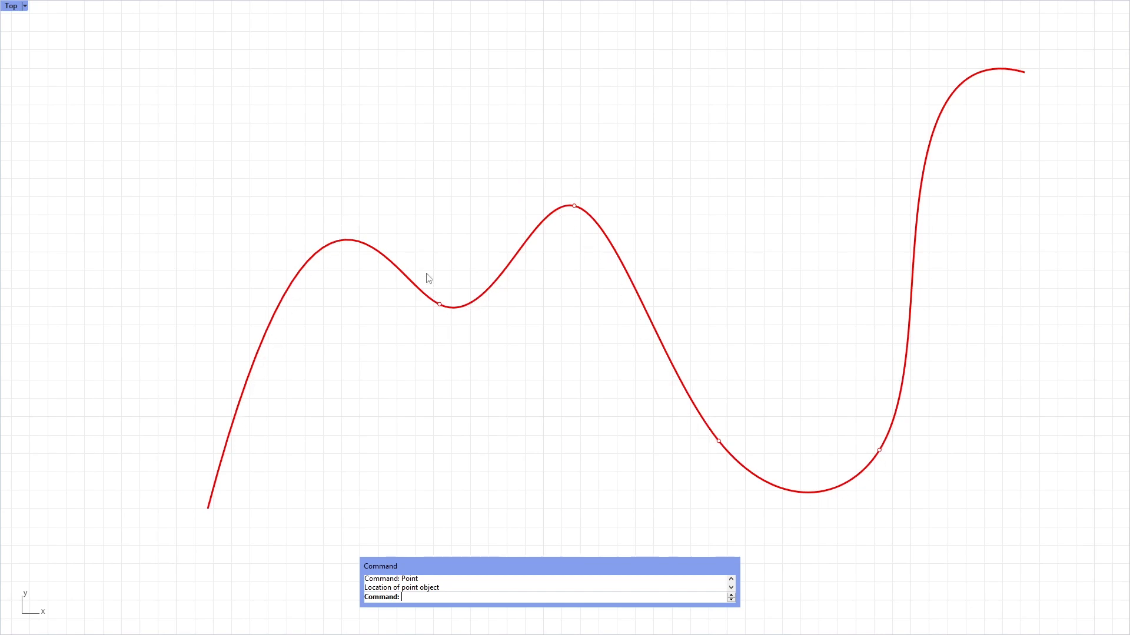
pyautogui.moveTo(462, 310)
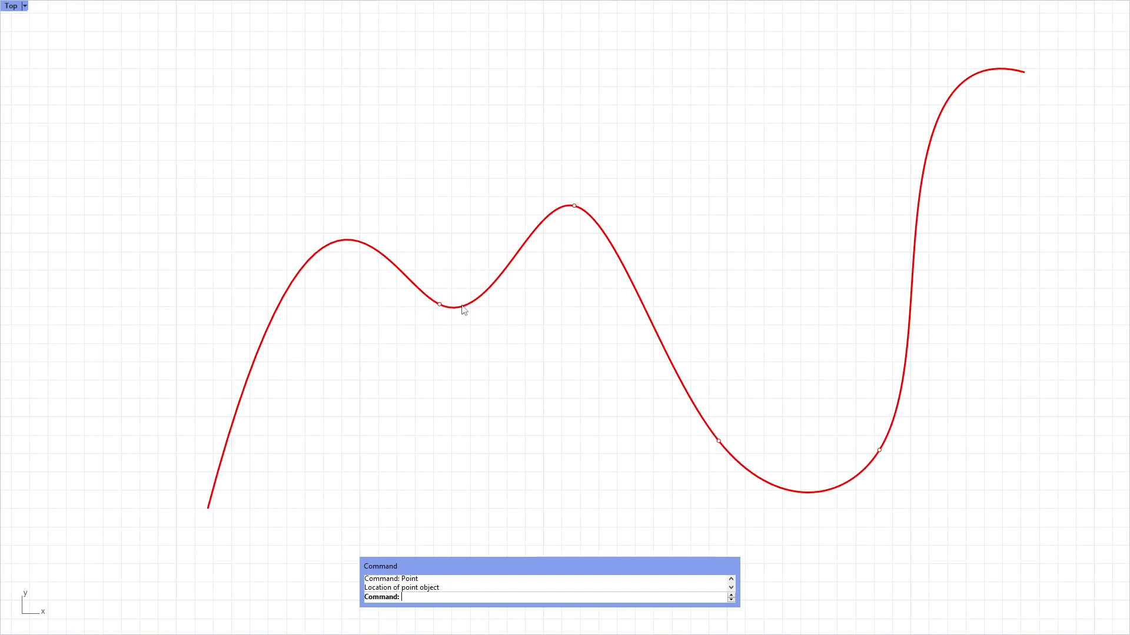
pyautogui.moveTo(481, 308)
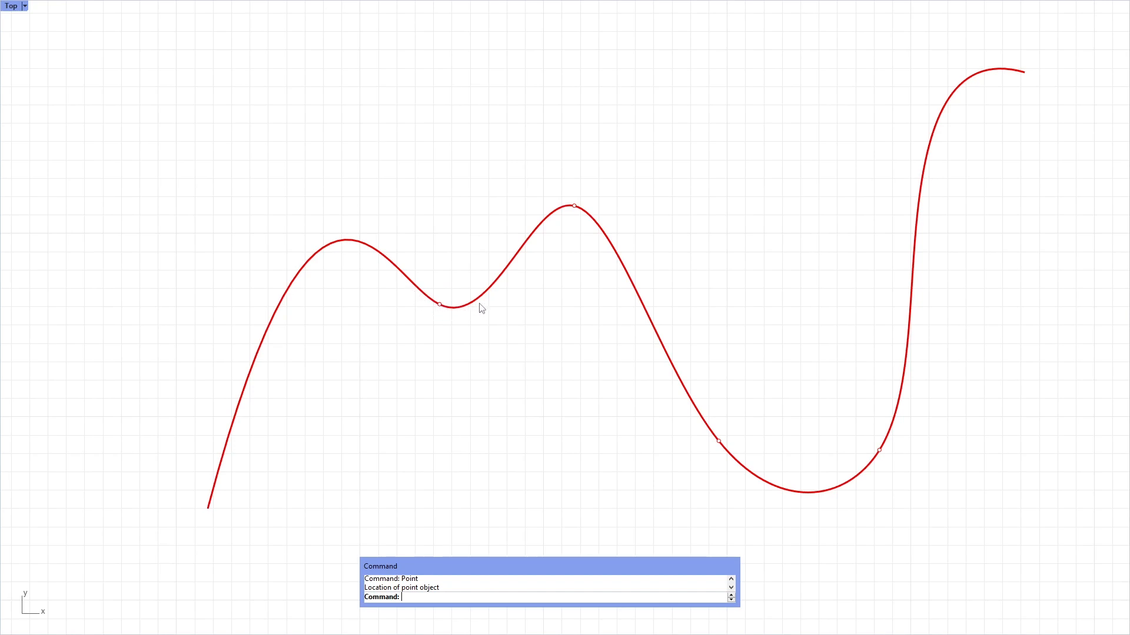
pyautogui.moveTo(816, 477)
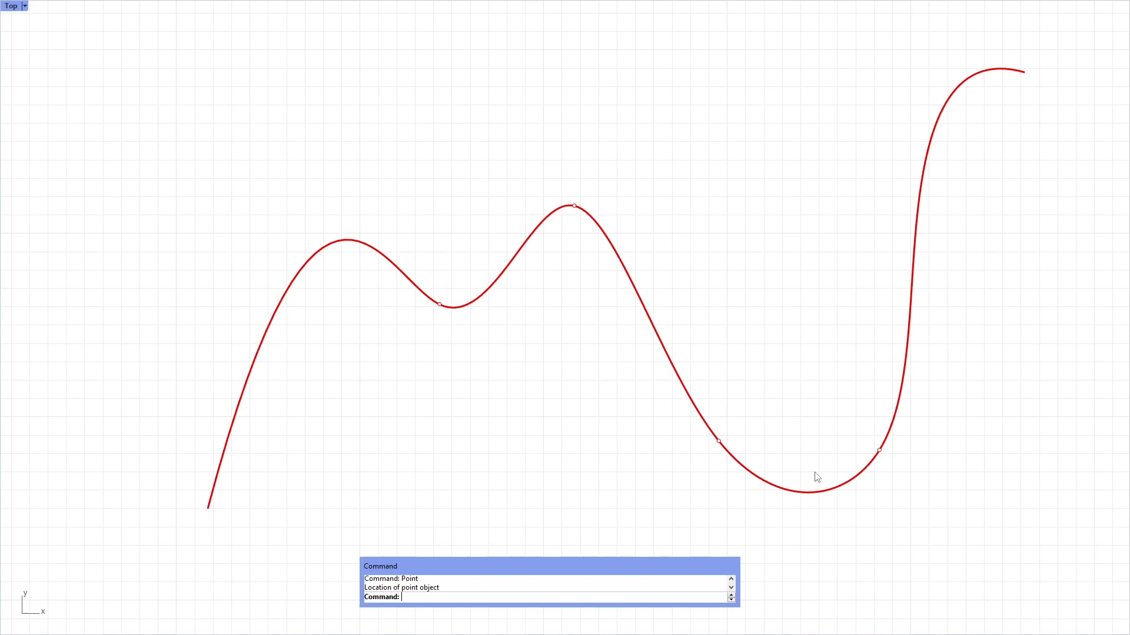
pyautogui.moveTo(834, 381)
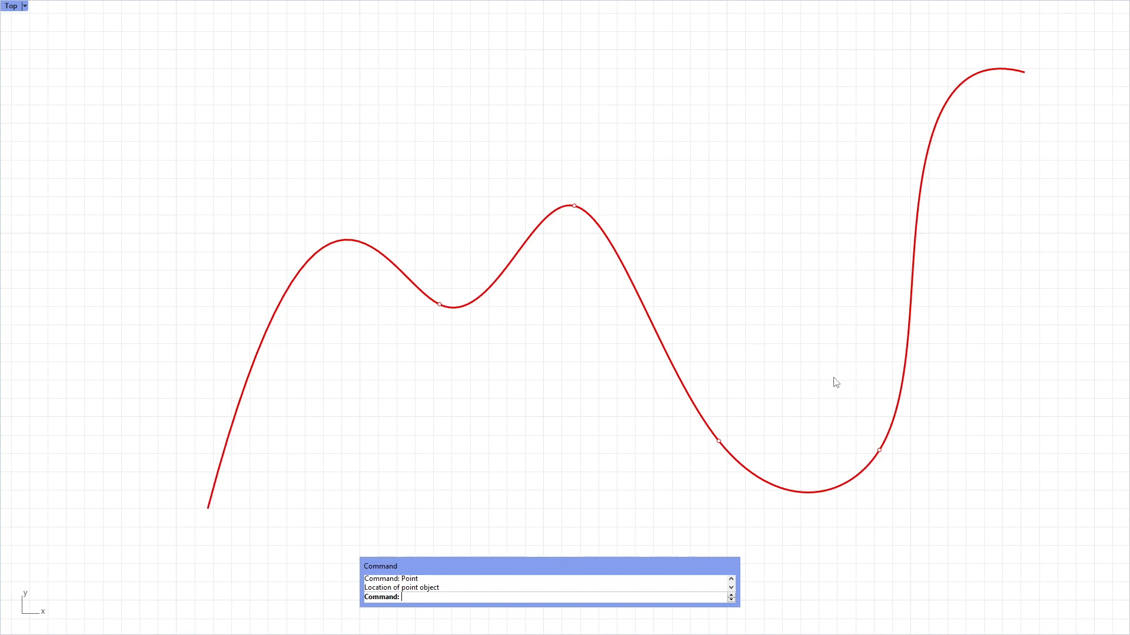
pyautogui.moveTo(548, 235)
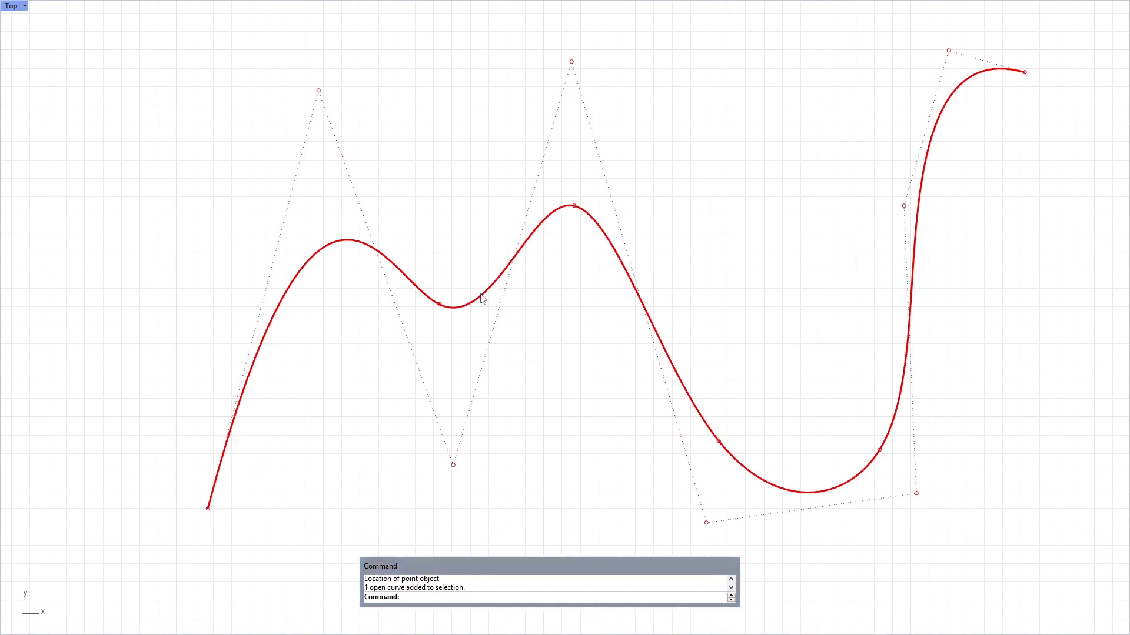
pyautogui.moveTo(530, 307)
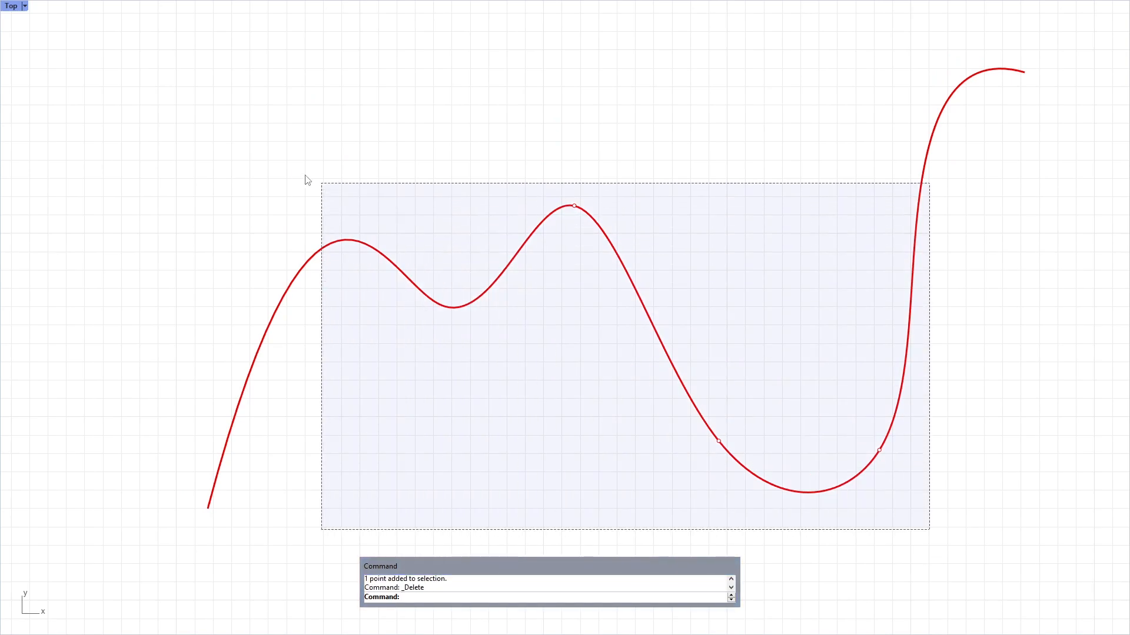
# Delete the wavy curve together with its four marker points
pyautogui.press('Return')
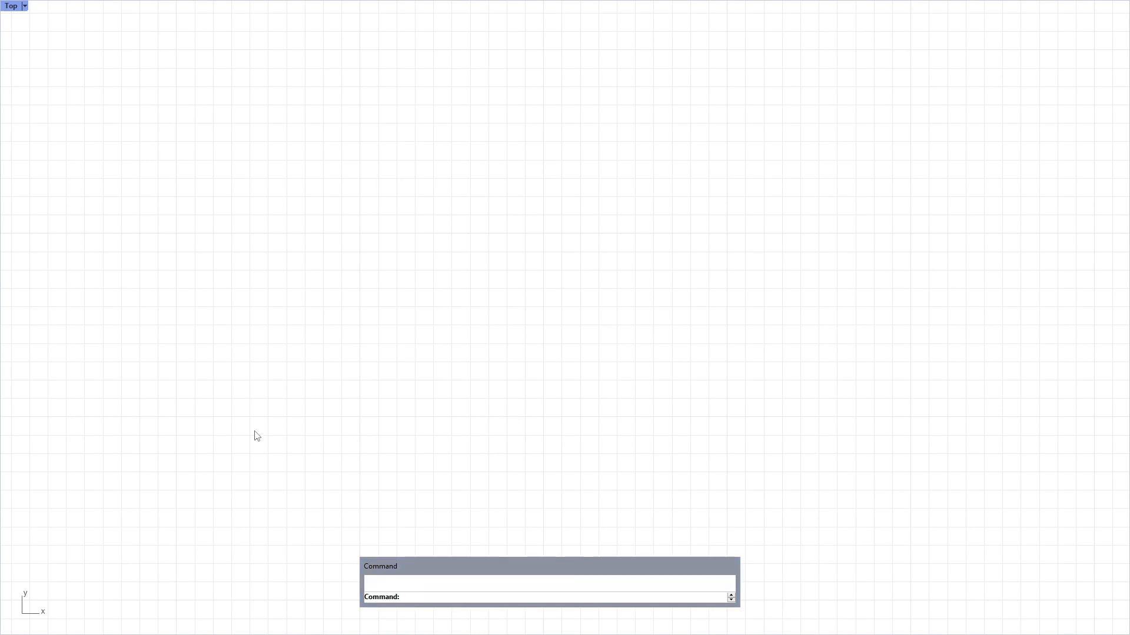
# Place the zigzagging control points P1, P2 and P4 of the P0–P7 layout with the Point command
pyautogui.write('Point')
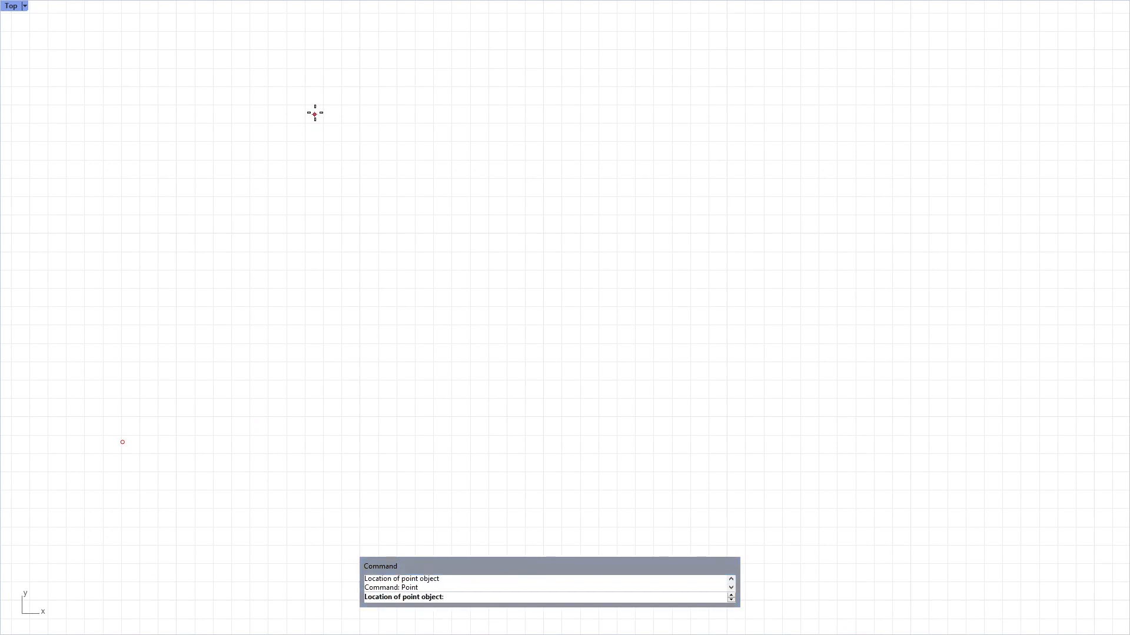
pyautogui.click(314, 113)
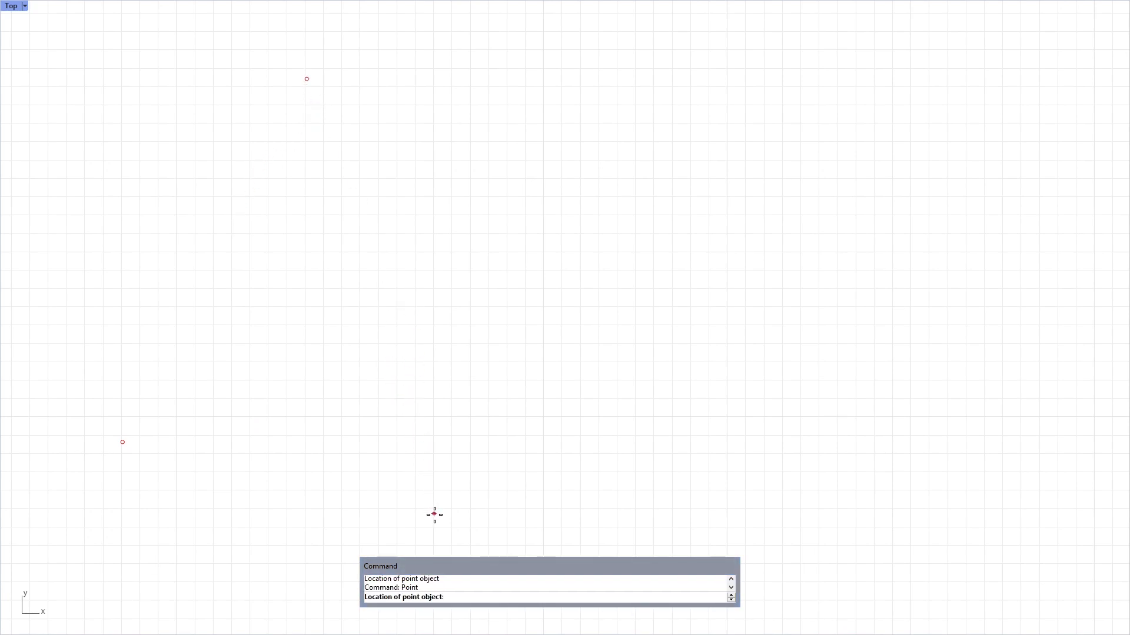
pyautogui.click(434, 515)
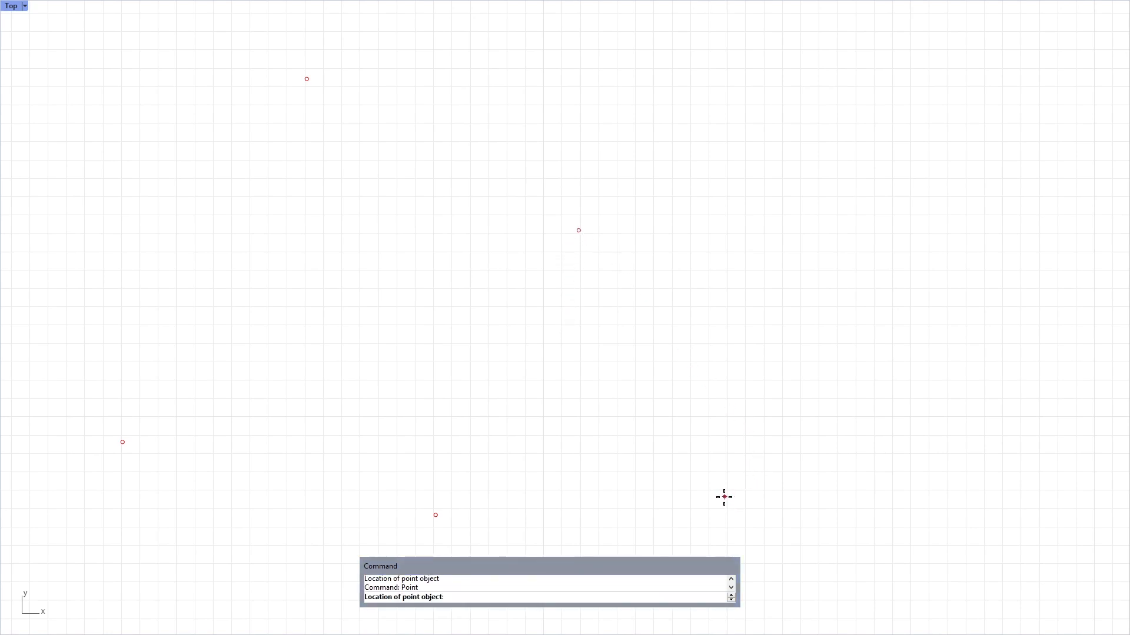
pyautogui.click(725, 497)
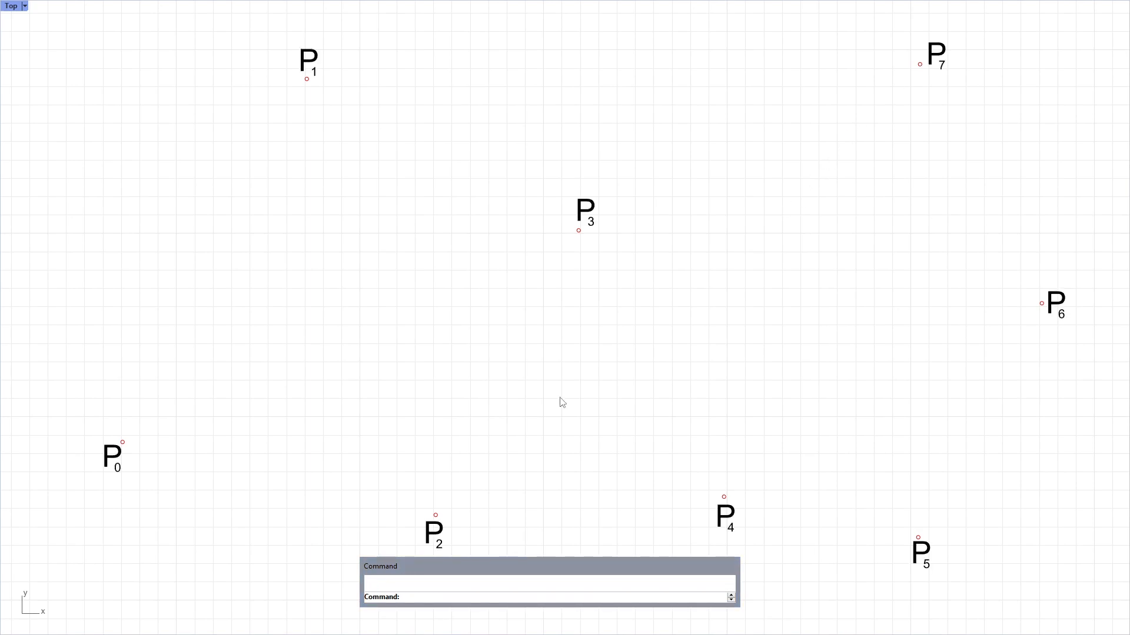
pyautogui.write('Point')
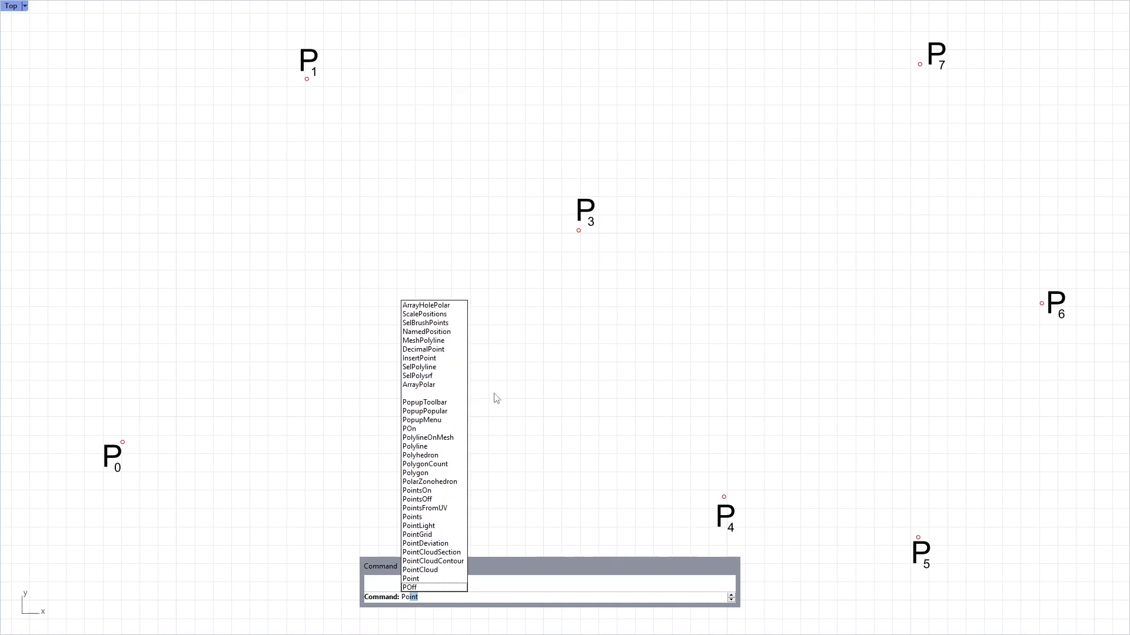
# Connect P0, P1, P2 … with a polyline and explode it into individual edges
pyautogui.click(415, 446)
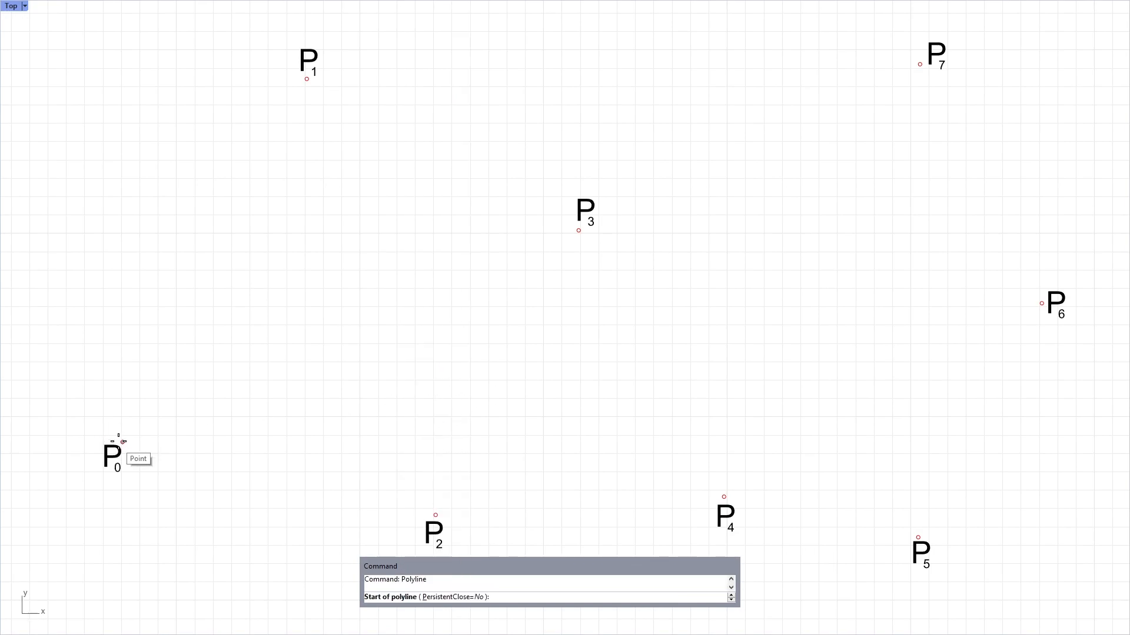
pyautogui.click(433, 447)
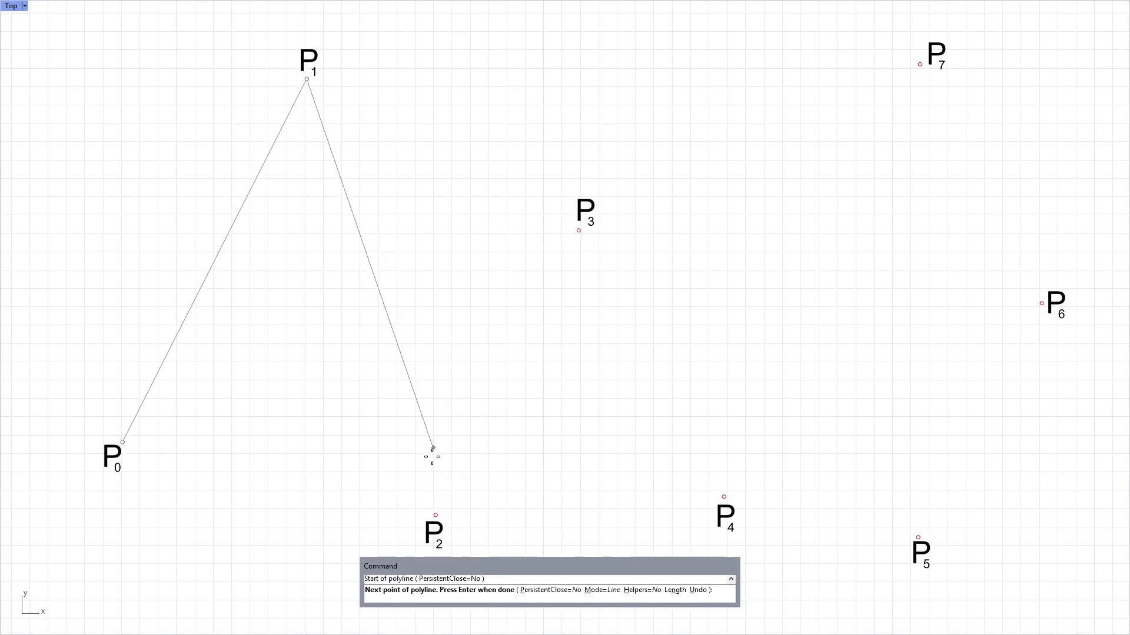
pyautogui.click(578, 231)
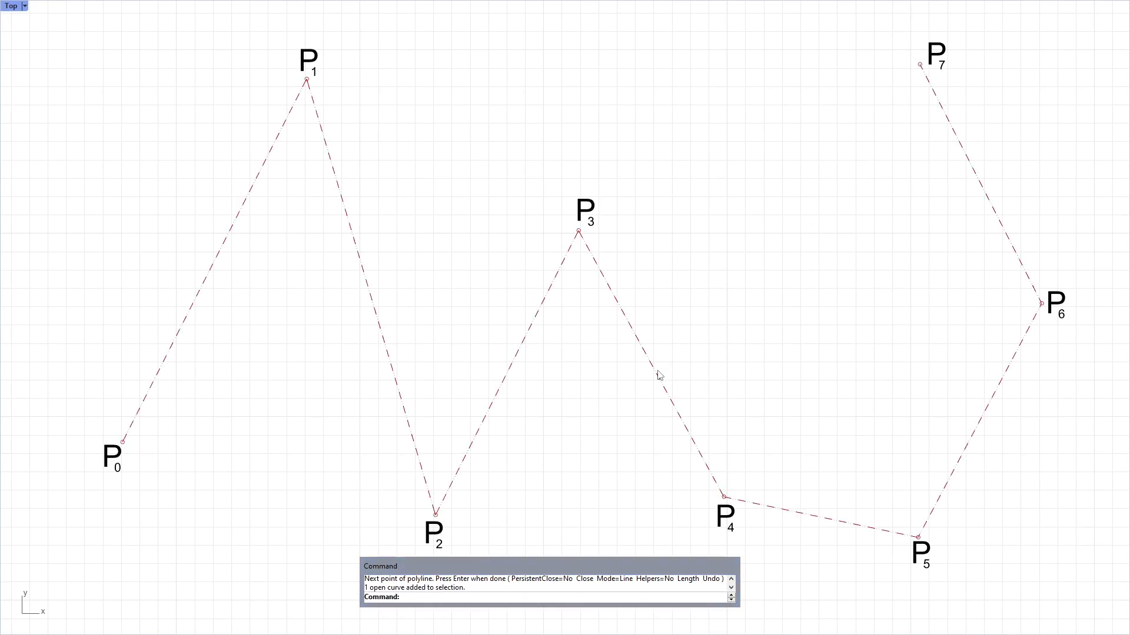
pyautogui.write('Explode')
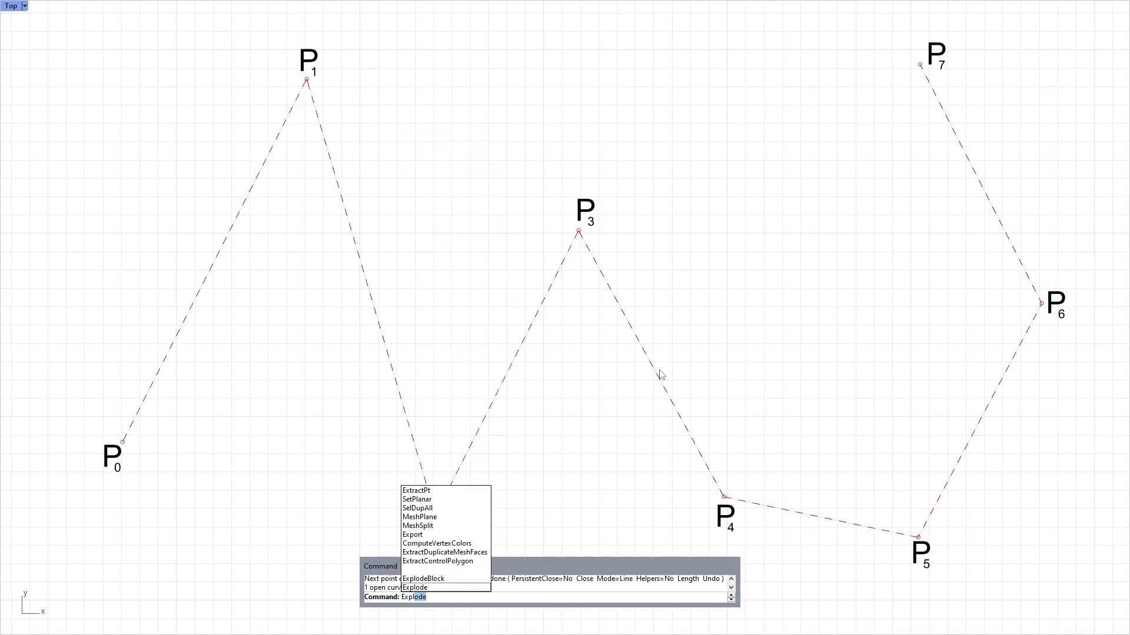
pyautogui.press('enter')
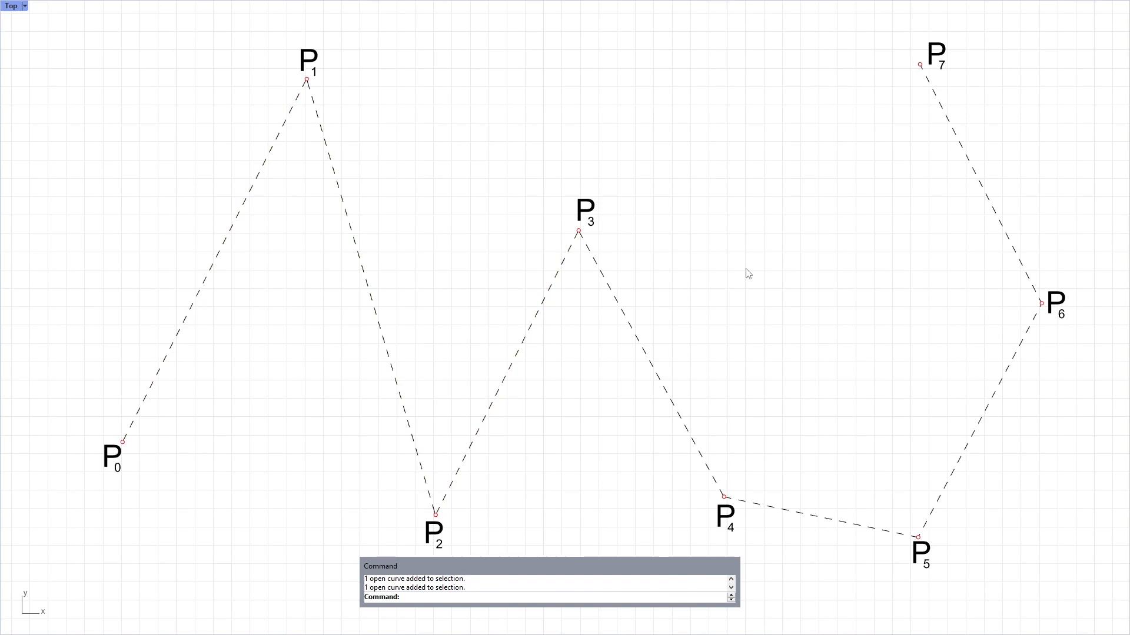
pyautogui.moveTo(776, 321)
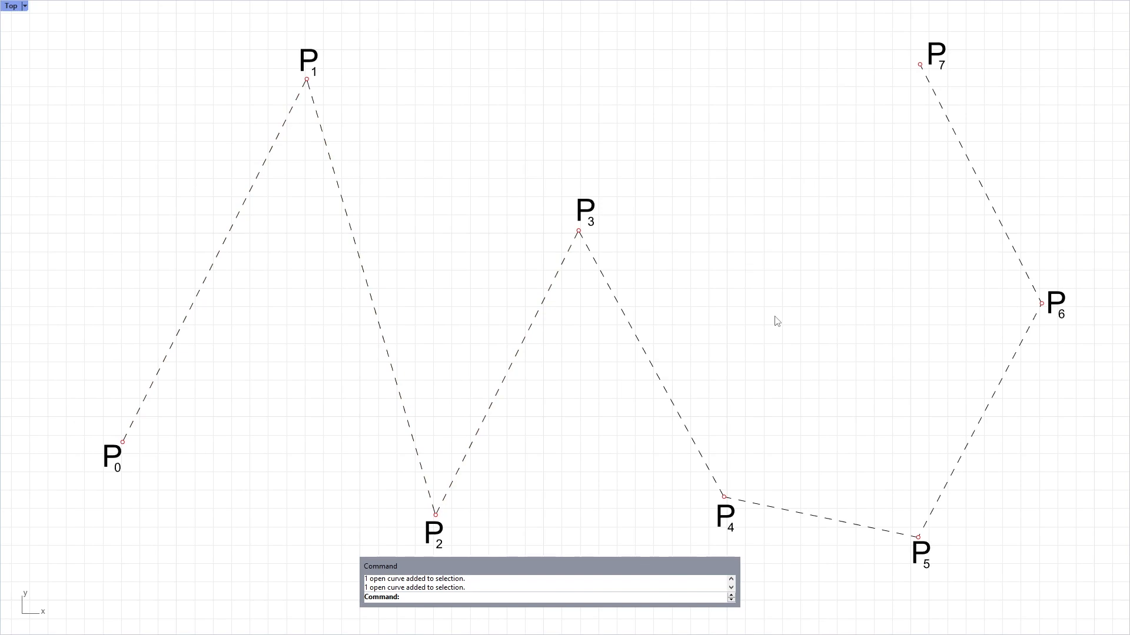
pyautogui.moveTo(994, 202)
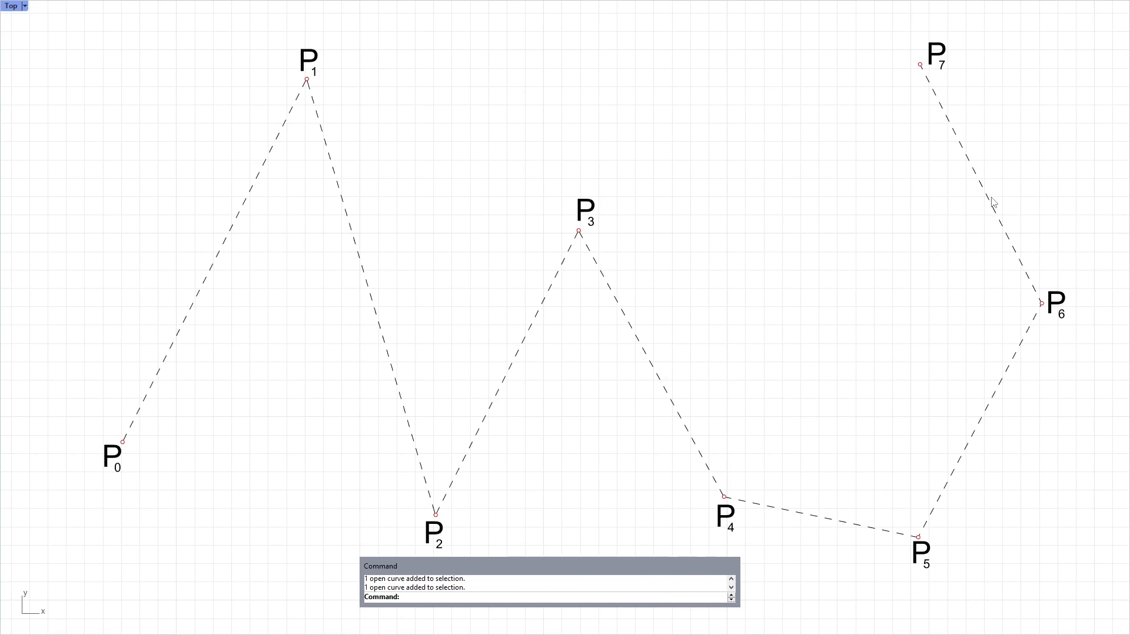
pyautogui.moveTo(949, 462)
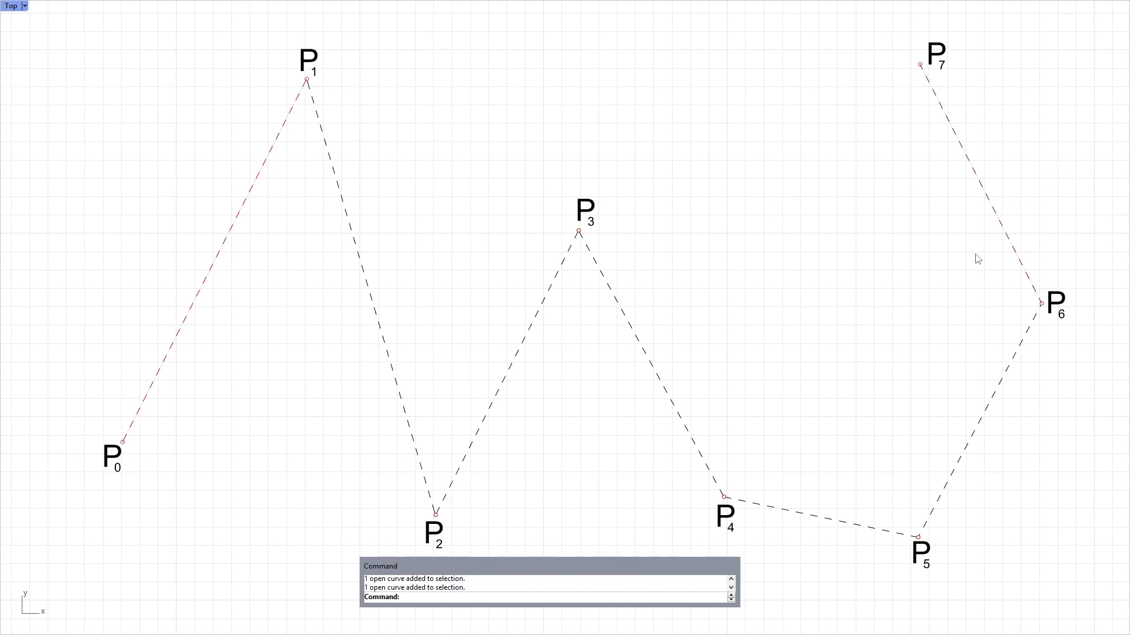
pyautogui.moveTo(375, 321)
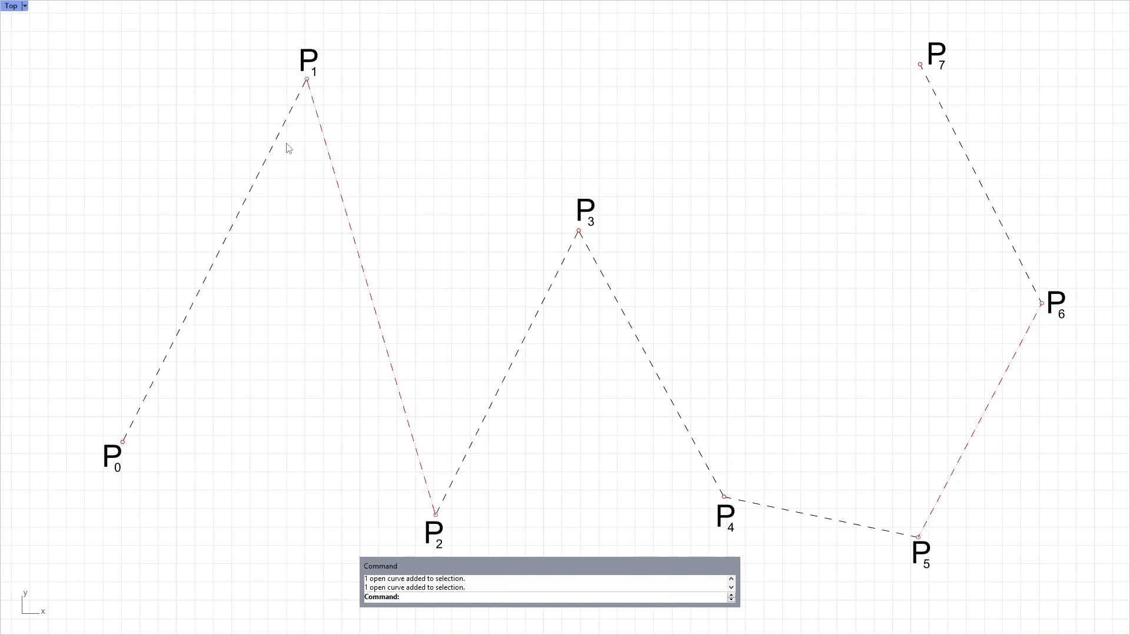
pyautogui.moveTo(427, 214)
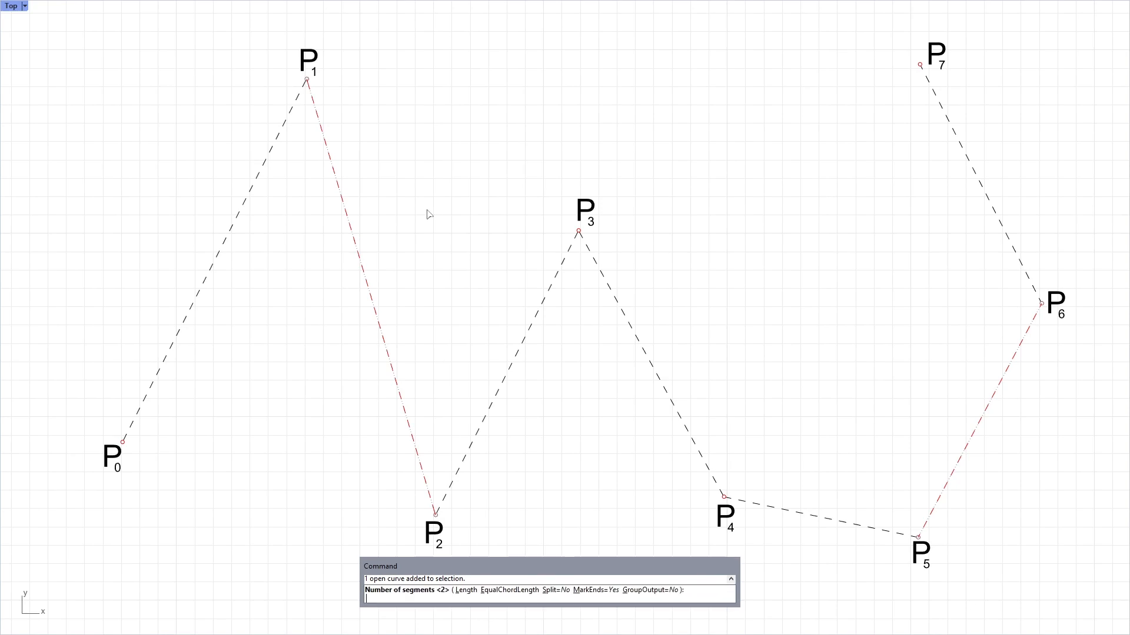
# Divide edges P1–P2 and P5–P6 into two segments each to mark their midpoints
pyautogui.press('Enter')
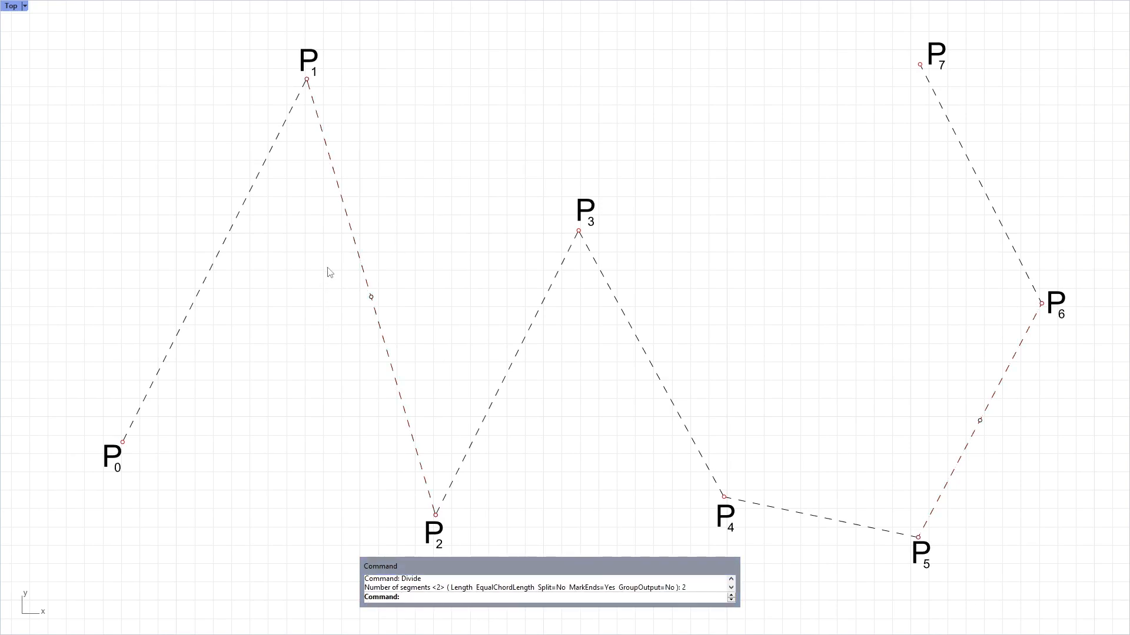
pyautogui.click(979, 421)
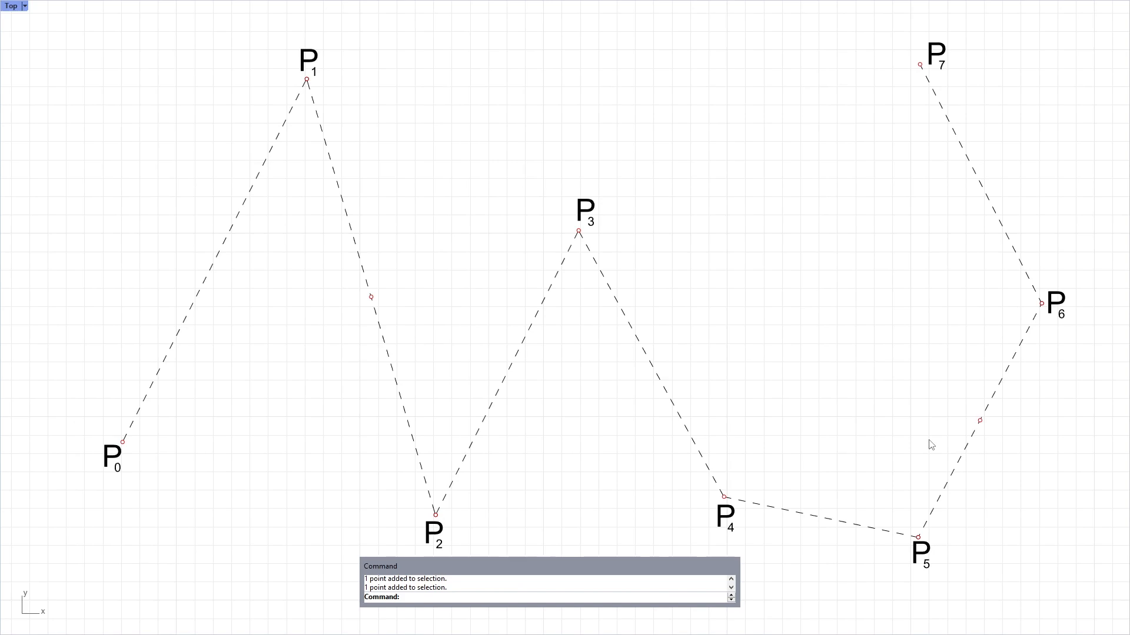
pyautogui.moveTo(143, 461)
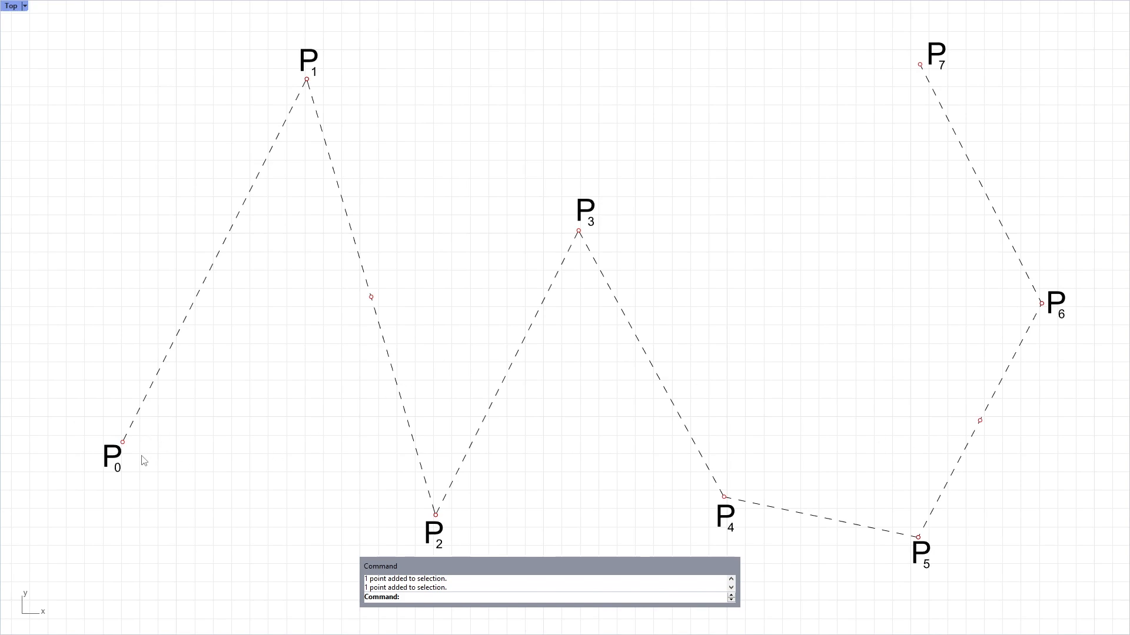
pyautogui.moveTo(1028, 270)
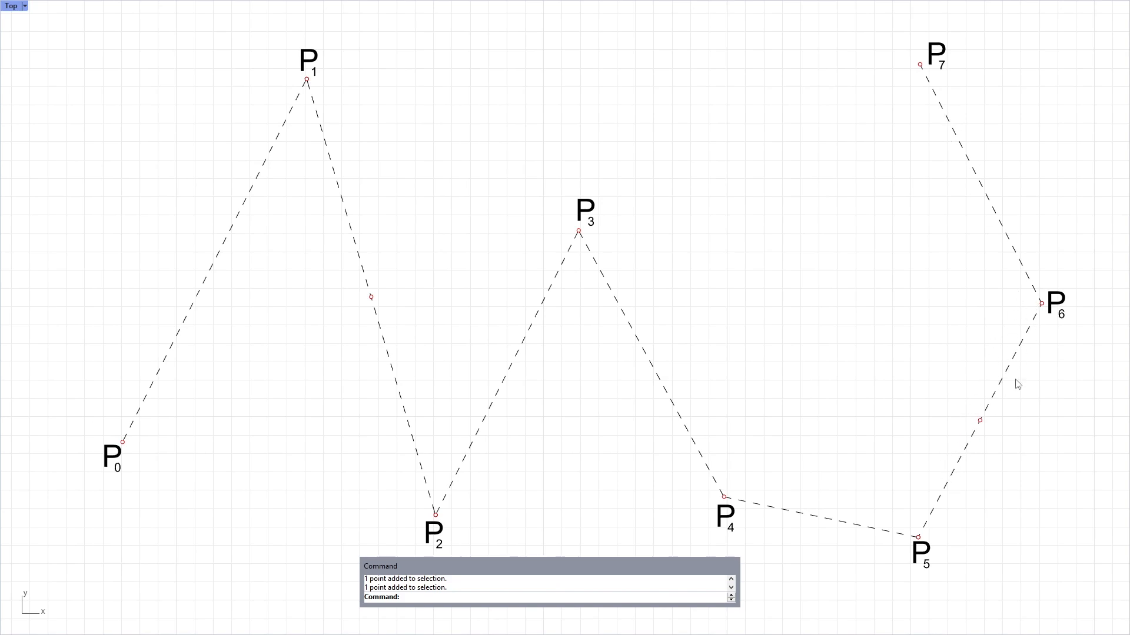
pyautogui.moveTo(374, 340)
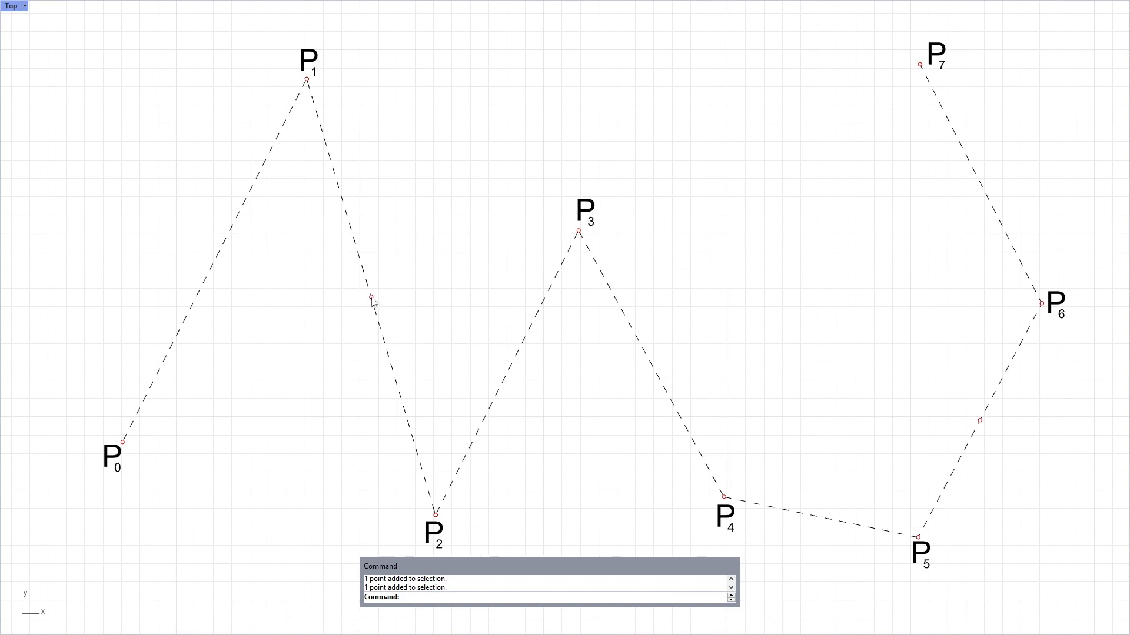
pyautogui.moveTo(420, 285)
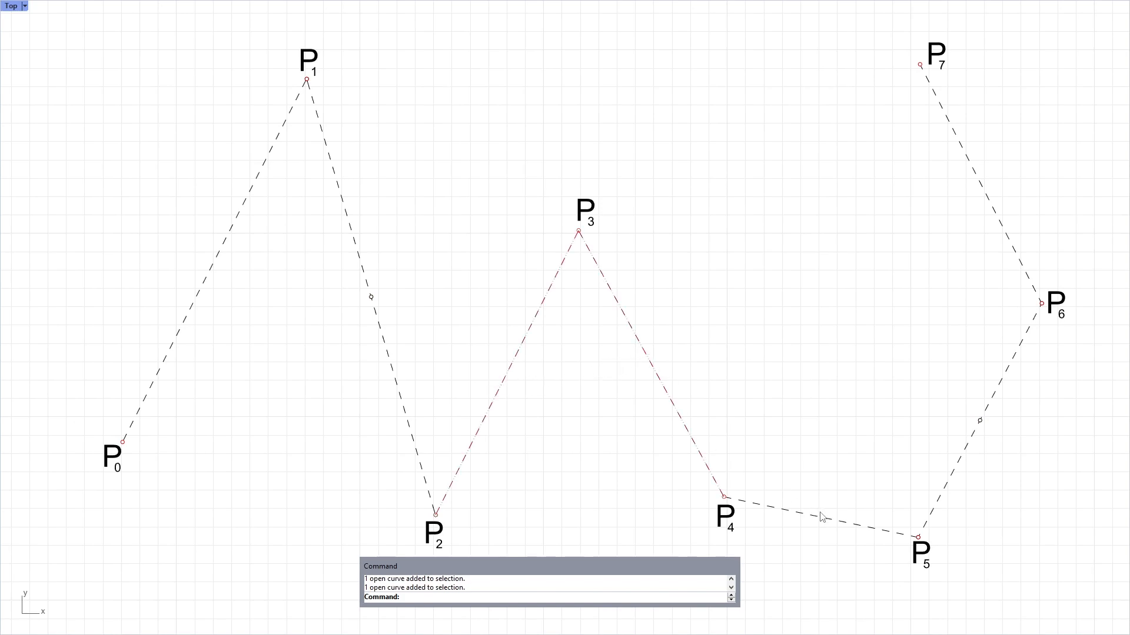
# Select edge P3–P4 with the inner legs and run Divide to split them into thirds
pyautogui.click(821, 516)
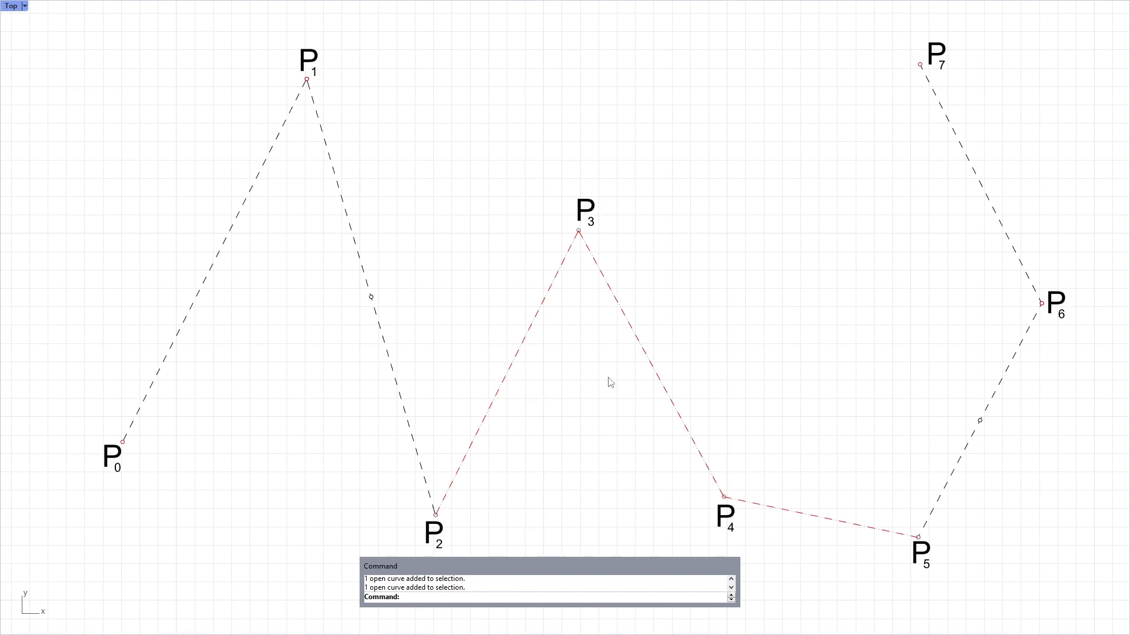
pyautogui.write('Divide')
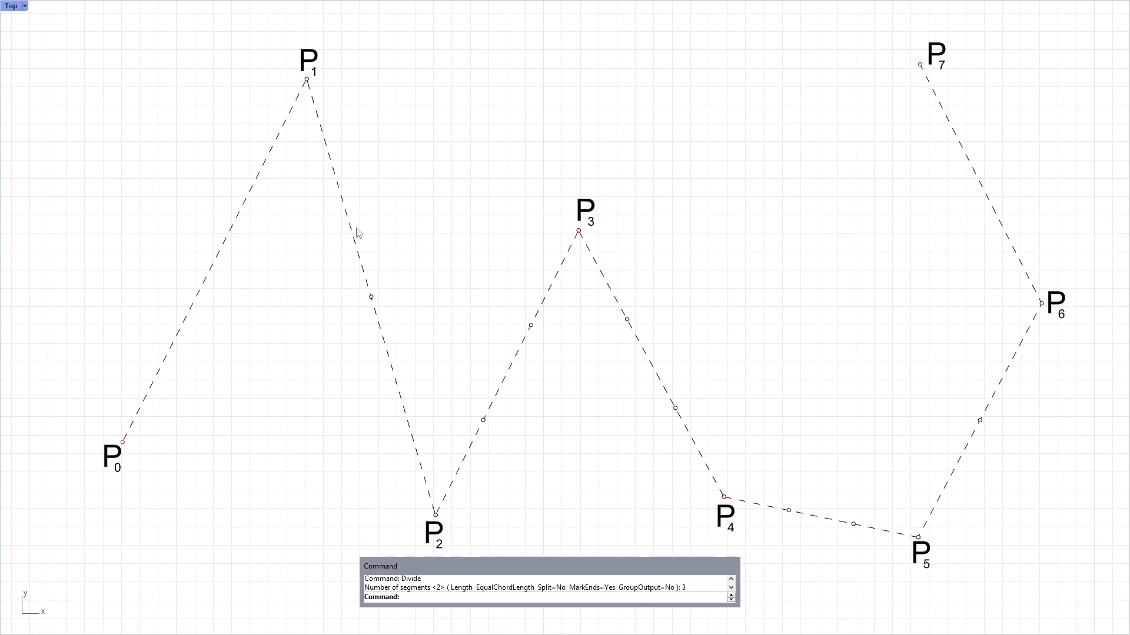
pyautogui.moveTo(623, 333)
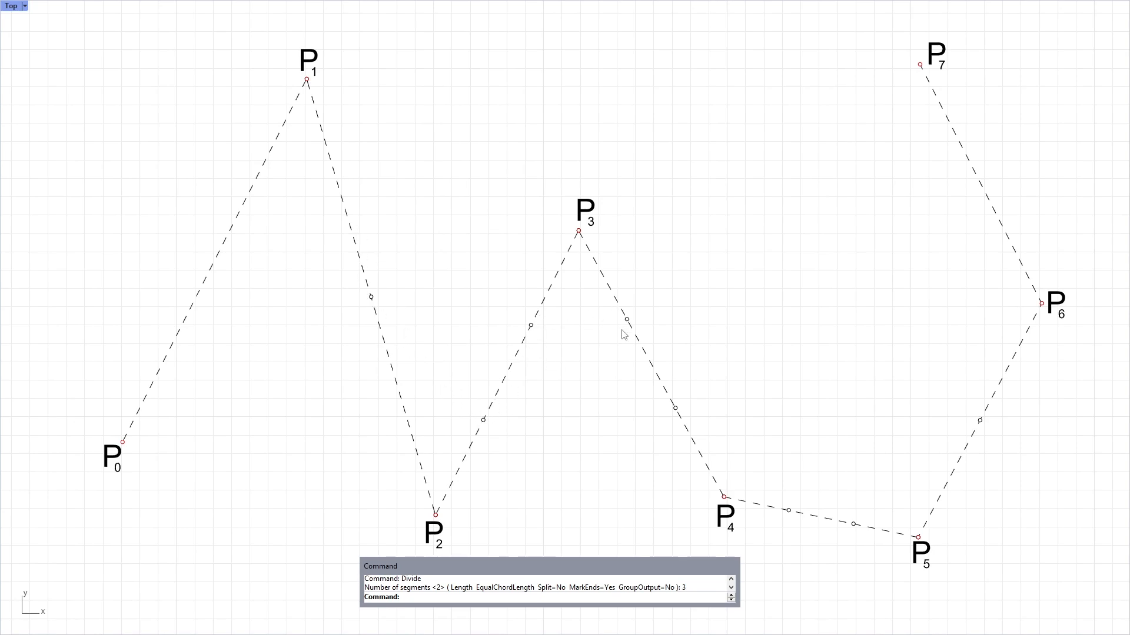
pyautogui.moveTo(561, 347)
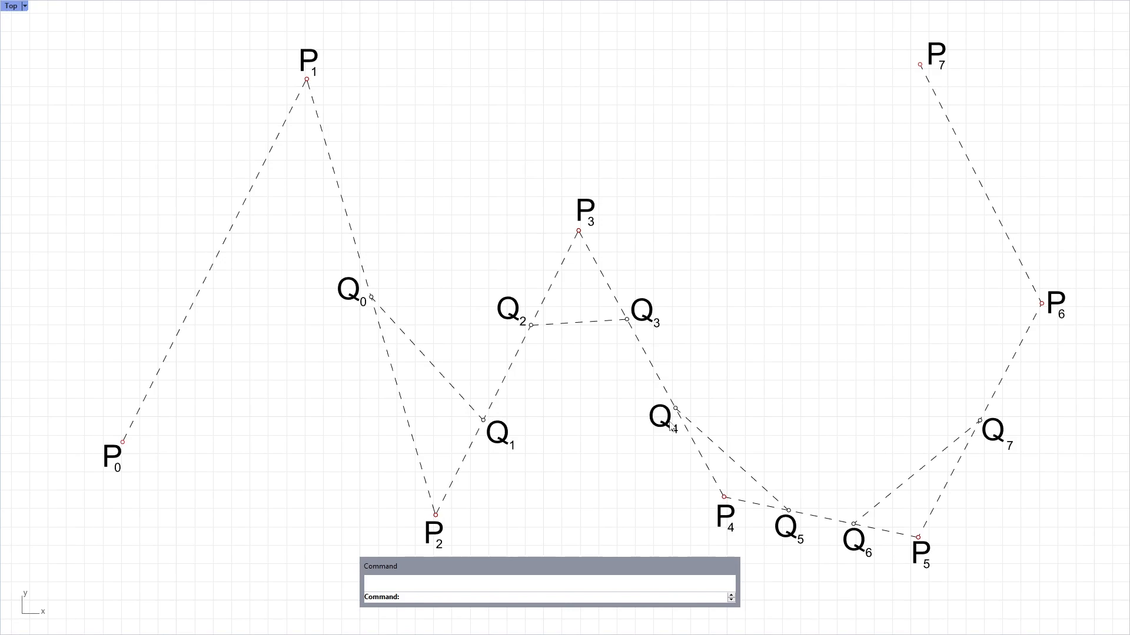
pyautogui.moveTo(998, 470)
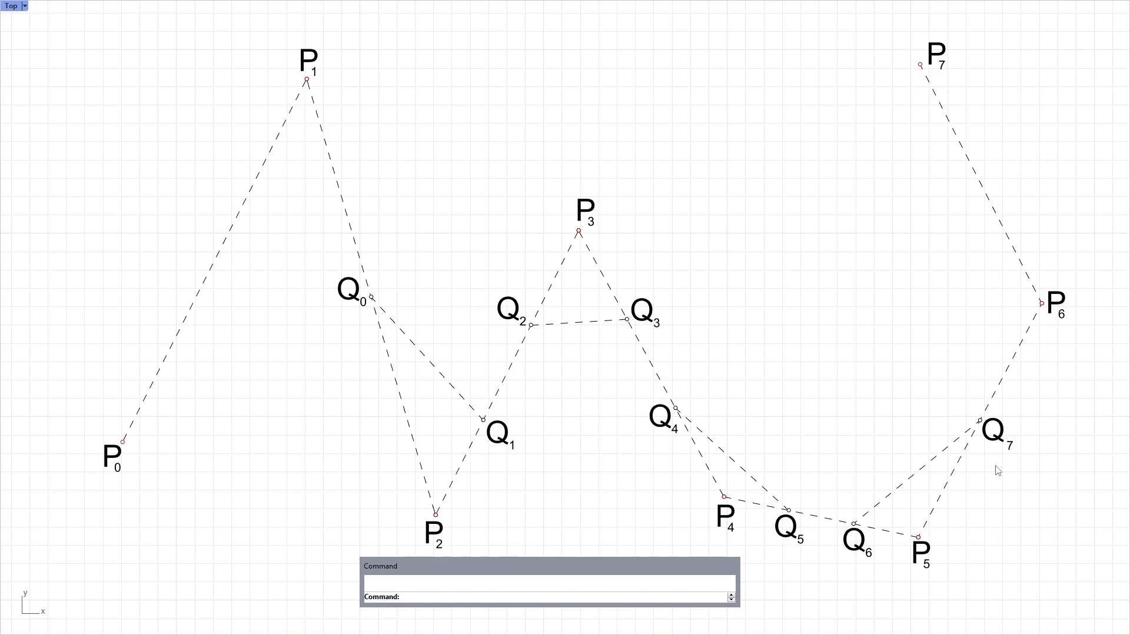
pyautogui.moveTo(656, 436)
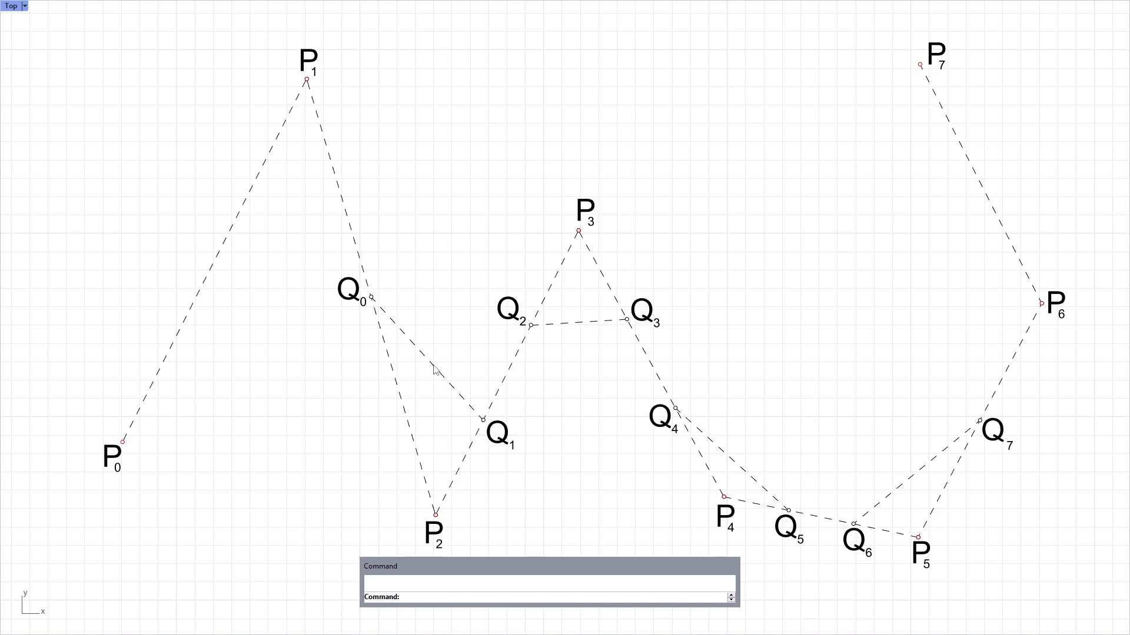
# Divide the four Q connecting lines into 2 segments to mark midpoints K0–K3
pyautogui.click(425, 367)
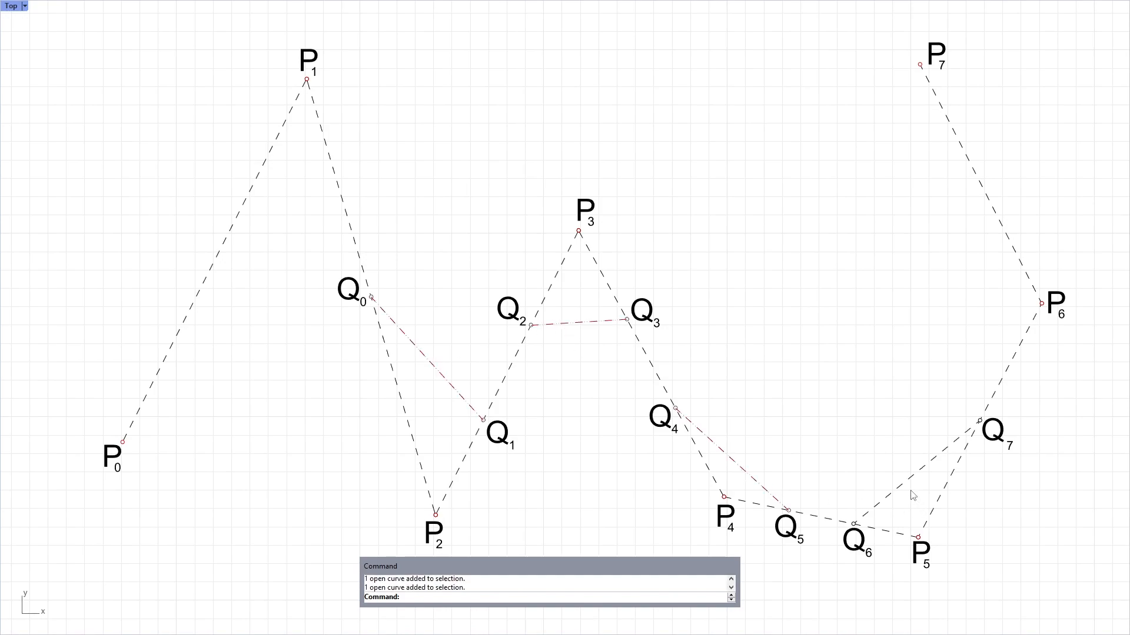
pyautogui.write('Delete')
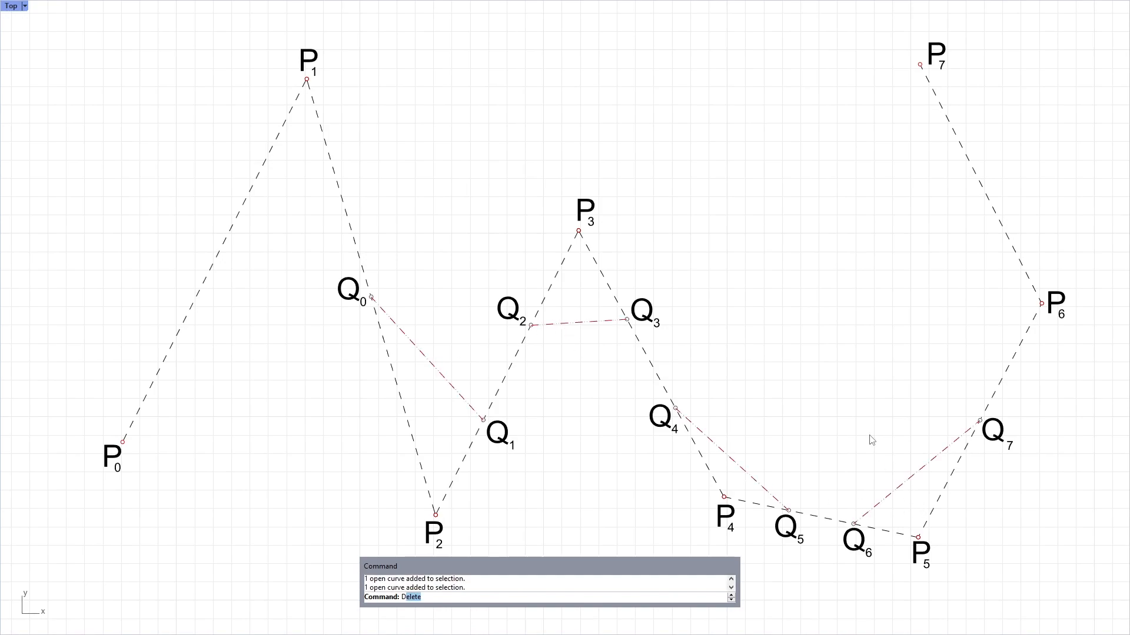
pyautogui.write('2')
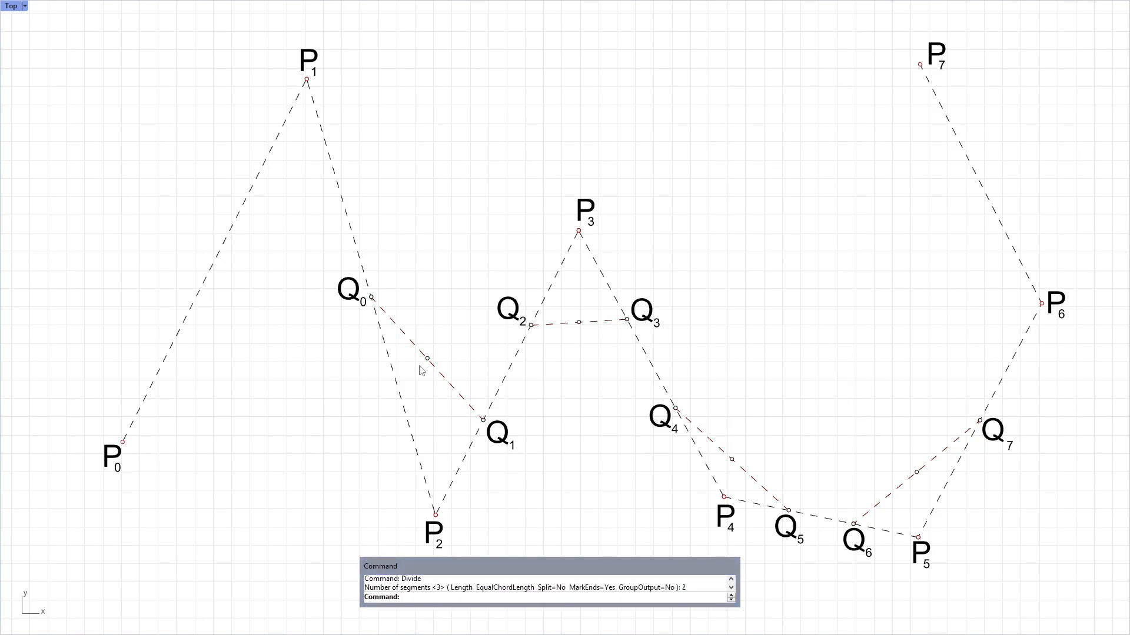
pyautogui.click(578, 321)
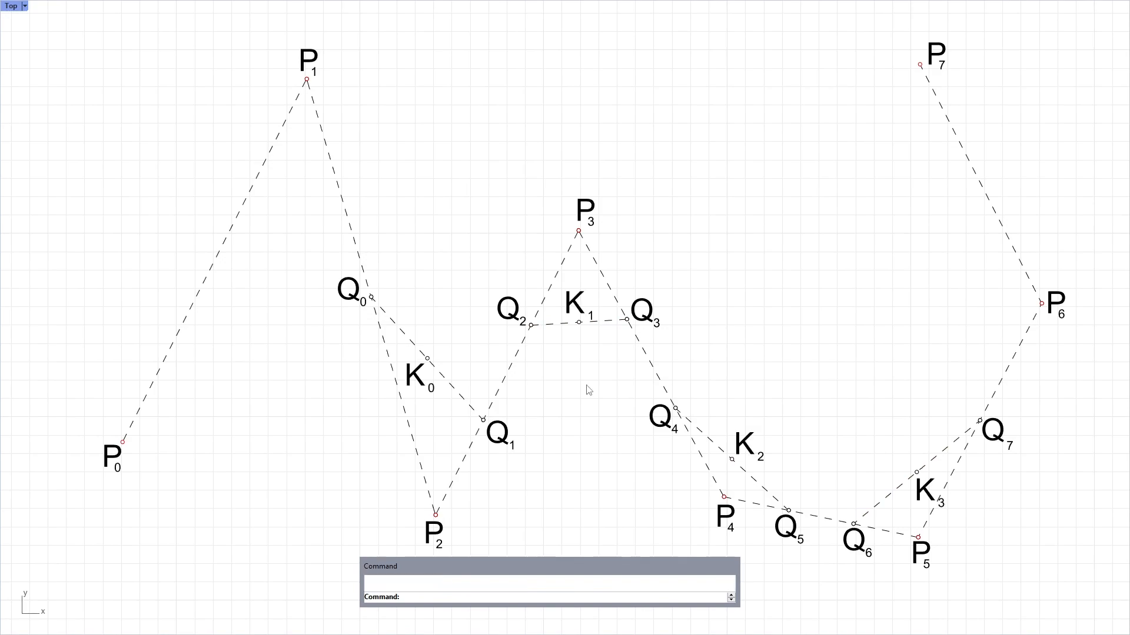
pyautogui.moveTo(586, 379)
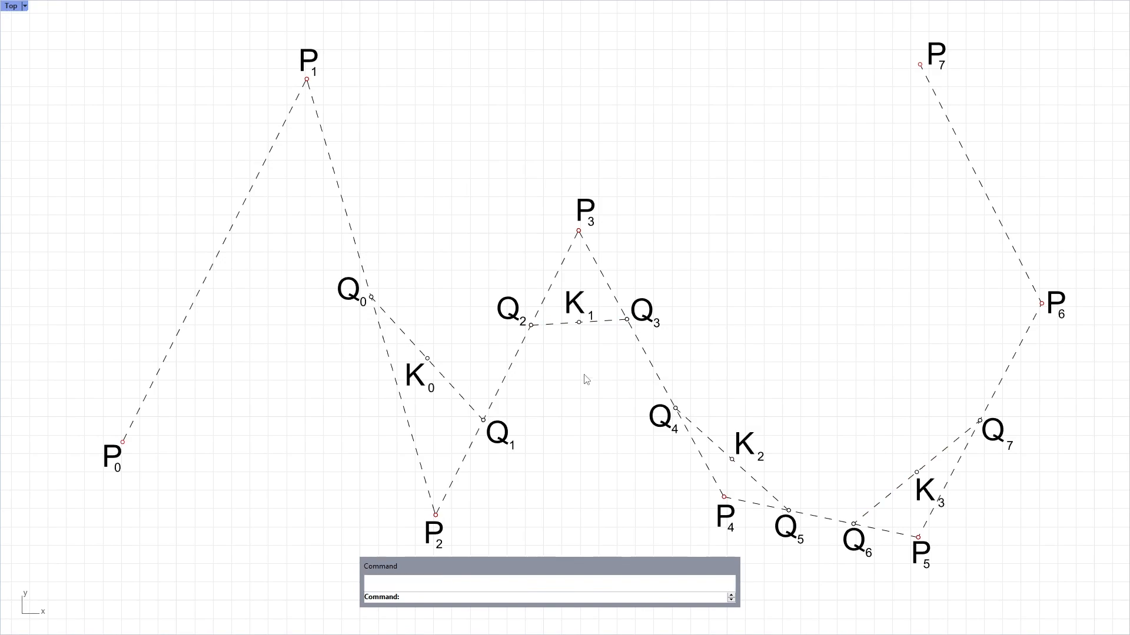
pyautogui.moveTo(590, 330)
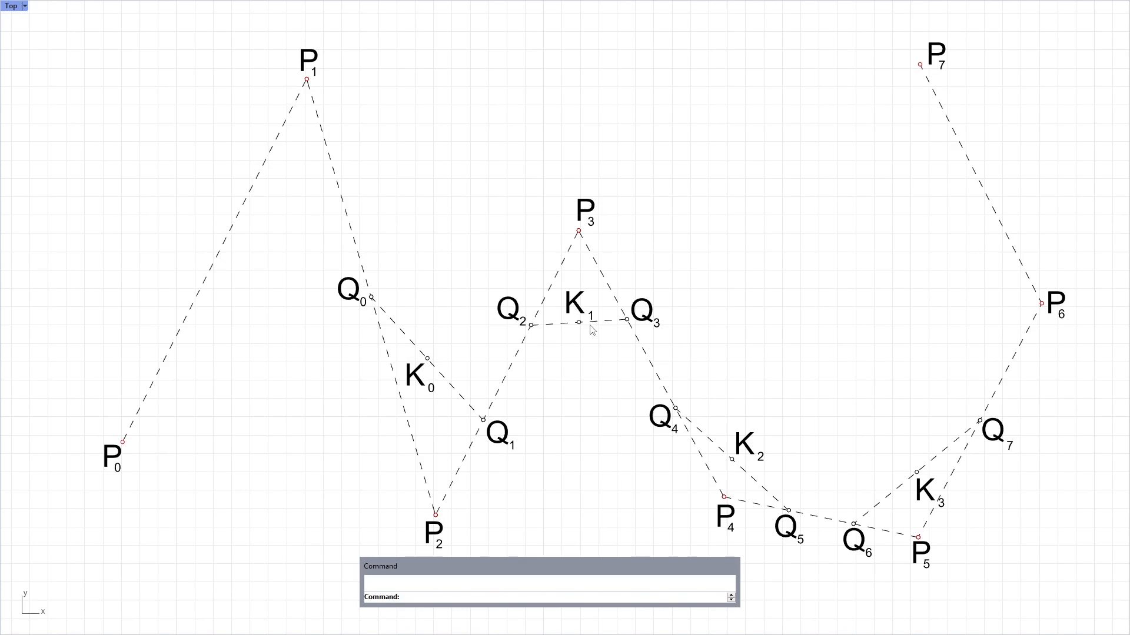
pyautogui.moveTo(928, 498)
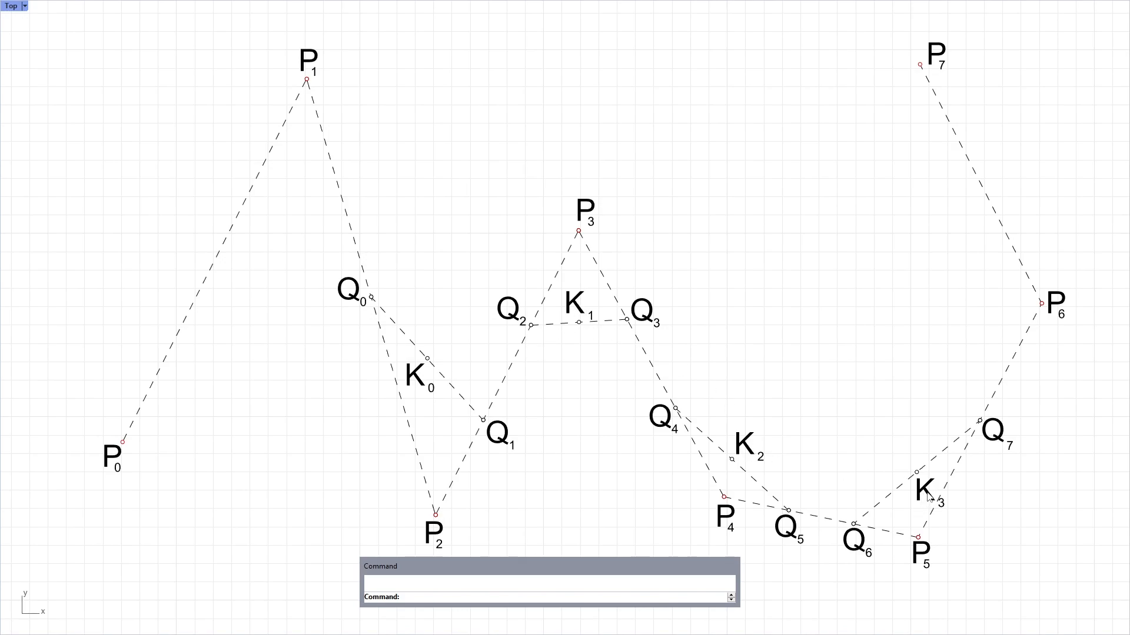
pyautogui.moveTo(979, 434)
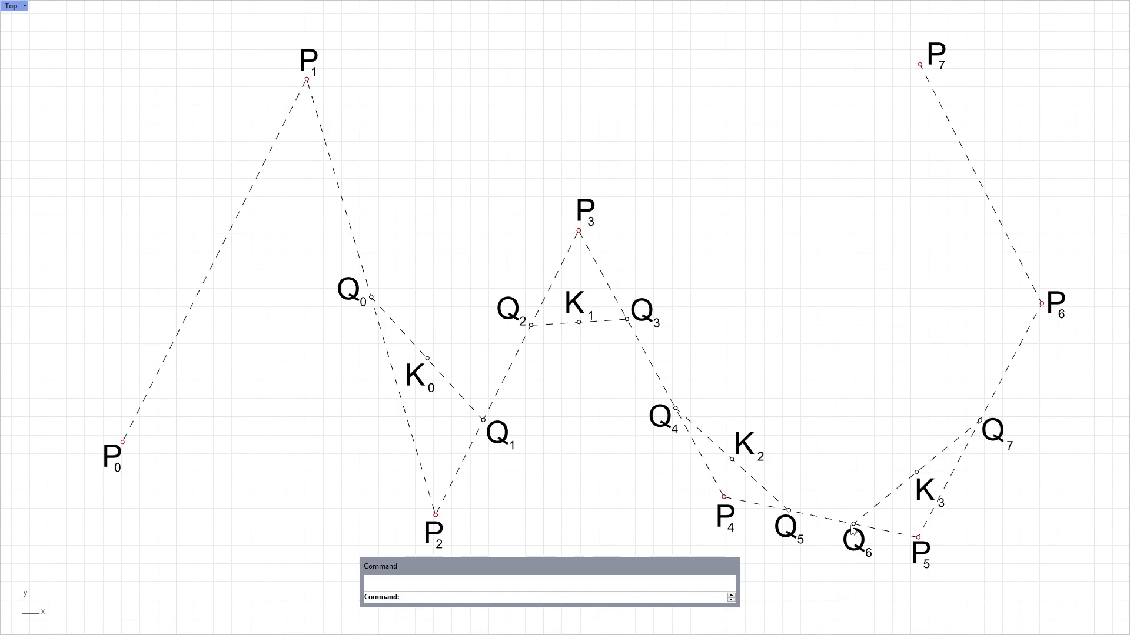
pyautogui.moveTo(859, 541)
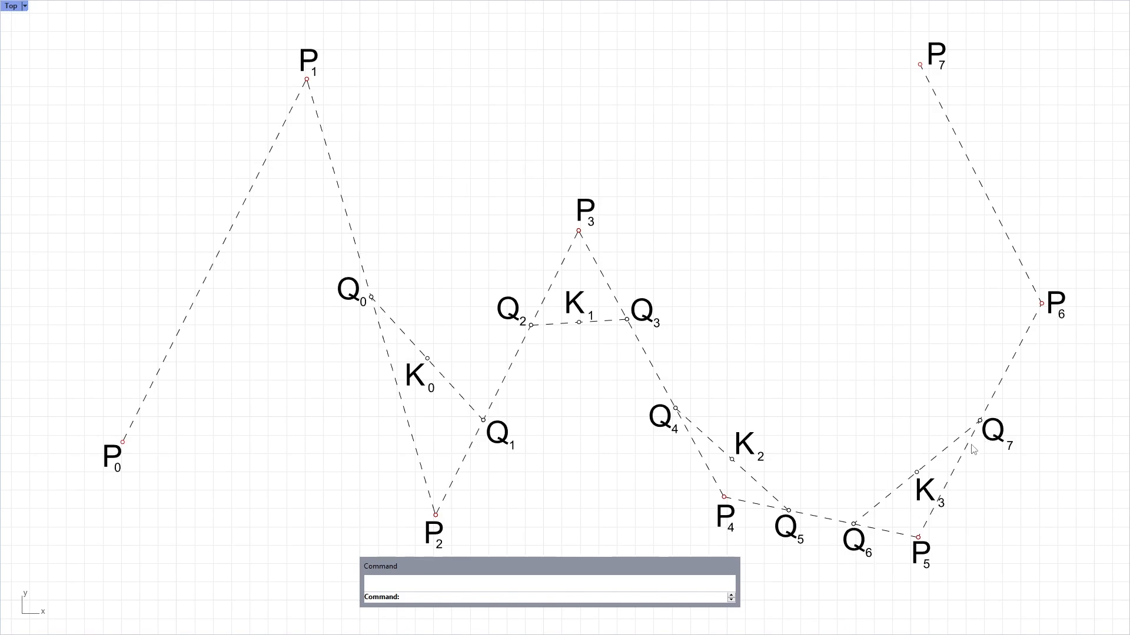
pyautogui.moveTo(1029, 280)
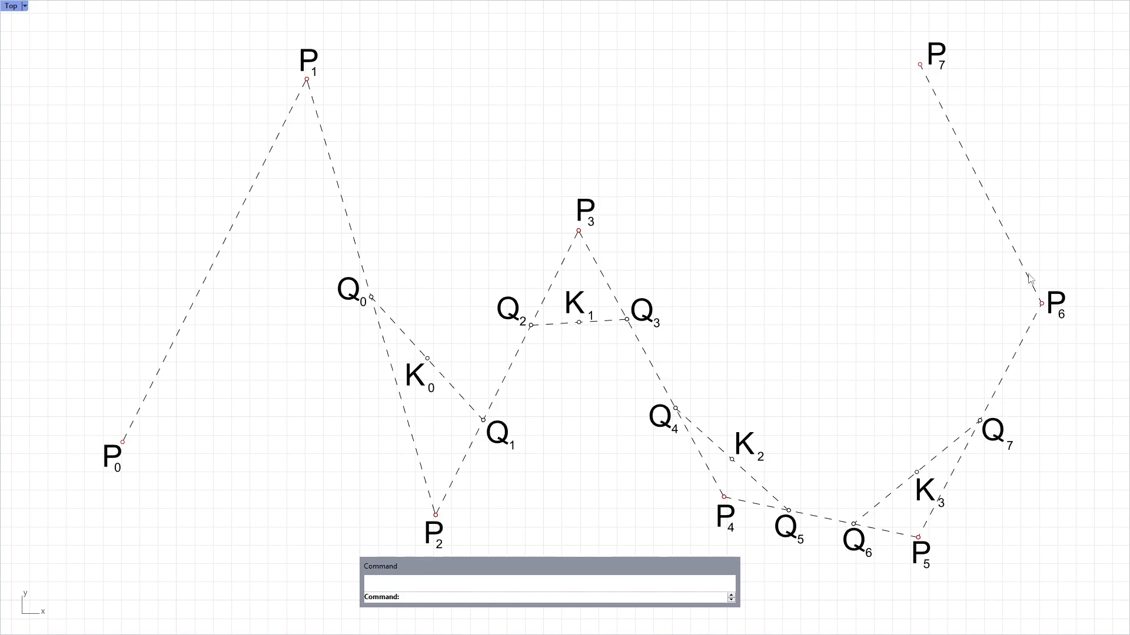
pyautogui.moveTo(765, 523)
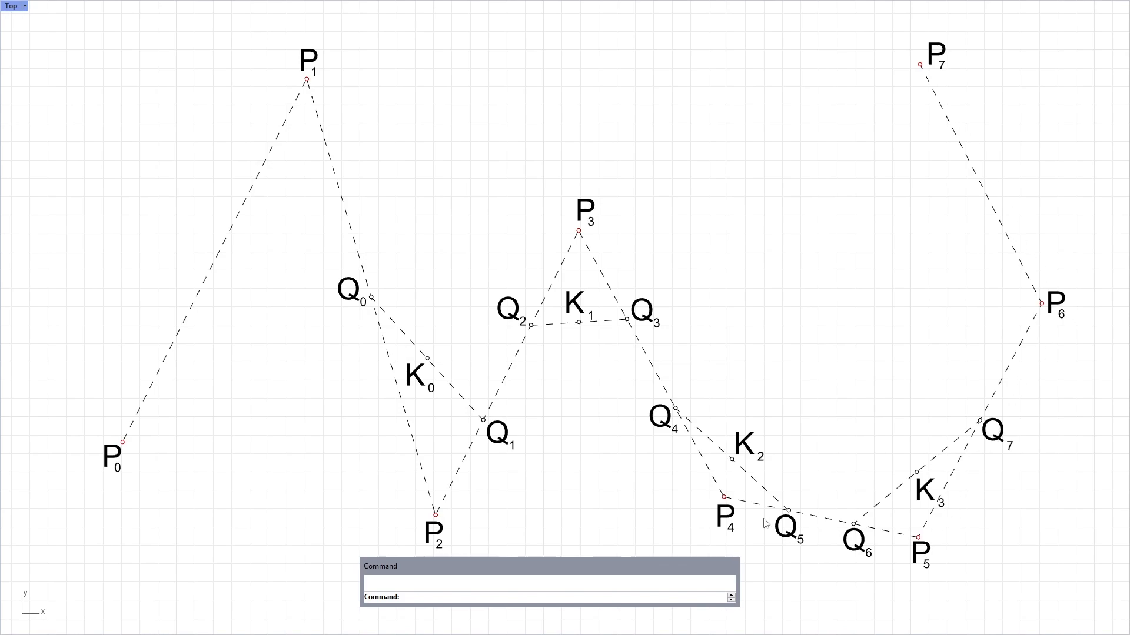
pyautogui.moveTo(452, 520)
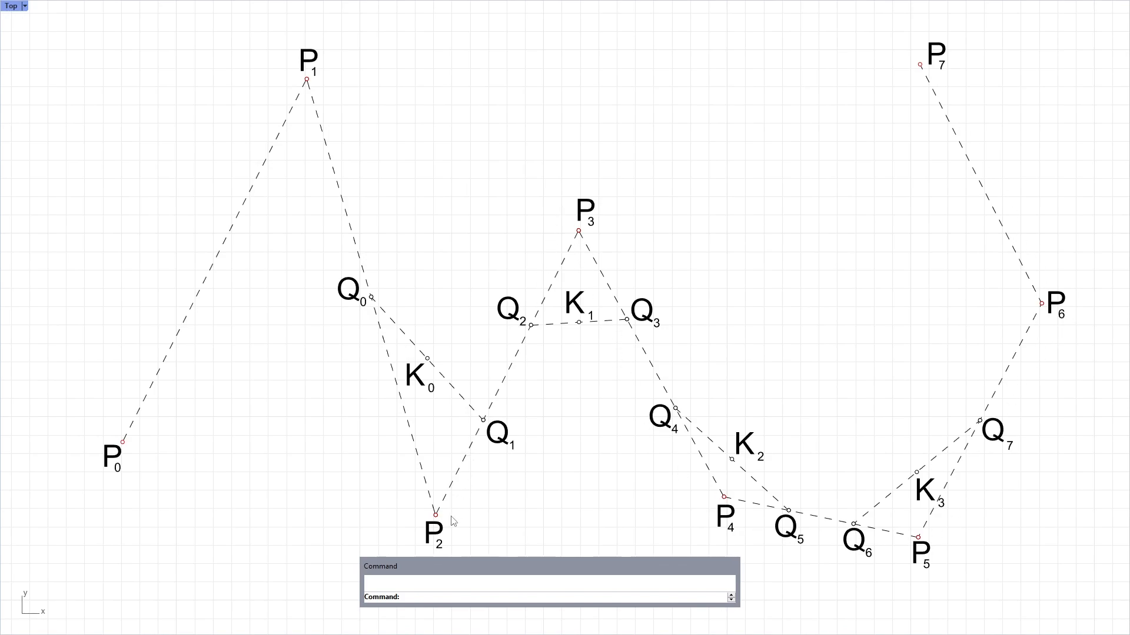
pyautogui.moveTo(125, 450)
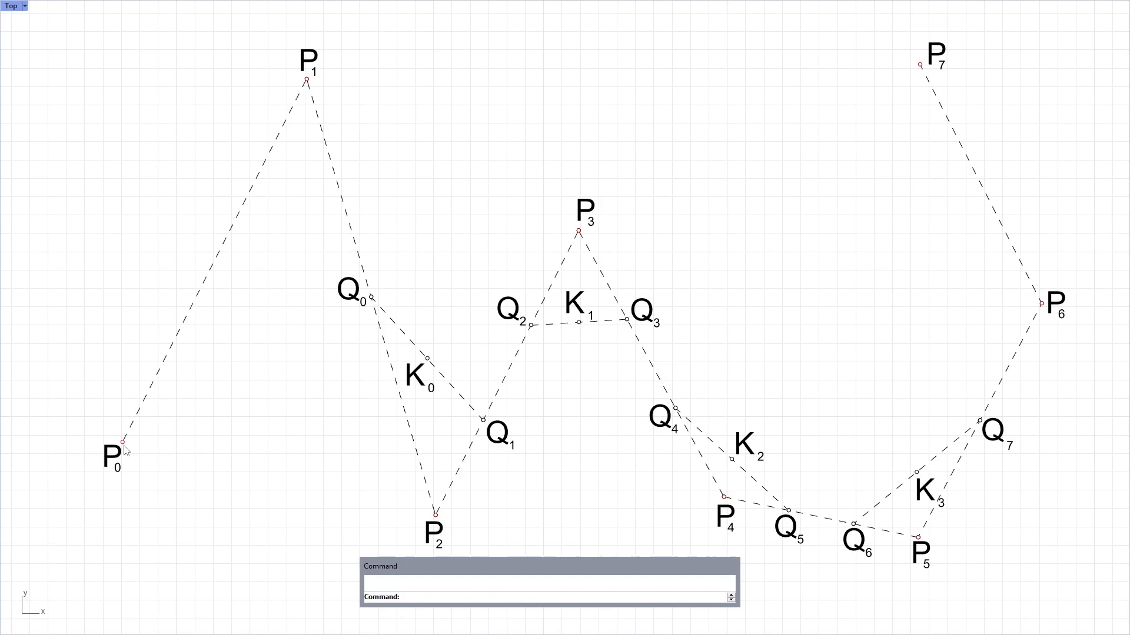
pyautogui.moveTo(434, 391)
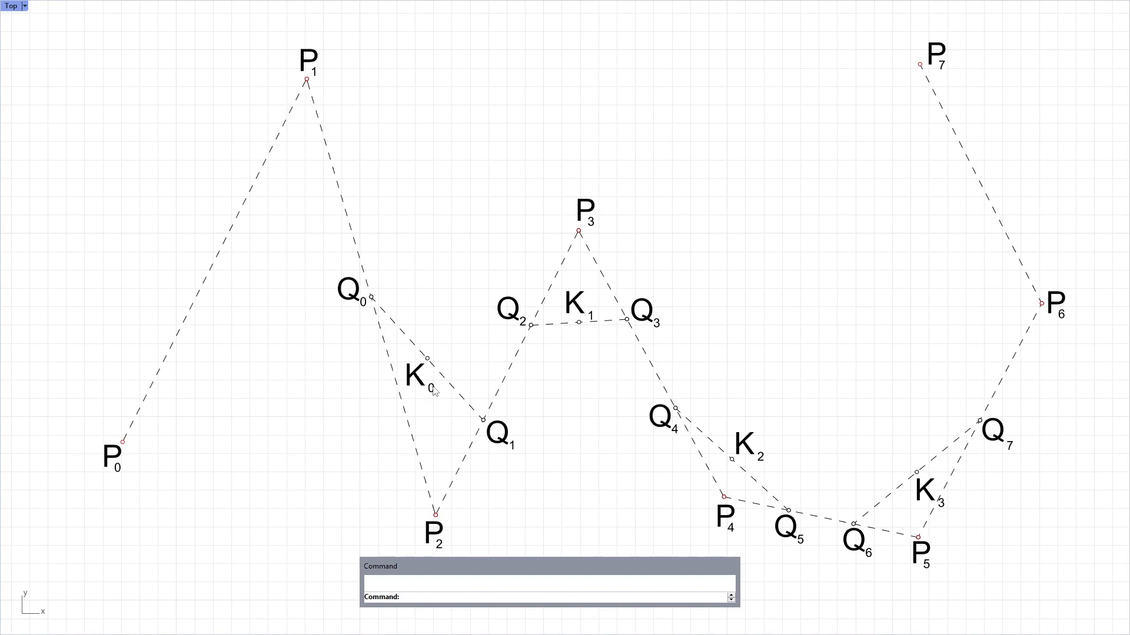
pyautogui.moveTo(568, 330)
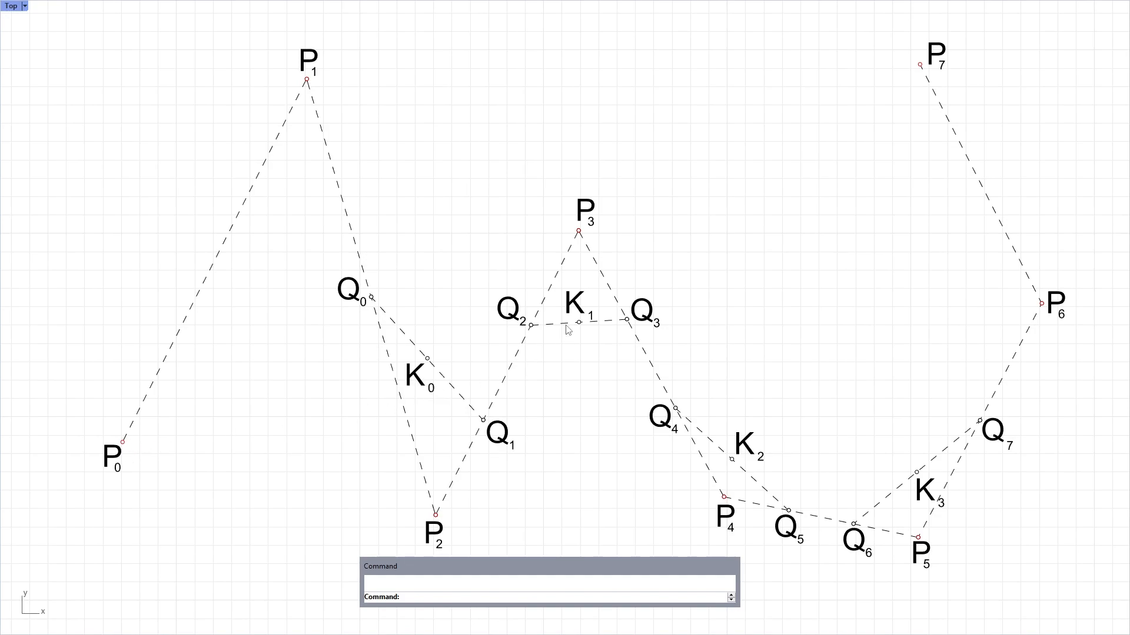
pyautogui.moveTo(919, 494)
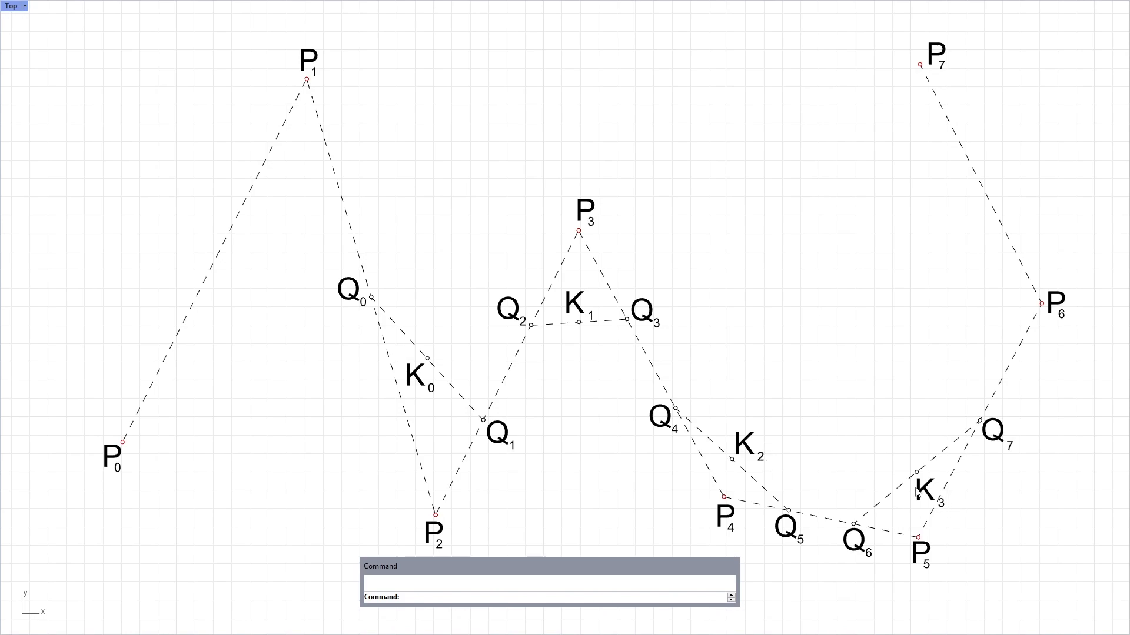
pyautogui.moveTo(853, 396)
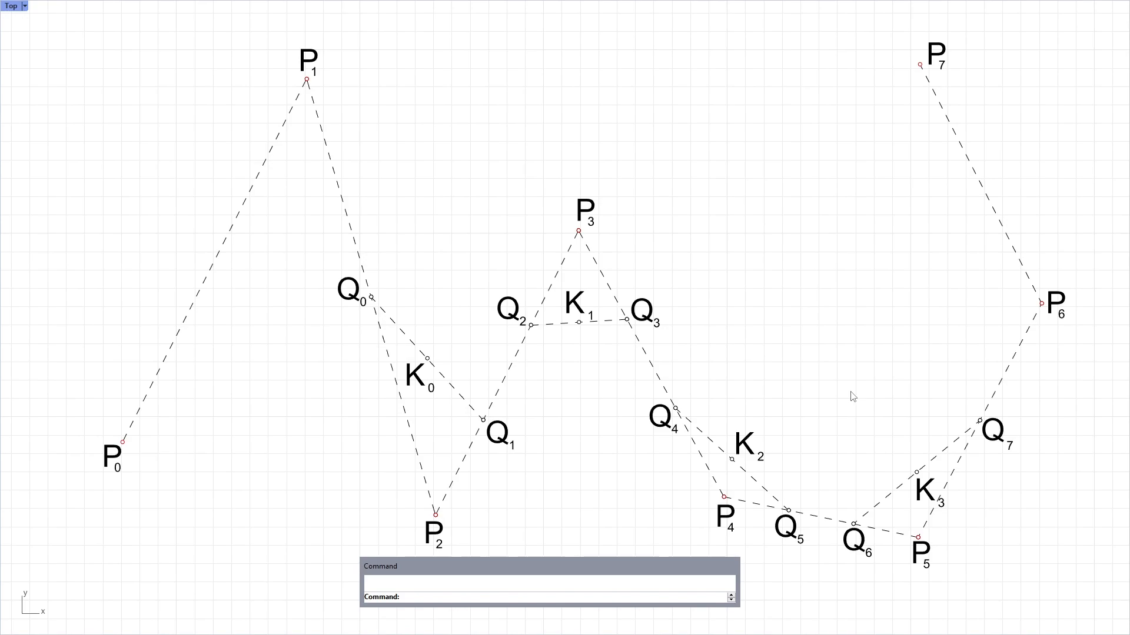
pyautogui.moveTo(123, 463)
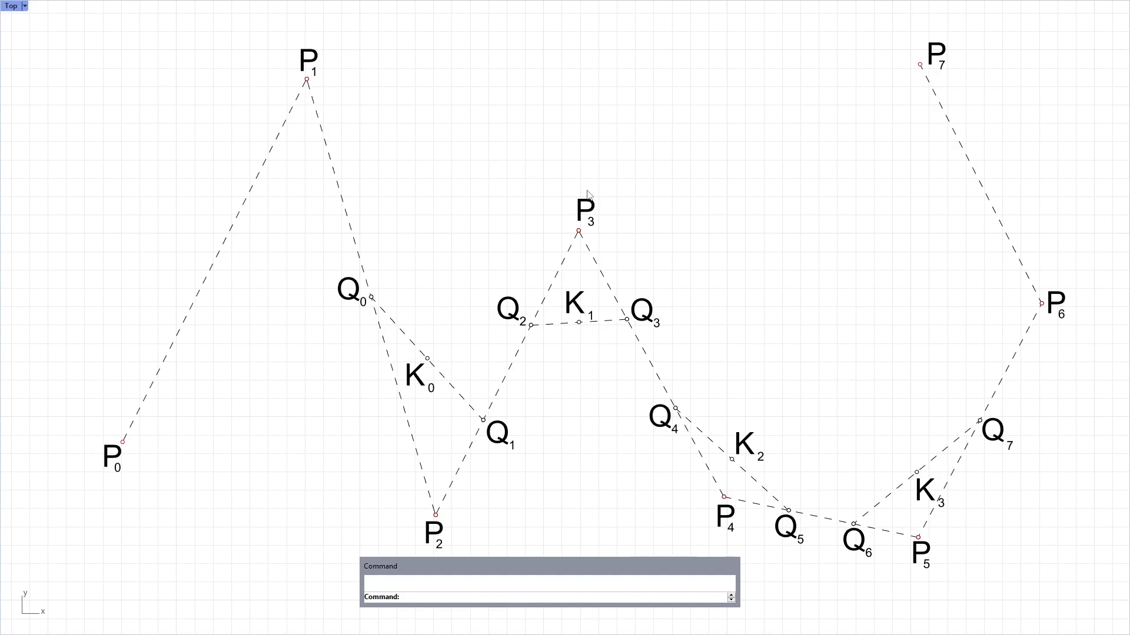
pyautogui.write('C')
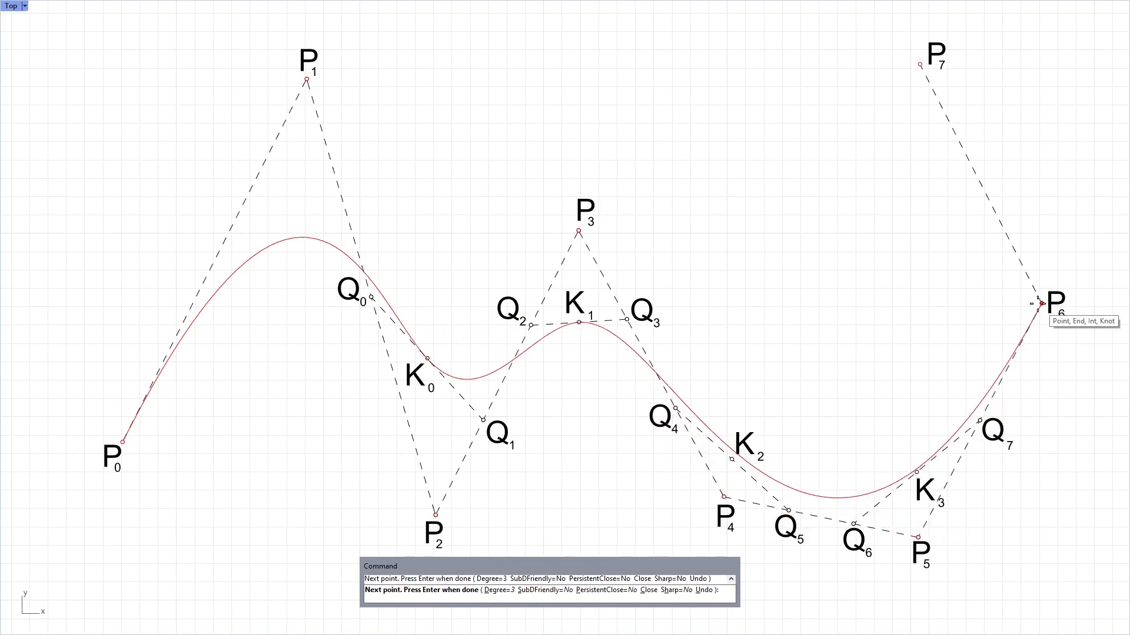
# Place the final control point at P7 and finish the degree-3 curve through K0–K3
pyautogui.click(919, 65)
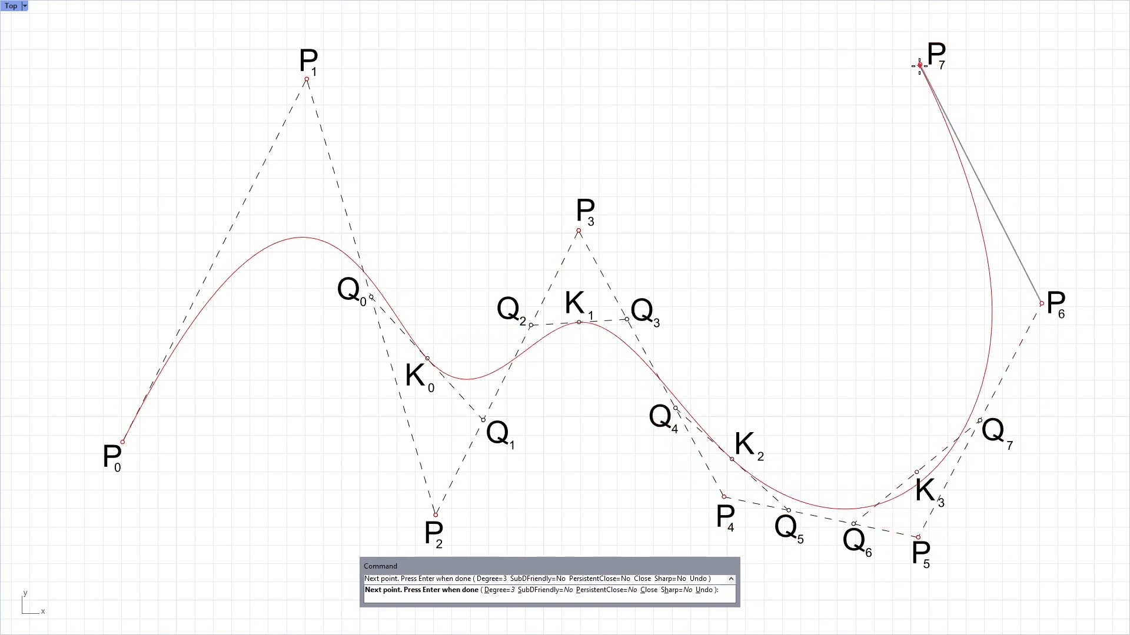
pyautogui.press('Enter')
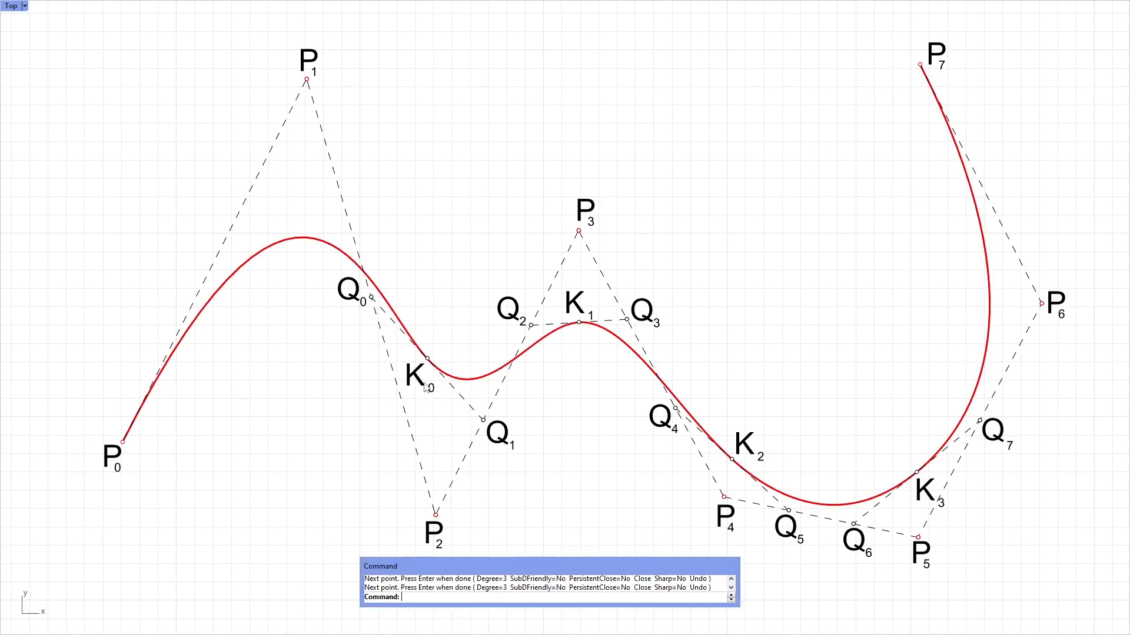
pyautogui.moveTo(600, 333)
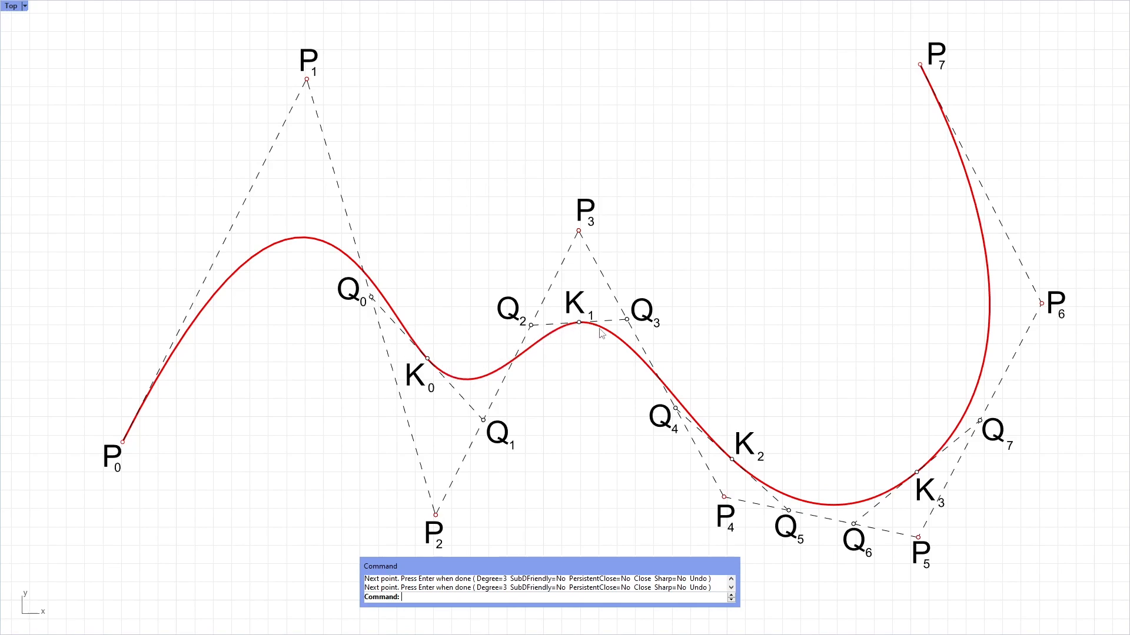
pyautogui.moveTo(991, 330)
pyautogui.write('Point')
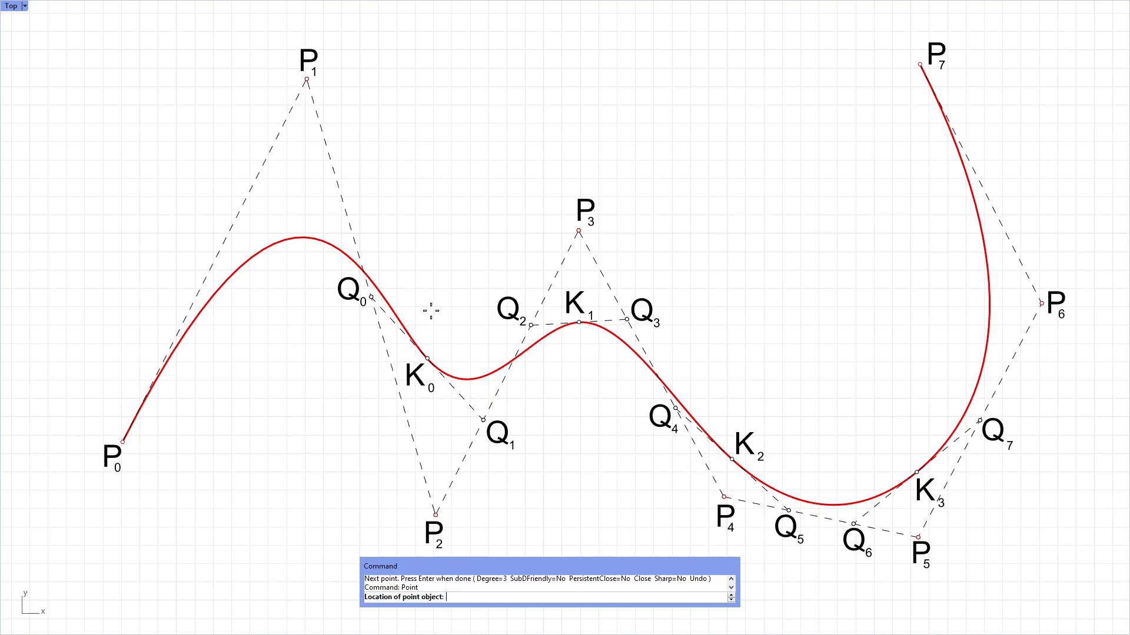
pyautogui.moveTo(428, 359)
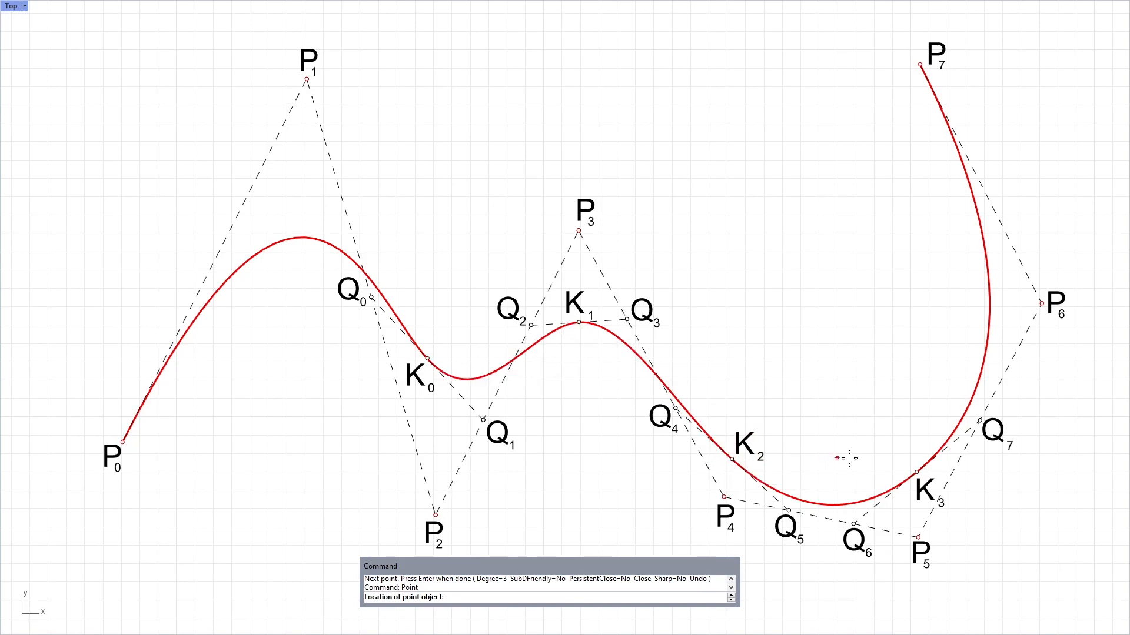
pyautogui.moveTo(848, 424)
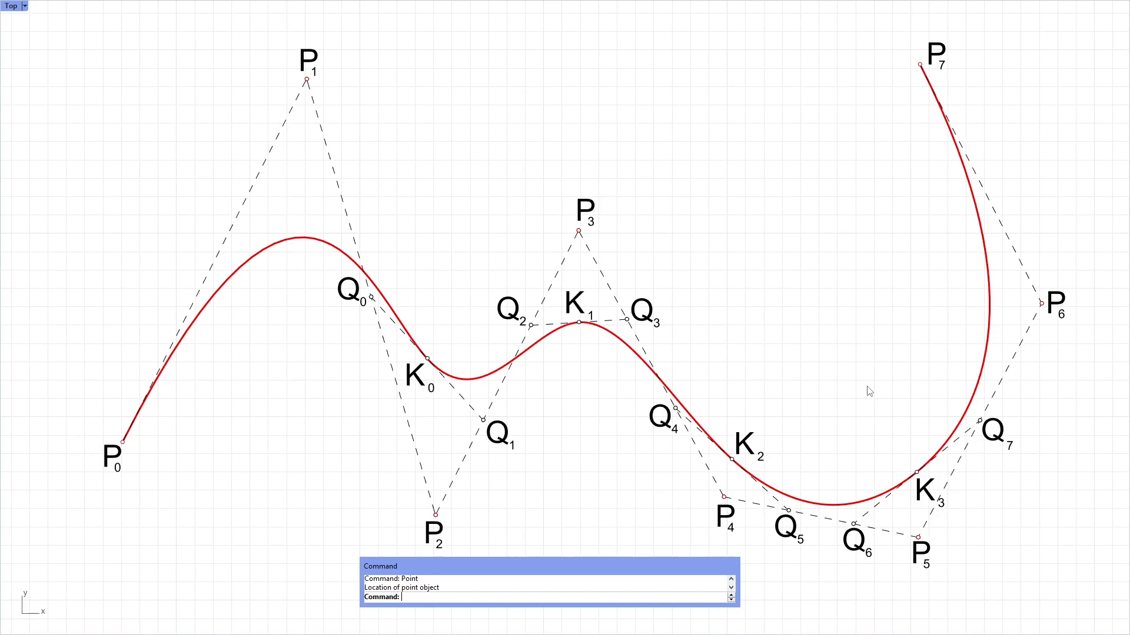
pyautogui.moveTo(809, 352)
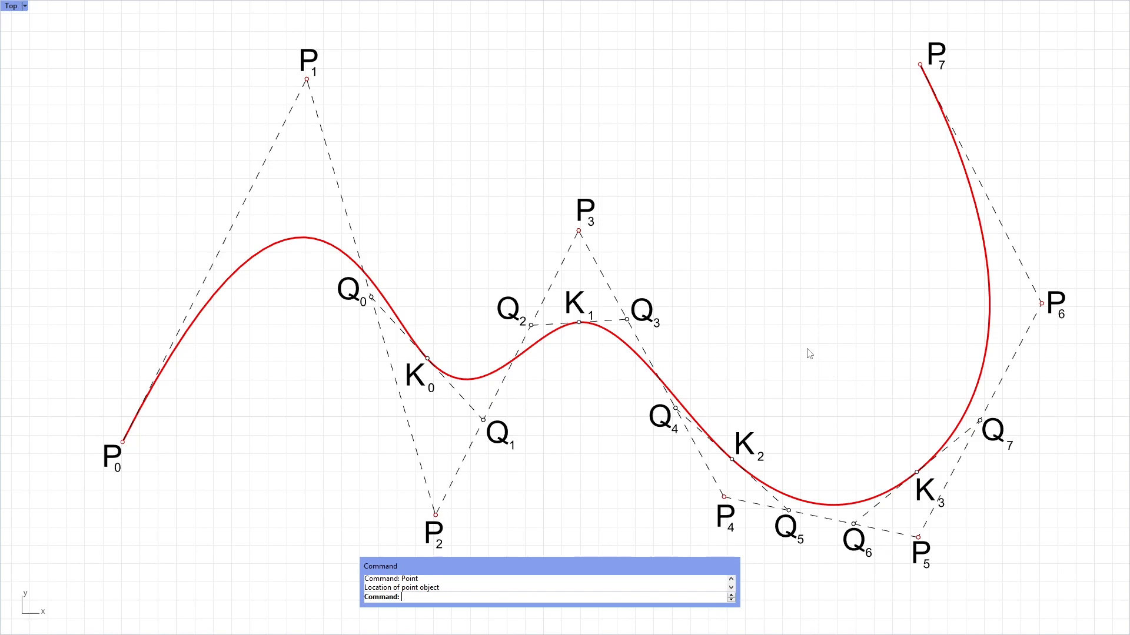
pyautogui.moveTo(738, 318)
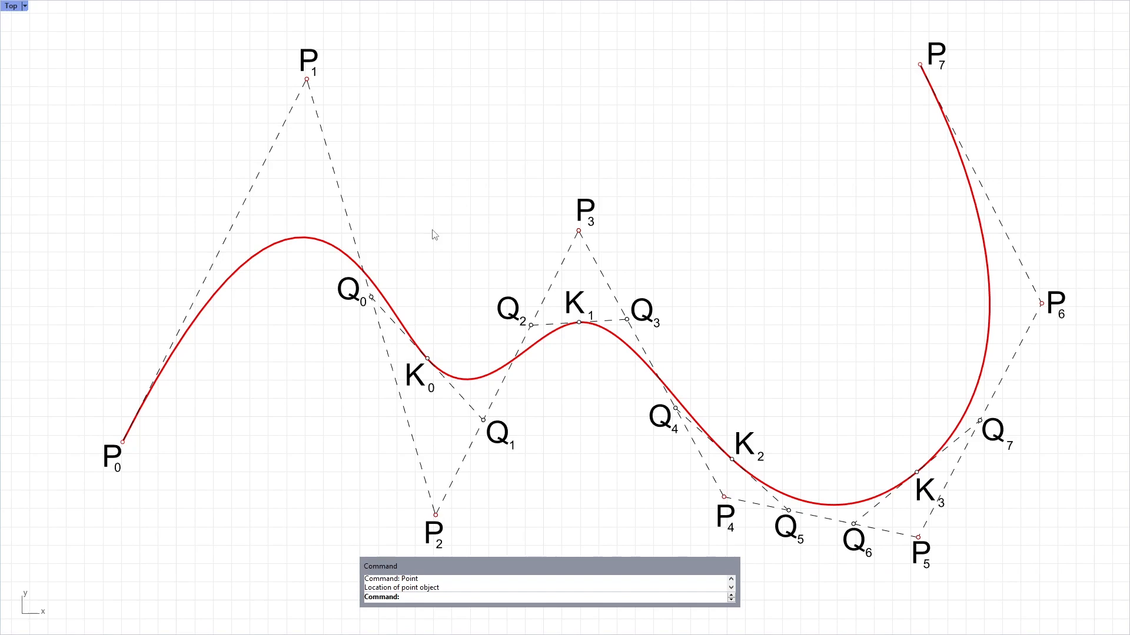
pyautogui.moveTo(321, 250)
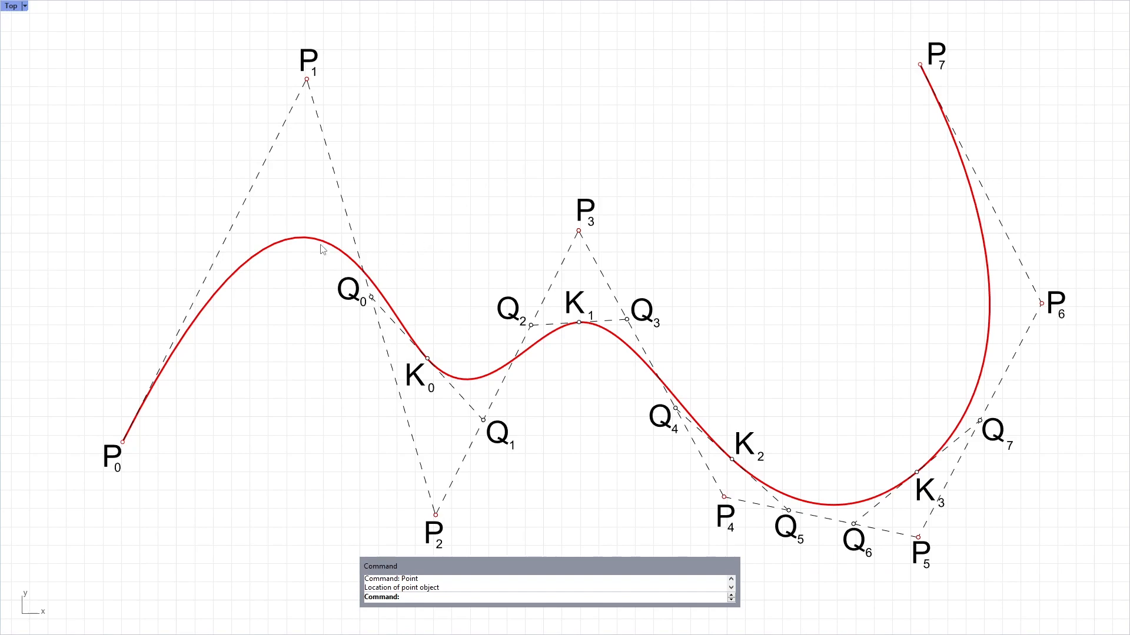
pyautogui.moveTo(323, 247)
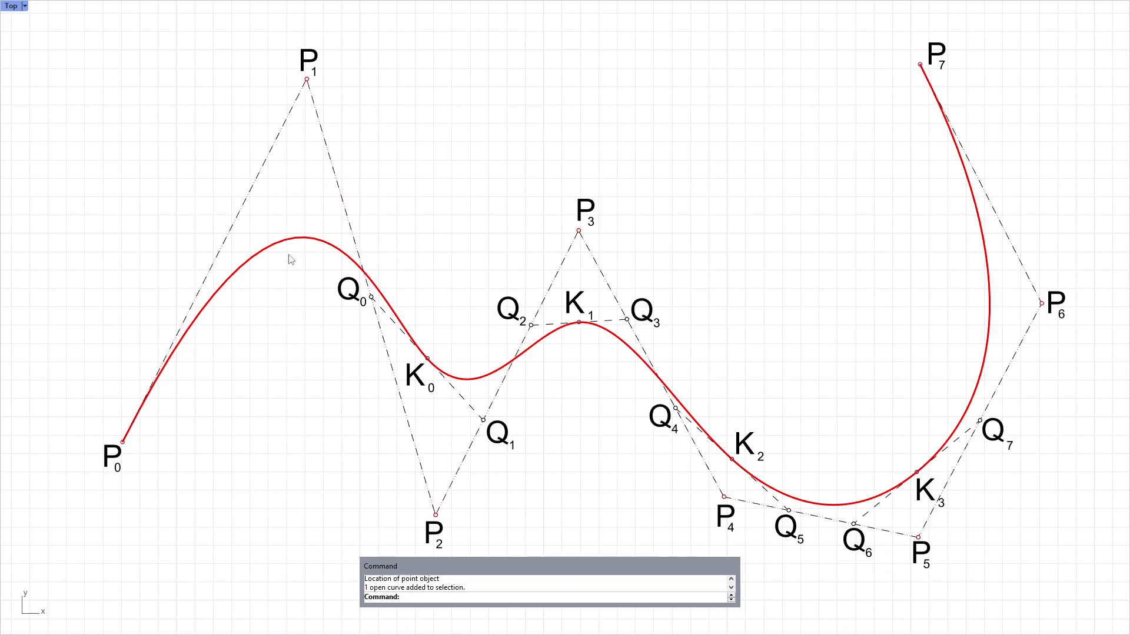
pyautogui.moveTo(312, 250)
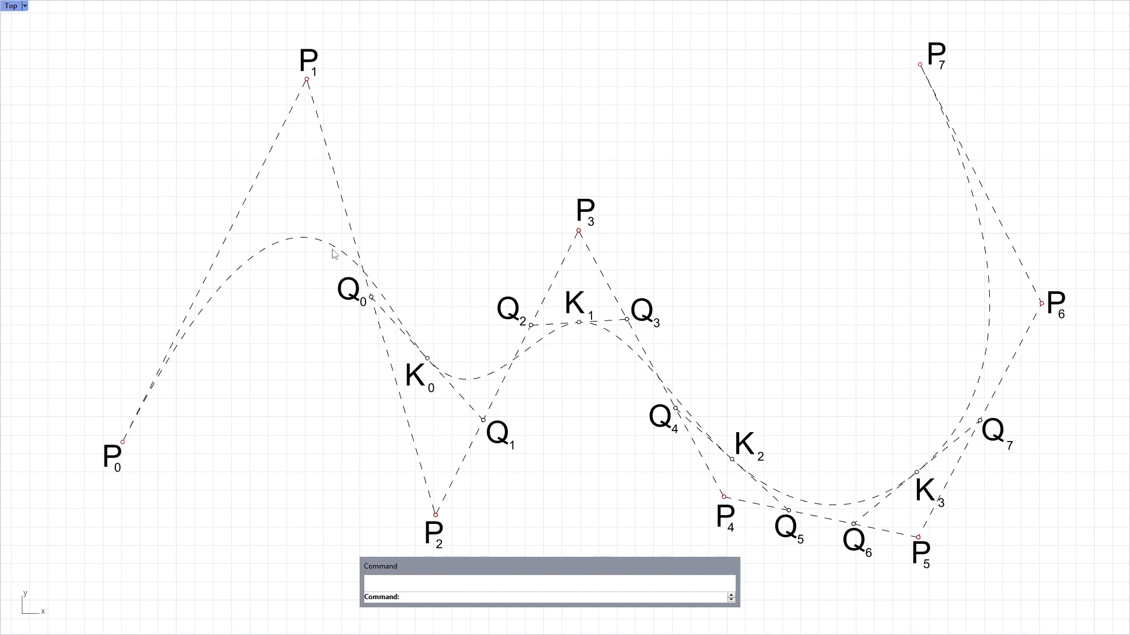
# Reselect the dashed B-spline and start the Curve command for a new degree-3 curve
pyautogui.click(548, 323)
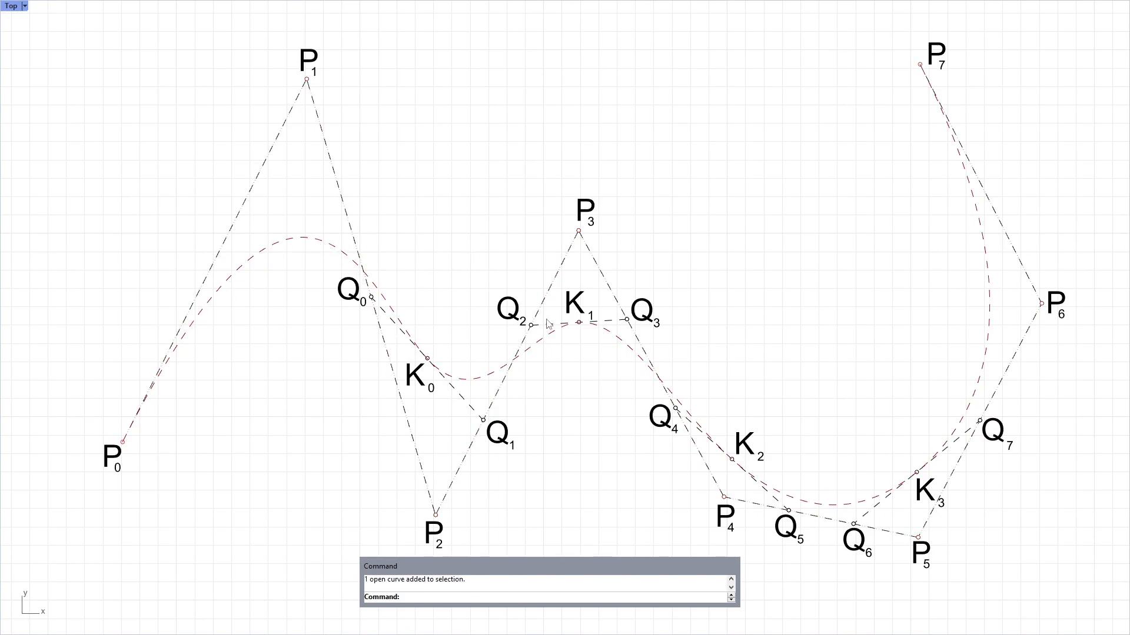
pyautogui.write('Curve')
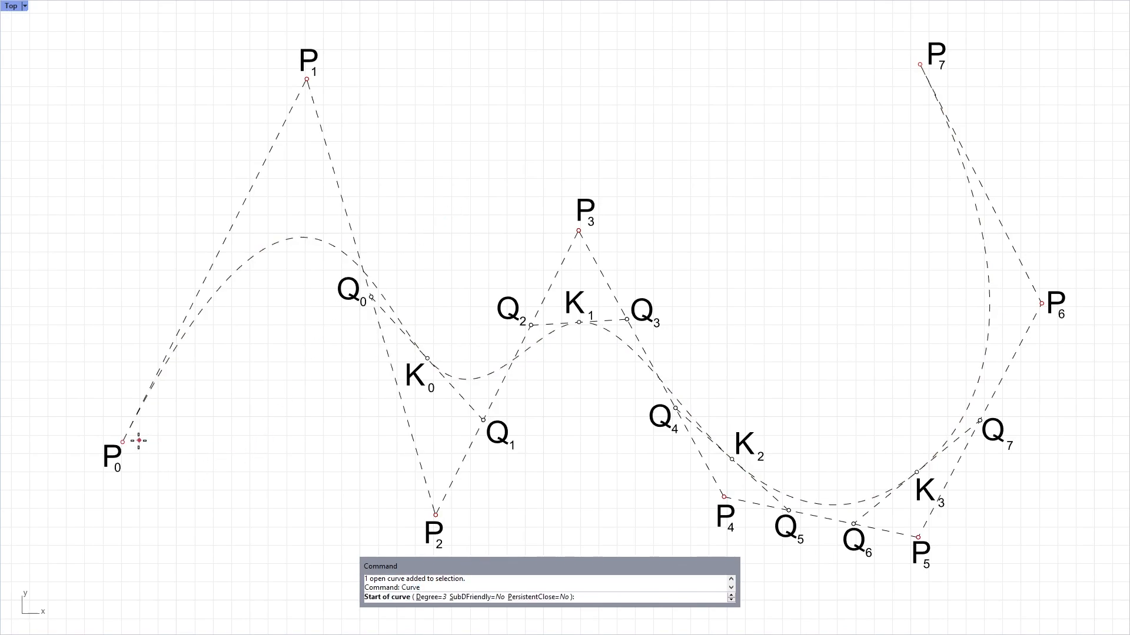
# Start the first Bezier span at P0, heading over P1 and Q0 to K0
pyautogui.click(305, 80)
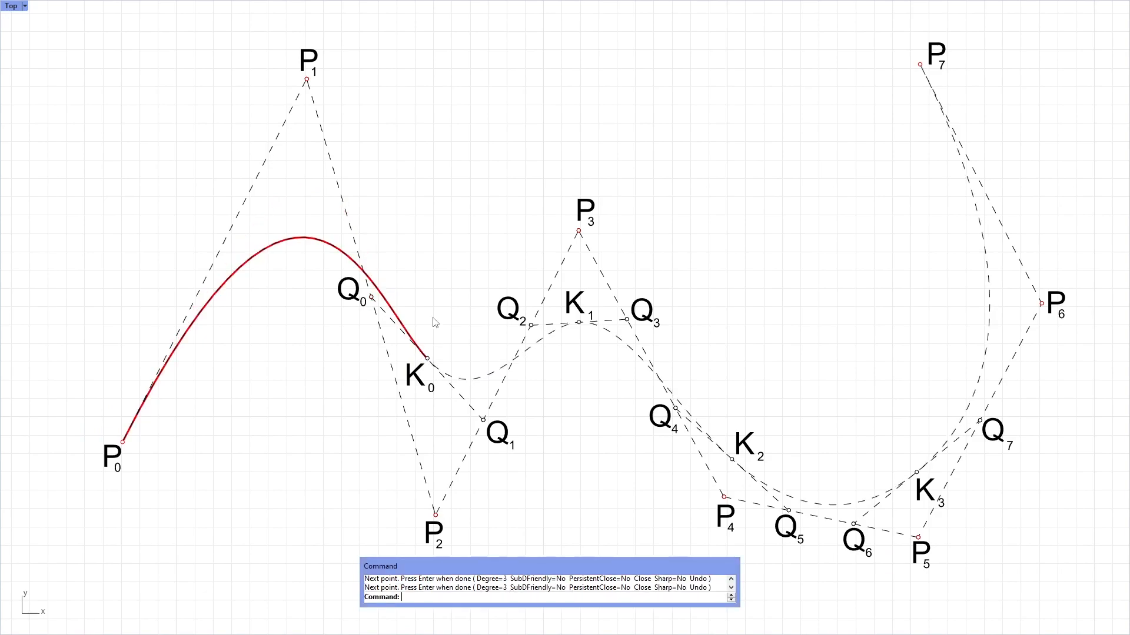
pyautogui.moveTo(440, 304)
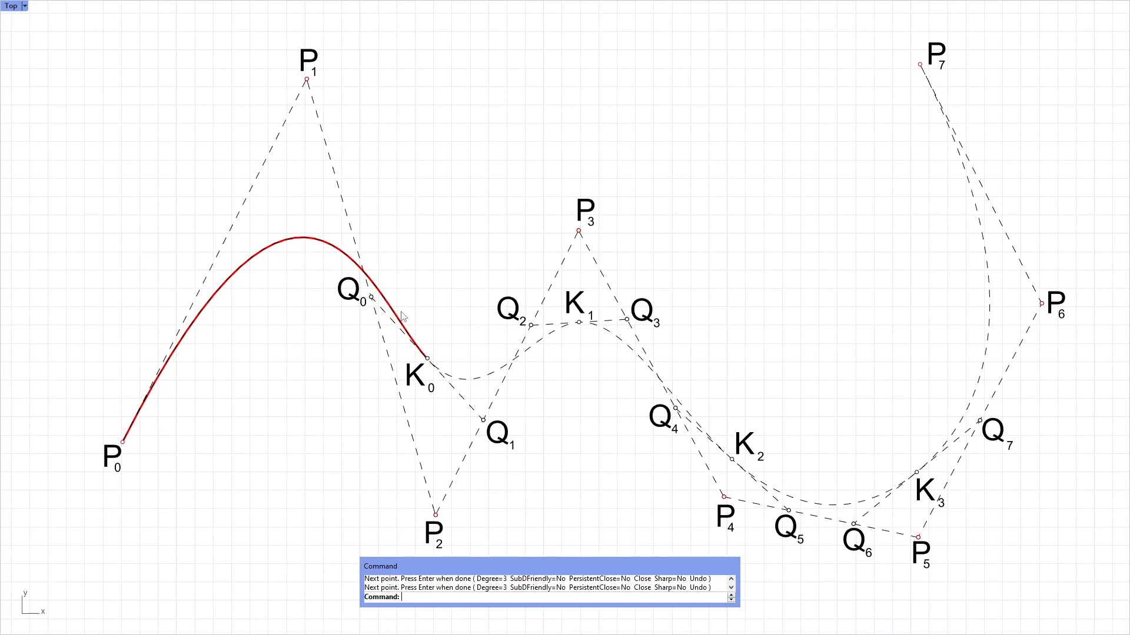
pyautogui.moveTo(424, 369)
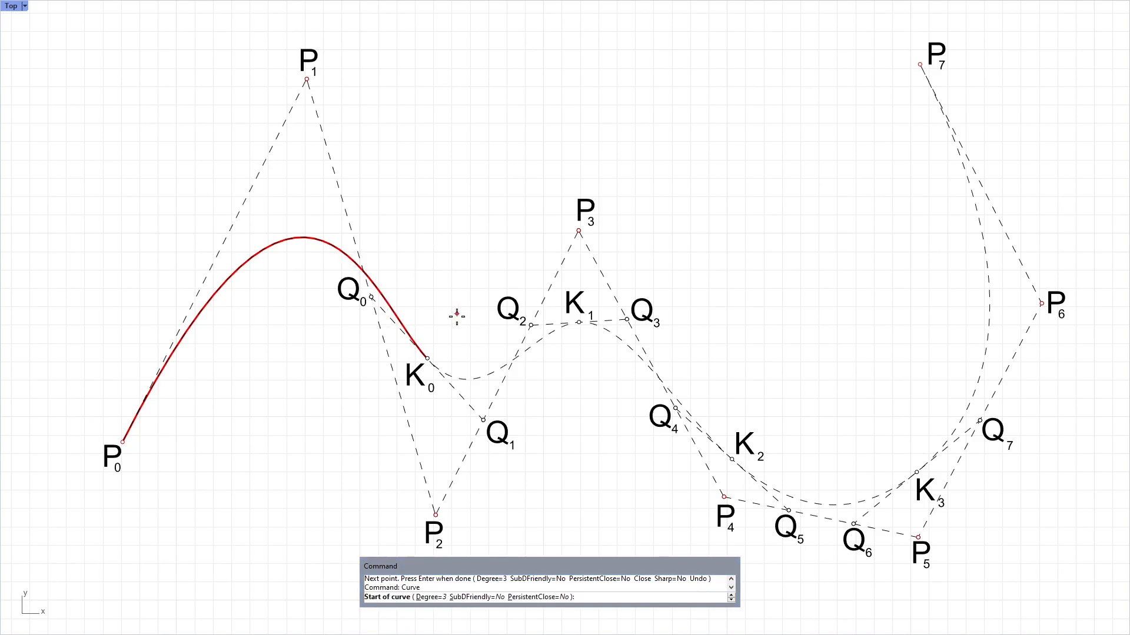
# Draw the second Bezier span from K0 through Q1 and Q2 to K1
pyautogui.click(482, 421)
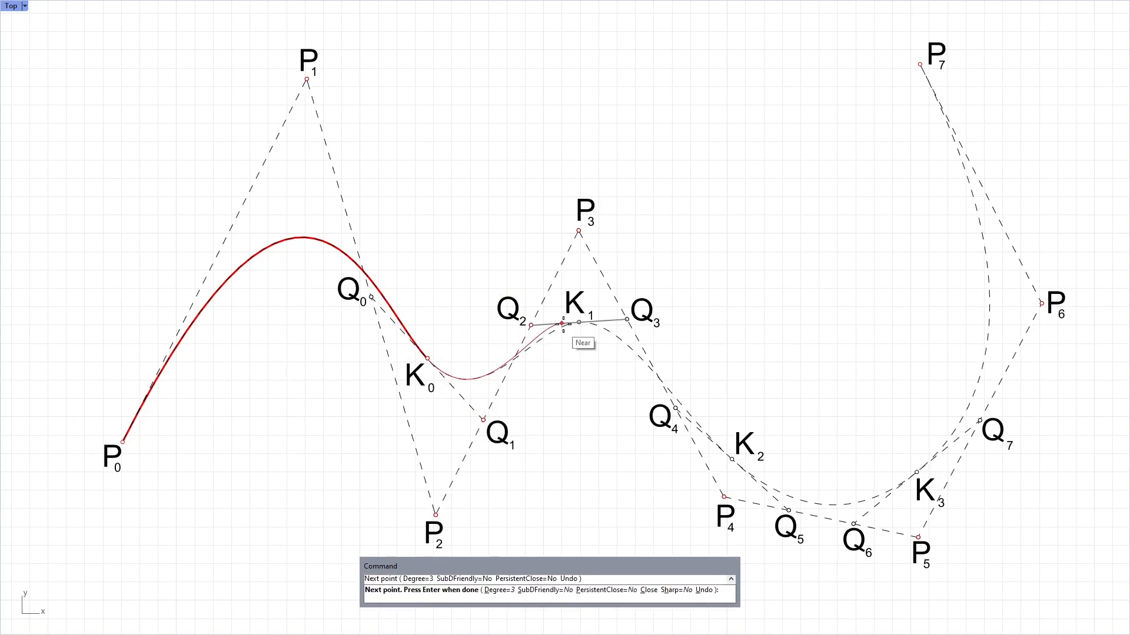
pyautogui.click(580, 322)
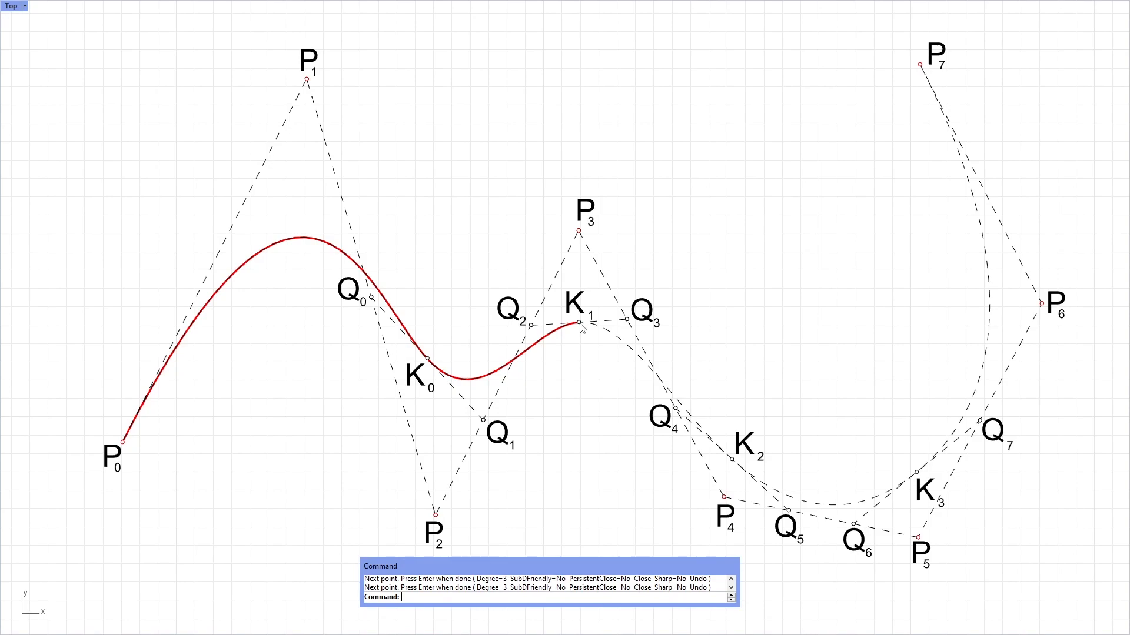
pyautogui.moveTo(555, 328)
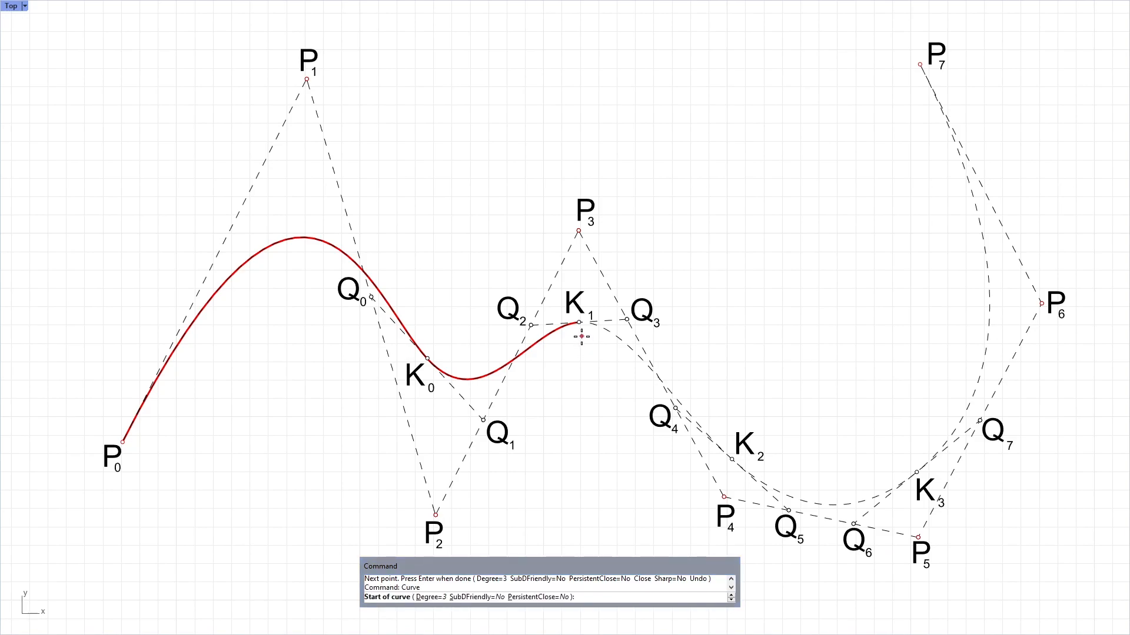
# Draw the third Bezier span from K1 through Q3 and Q4 to K2
pyautogui.click(578, 321)
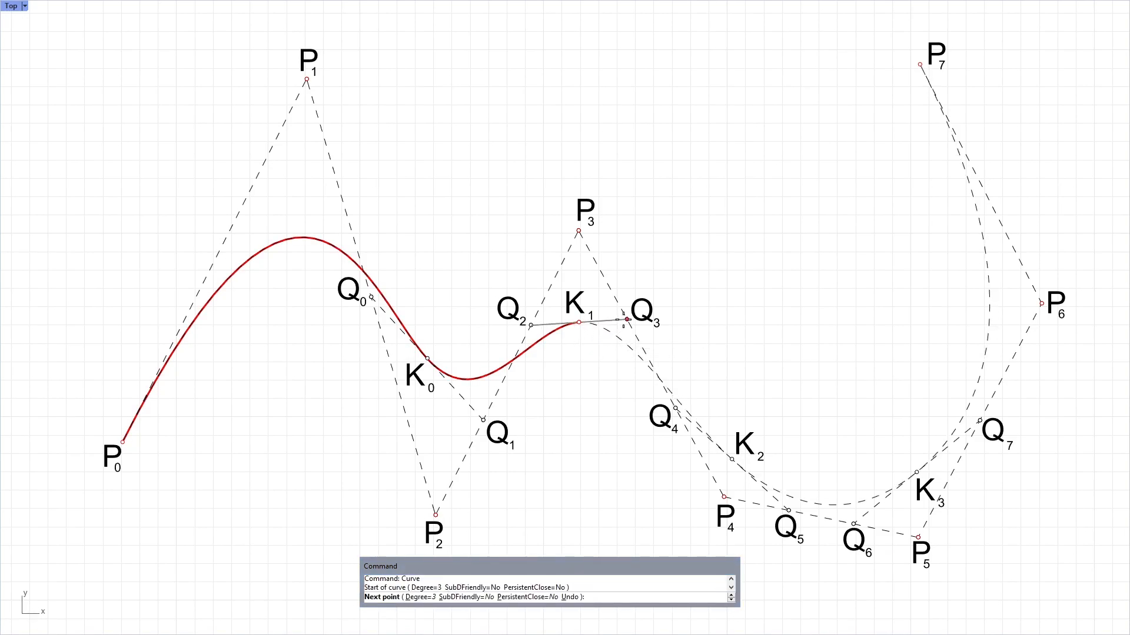
pyautogui.click(729, 459)
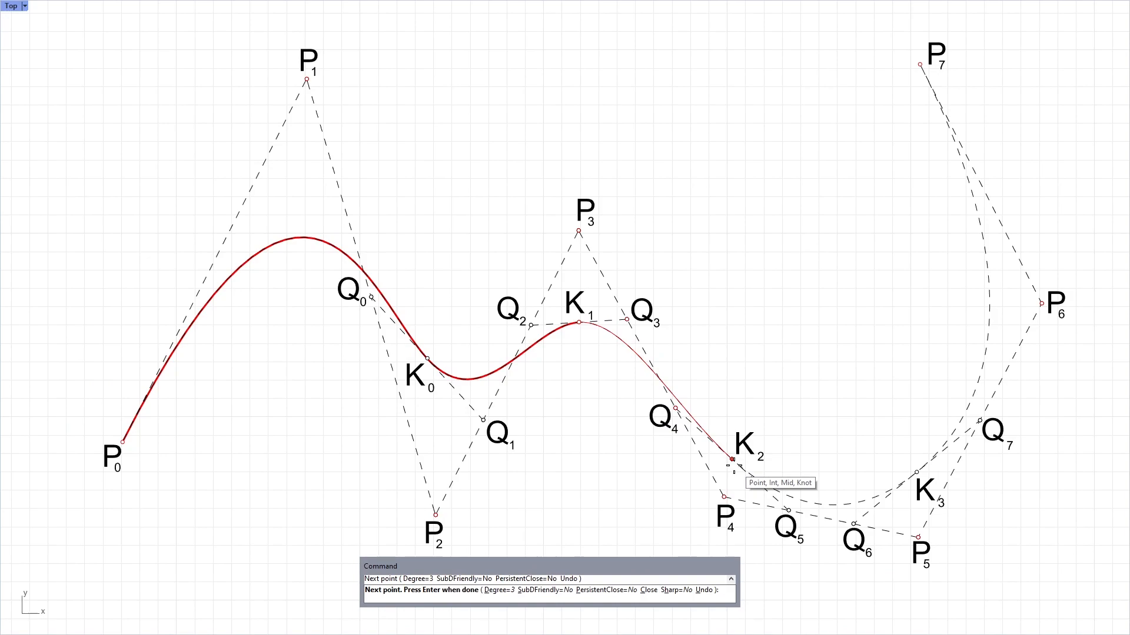
pyautogui.press('enter')
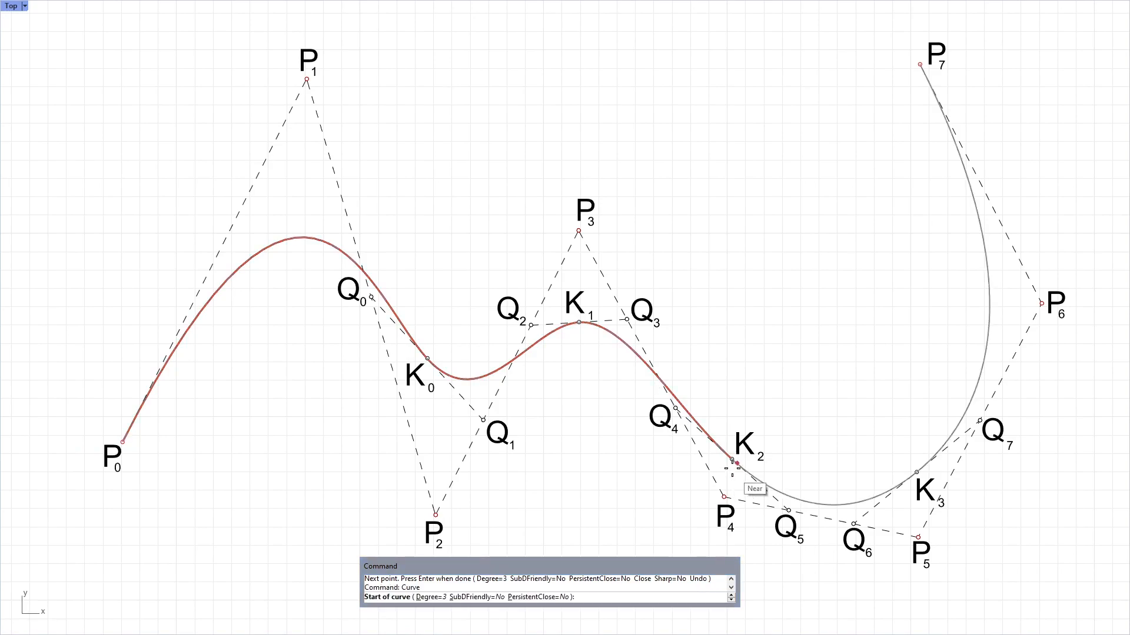
# Start the final Bezier span at K2 with its control point at Q5
pyautogui.click(782, 508)
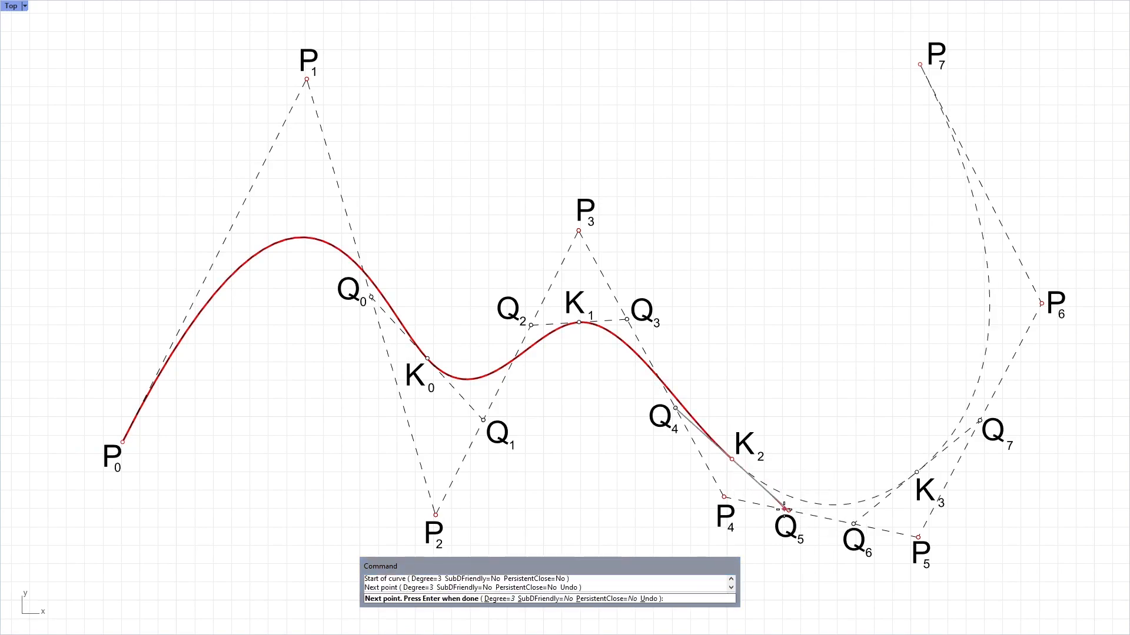
pyautogui.click(917, 470)
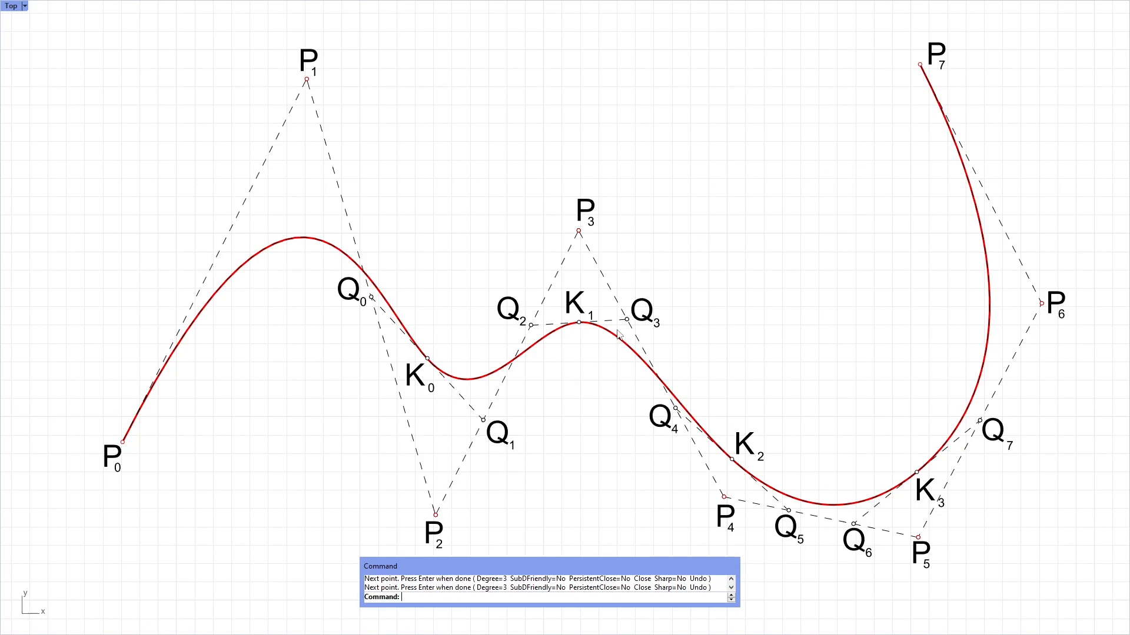
pyautogui.moveTo(266, 231)
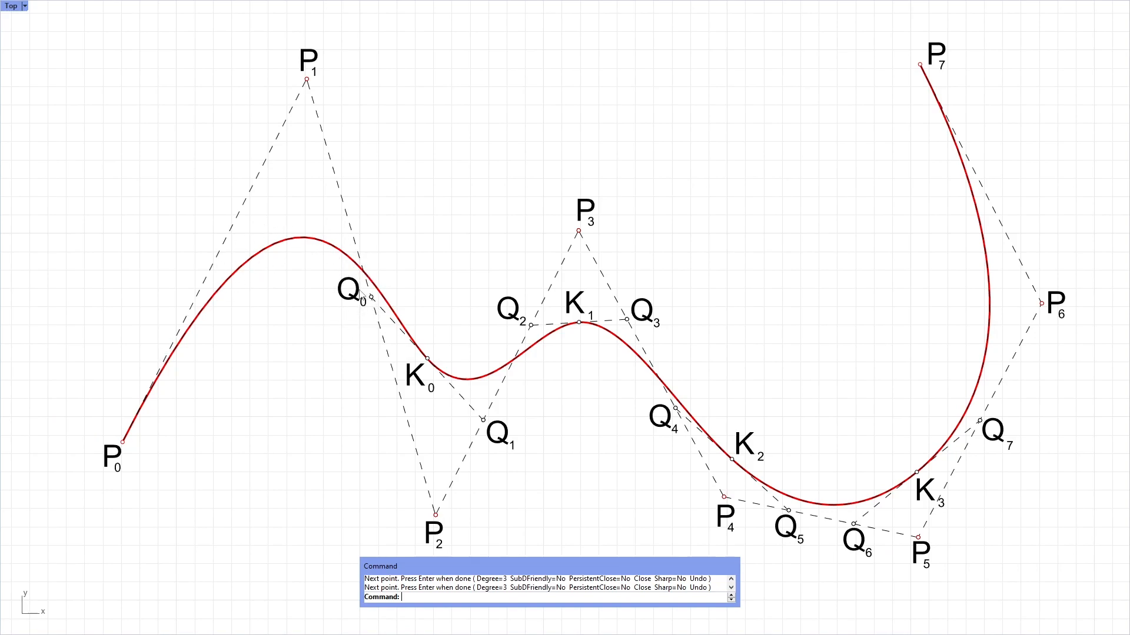
pyautogui.moveTo(514, 427)
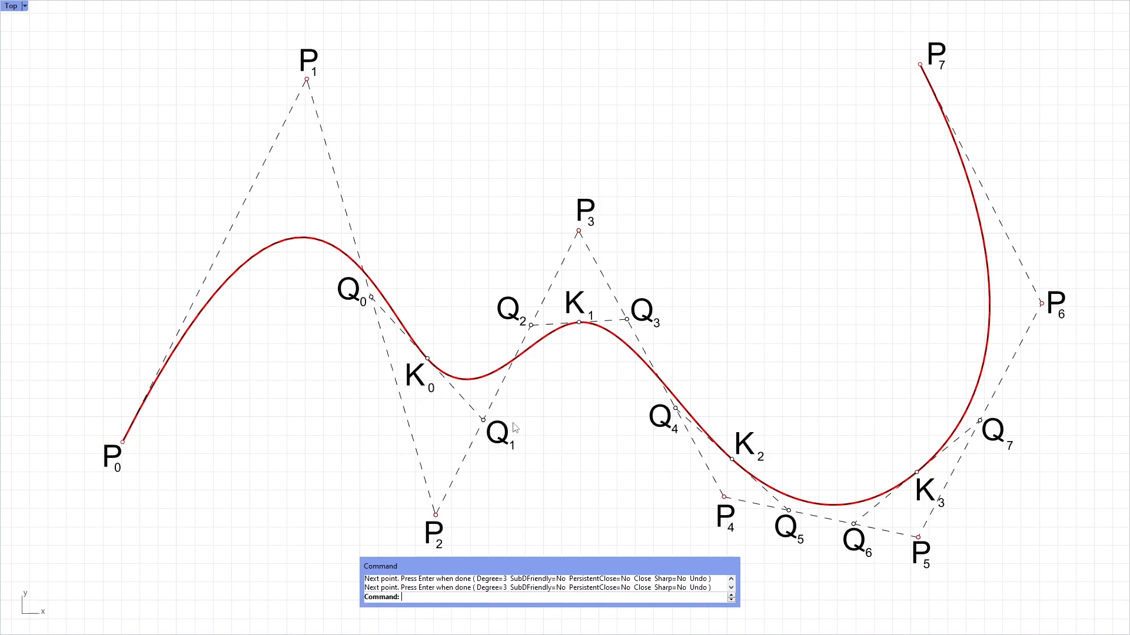
pyautogui.moveTo(421, 368)
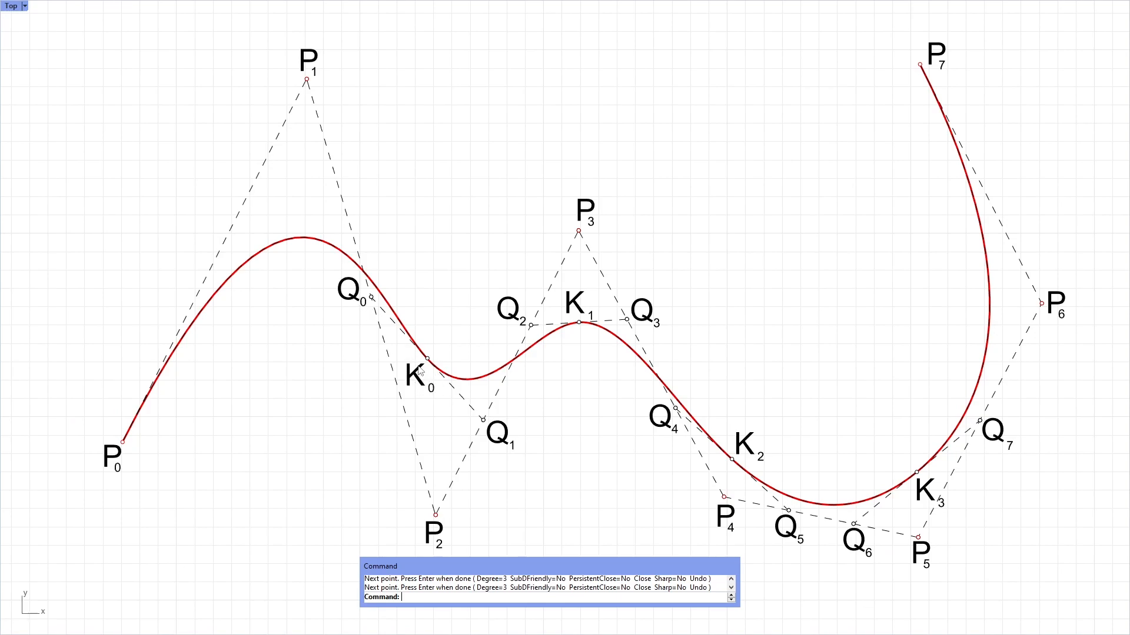
pyautogui.moveTo(459, 402)
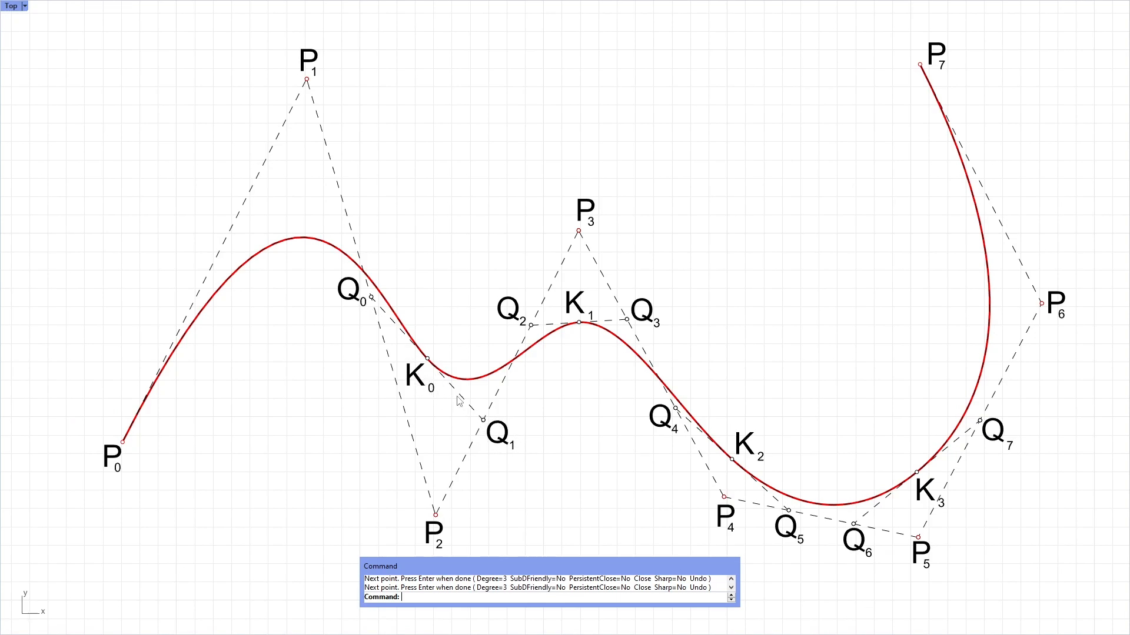
pyautogui.moveTo(469, 416)
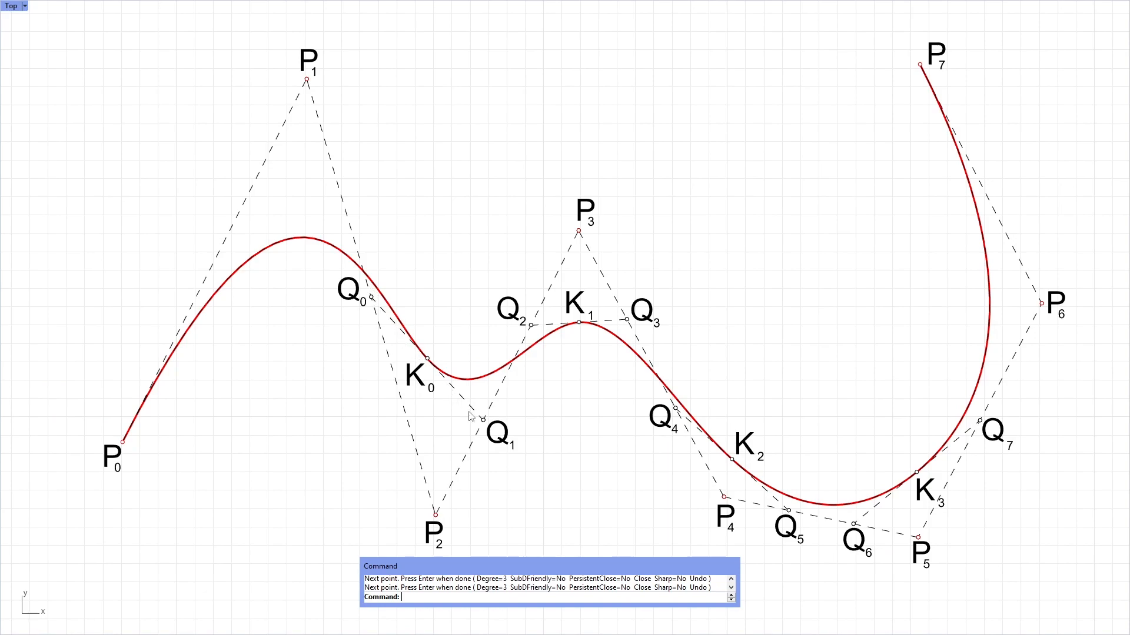
pyautogui.moveTo(427, 362)
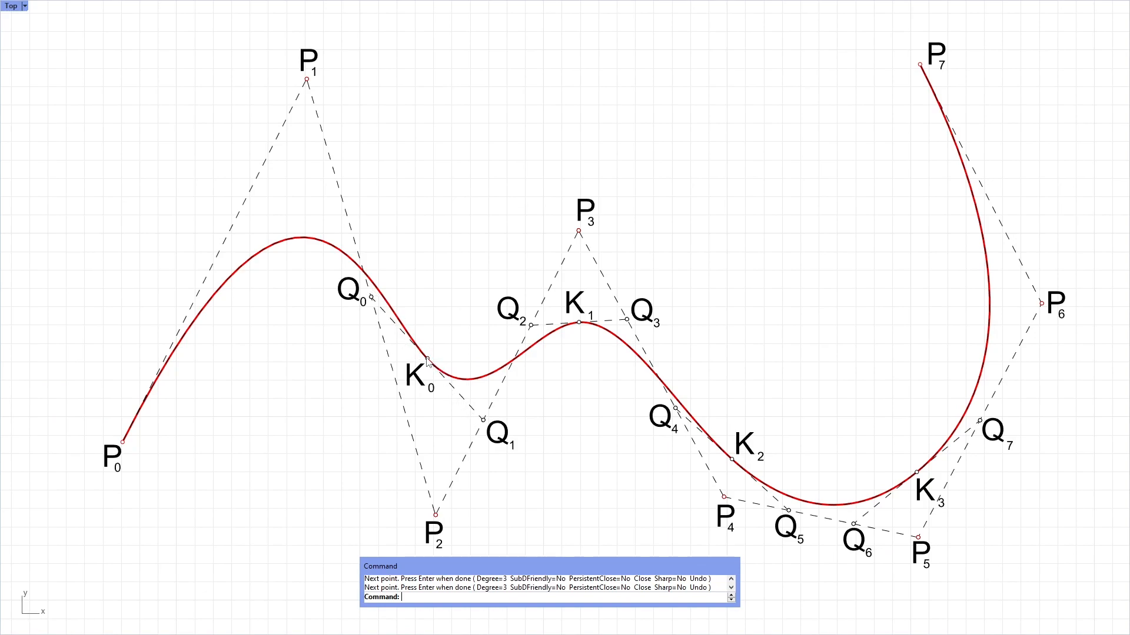
pyautogui.moveTo(448, 379)
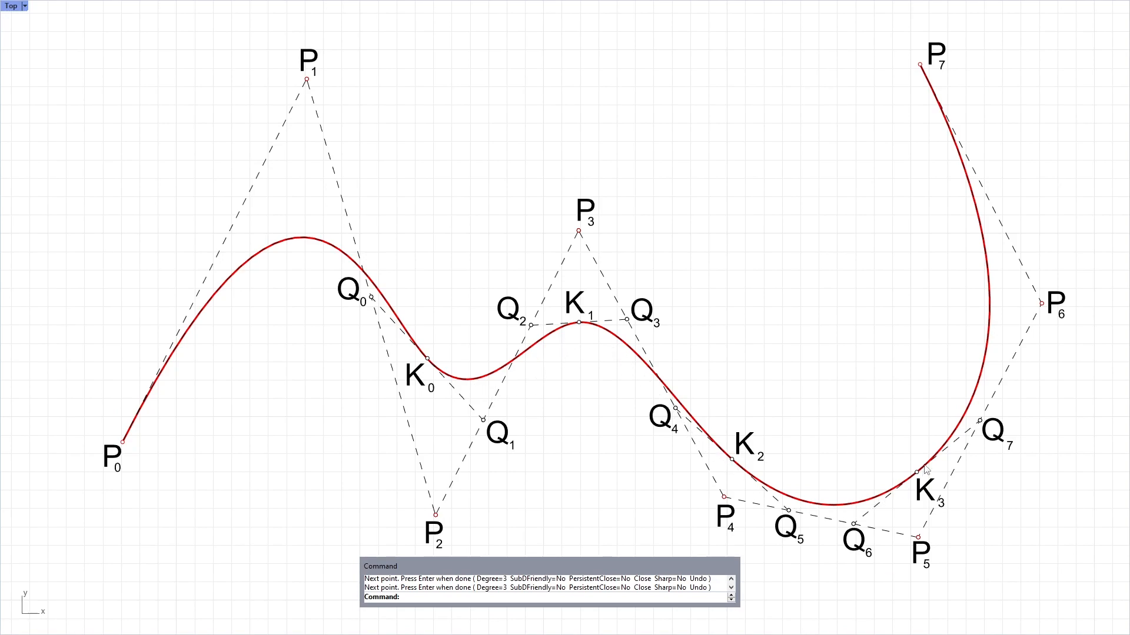
pyautogui.moveTo(675, 369)
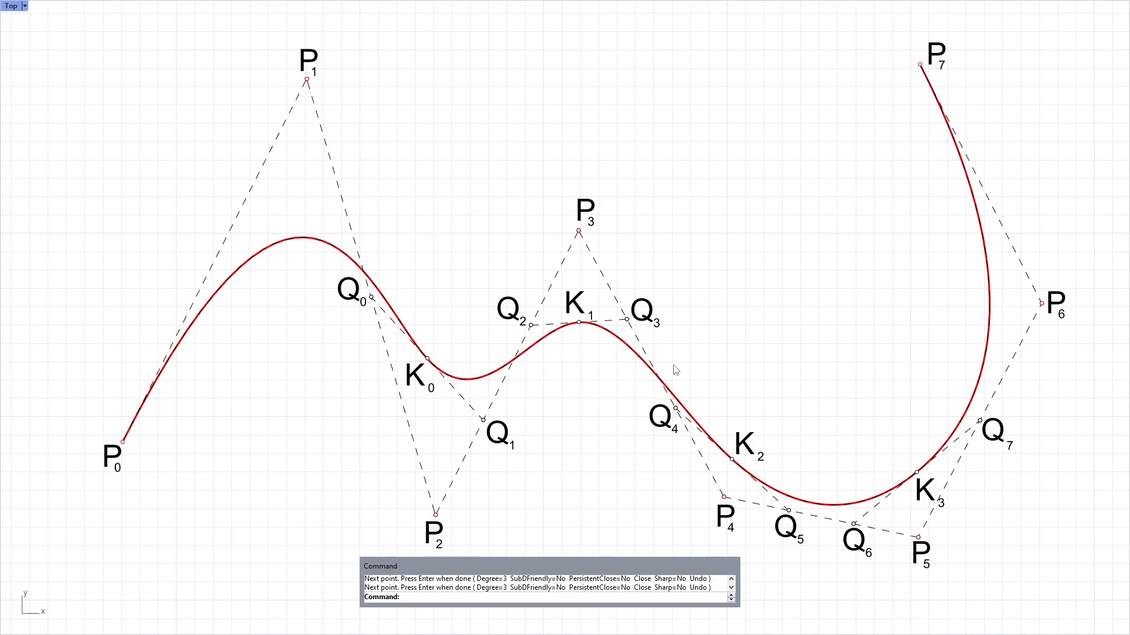